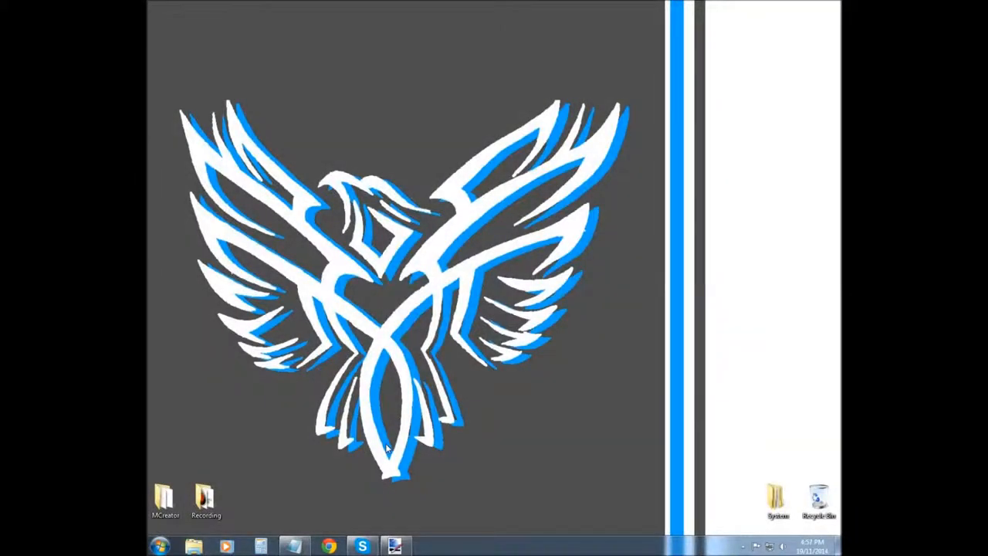
mouse_move(389, 528)
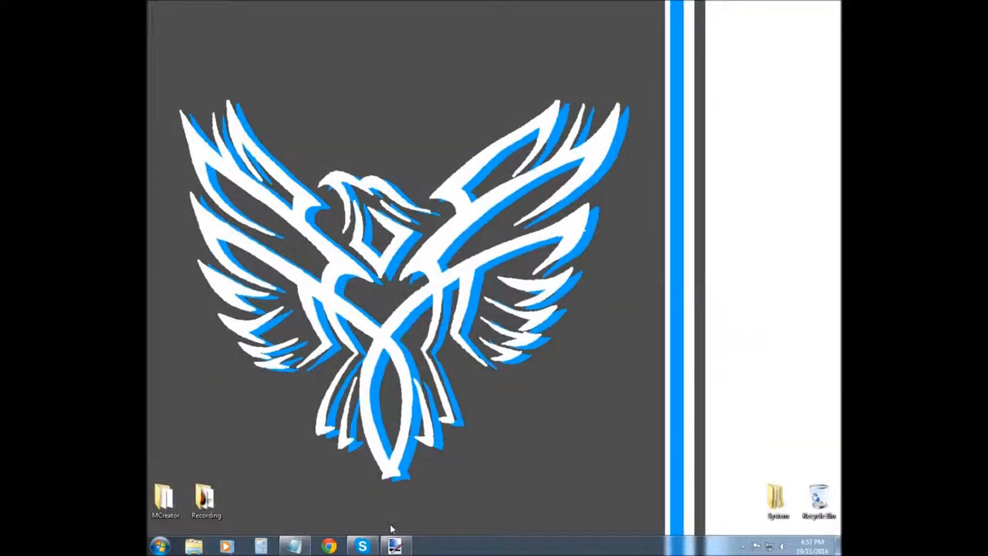
Launch and hide Paint.NET, select then deselect the MCreator folder items, leaving the desktop
left_click(395, 546)
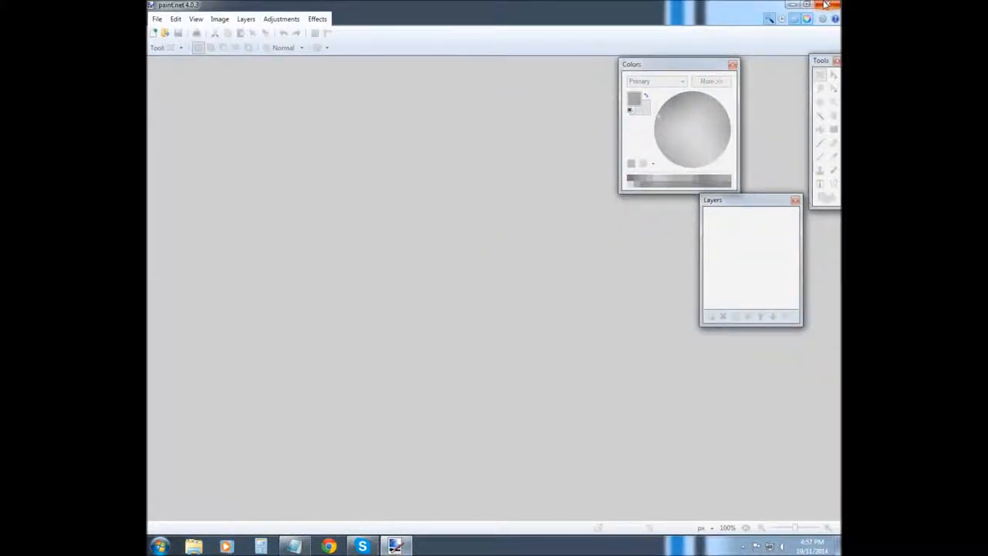
mouse_move(795, 15)
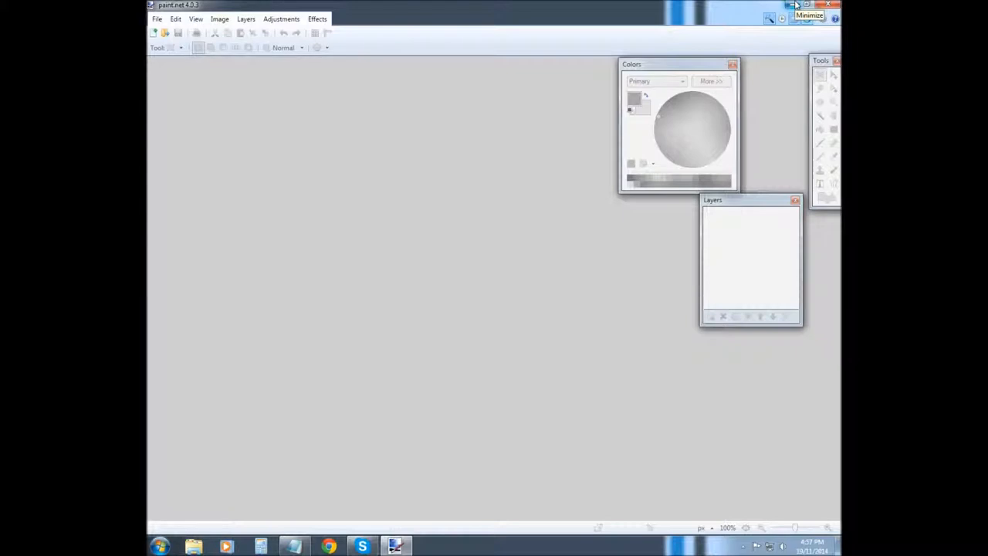
left_click(791, 6)
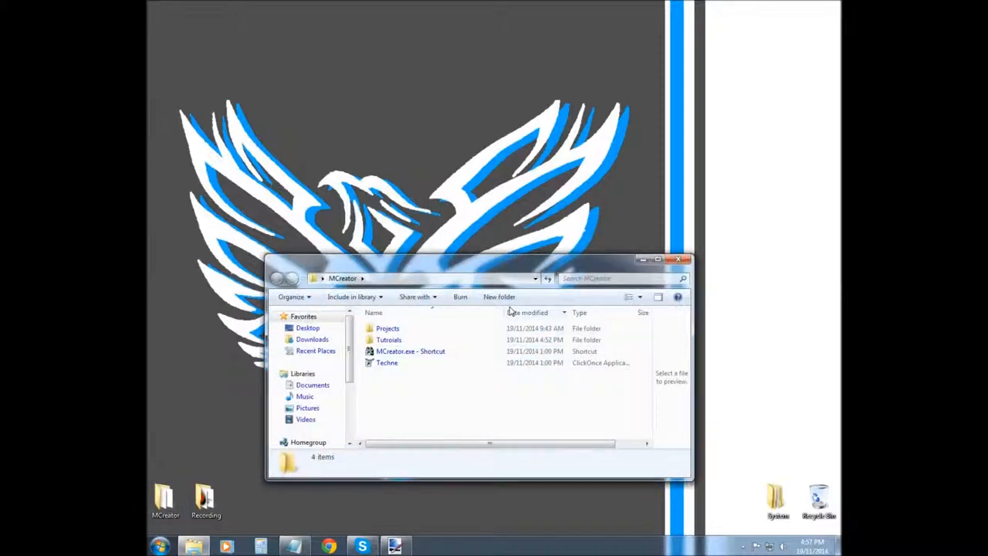
mouse_move(386, 361)
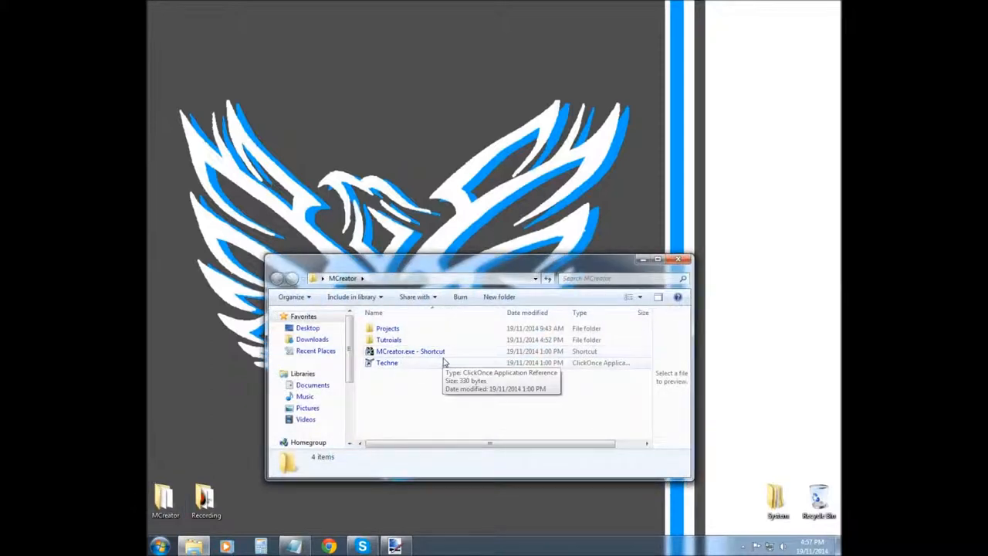
left_click(411, 352)
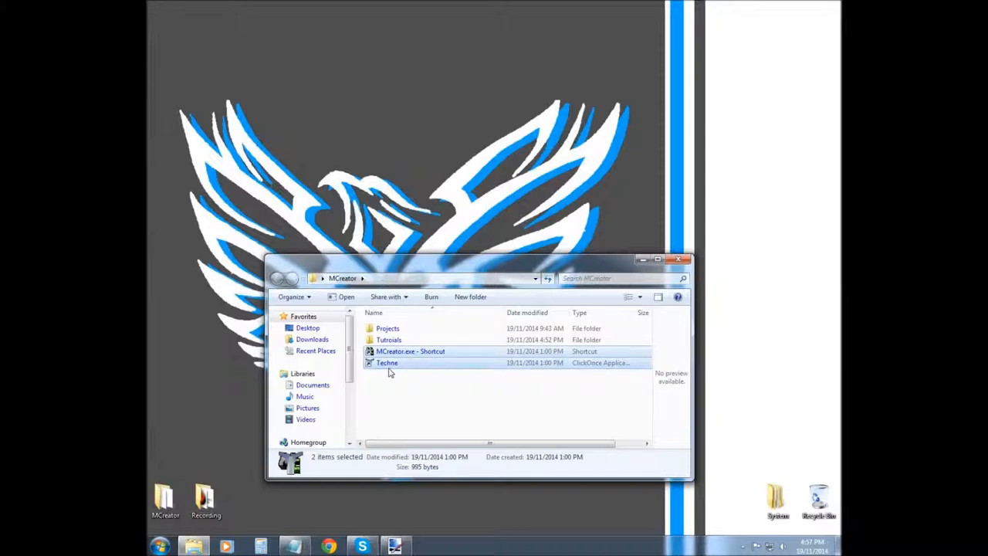
mouse_move(389, 383)
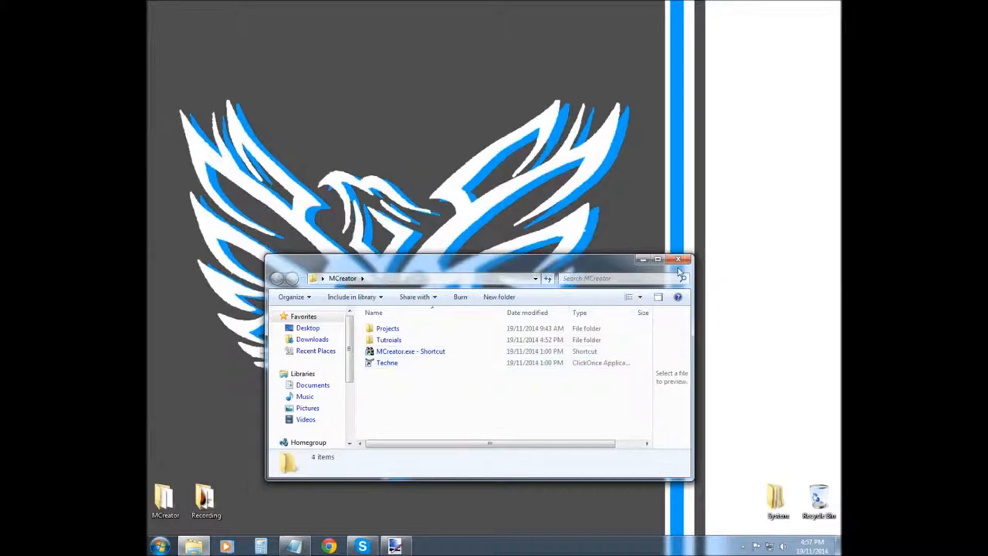
left_click(682, 259)
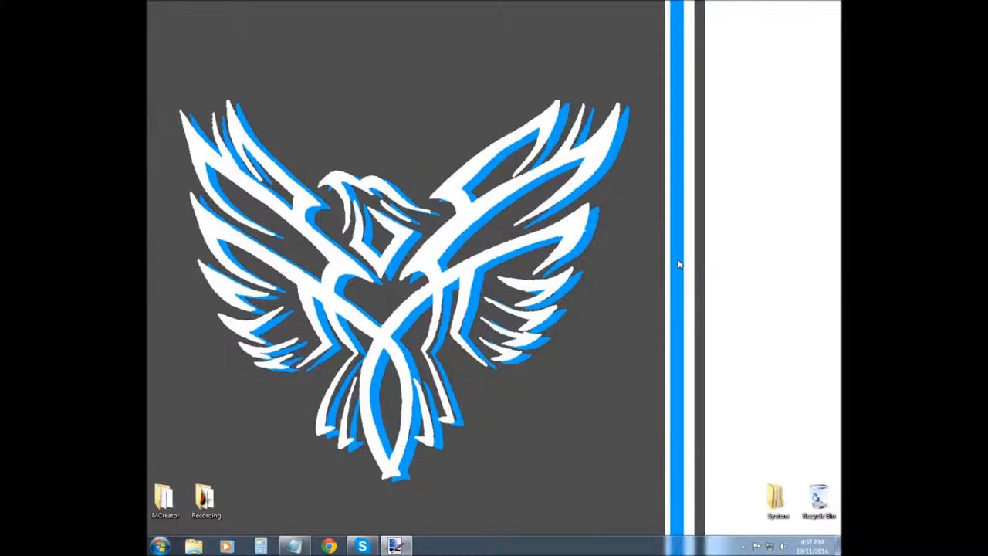
mouse_move(162, 546)
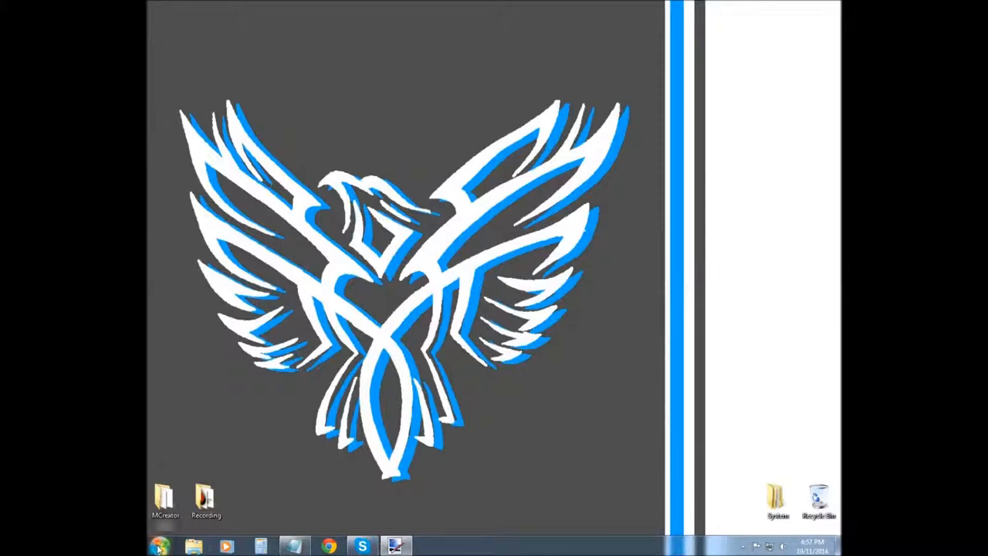
Search %appdata% from Start and send the Roaming folder as a shortcut to the desktop
left_click(161, 546)
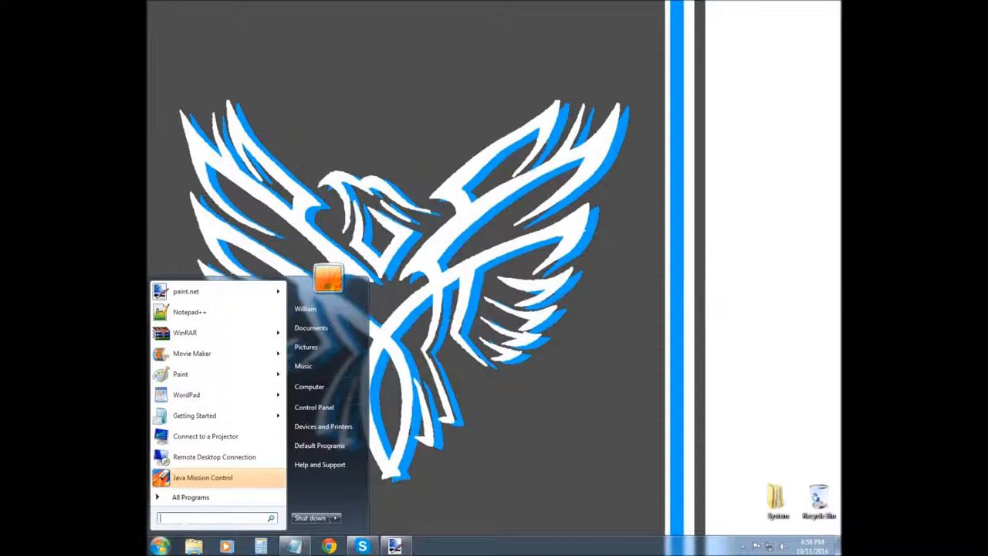
type("%")
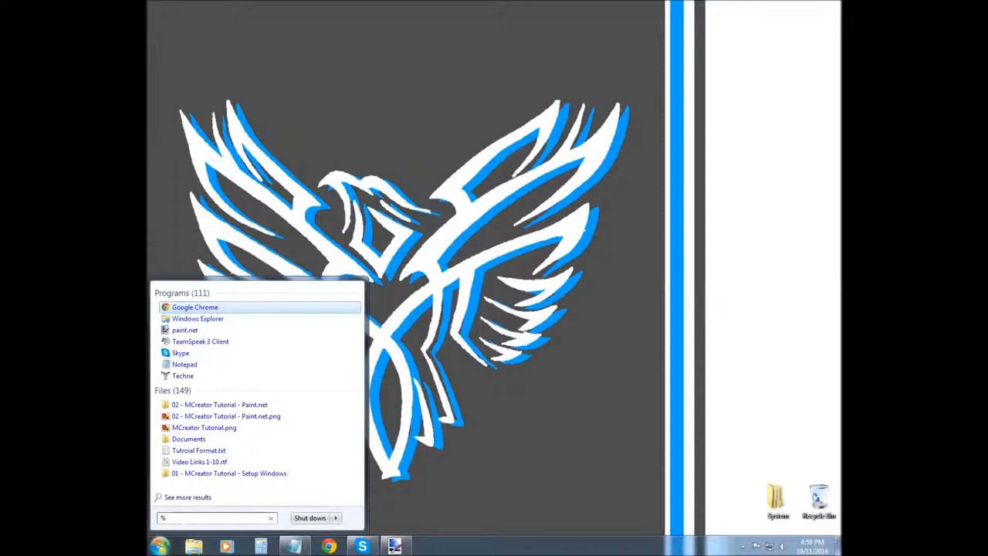
type("appdata%")
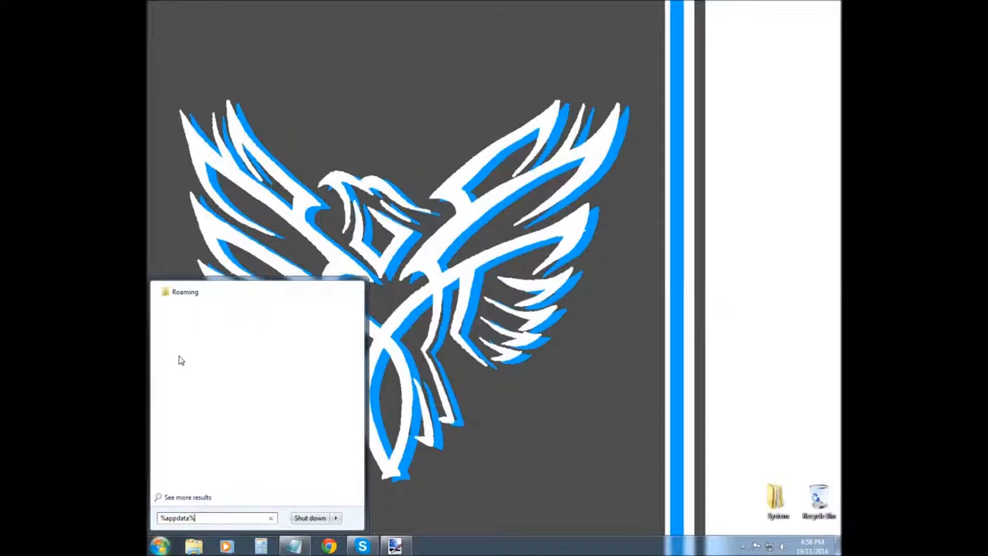
right_click(185, 291)
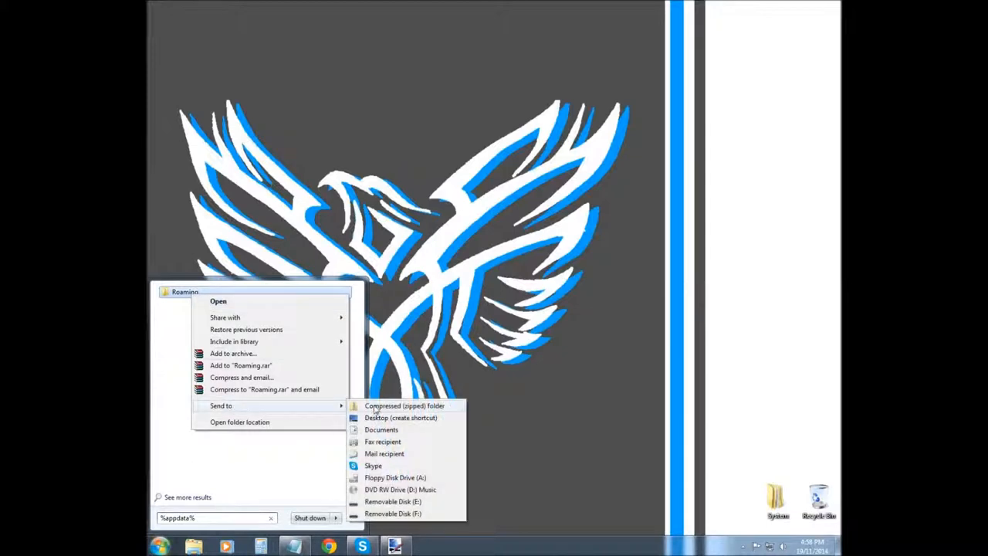
left_click(402, 417)
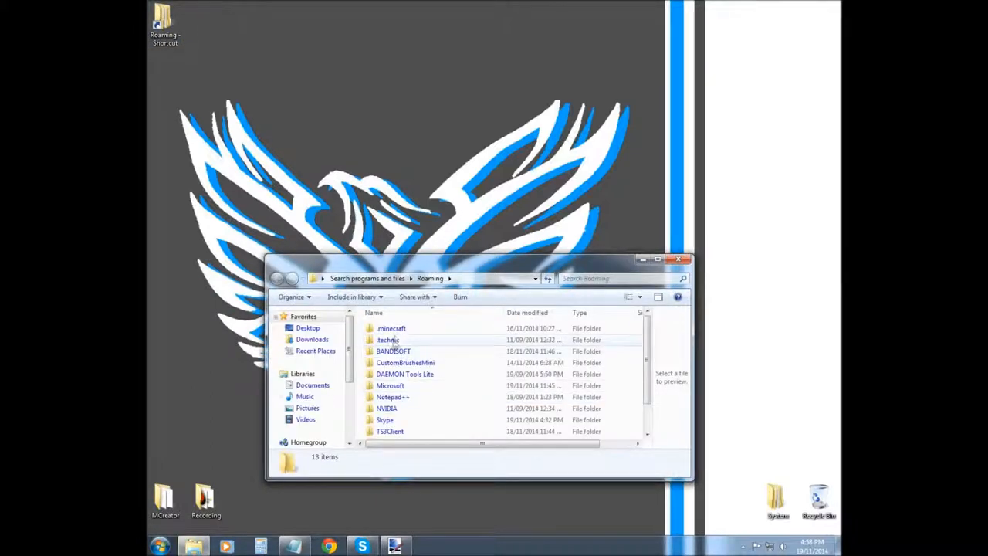
Navigate .minecraft > versions > 1.8 maximized and bring up the Open with options for 1.8.jar
double_click(392, 328)
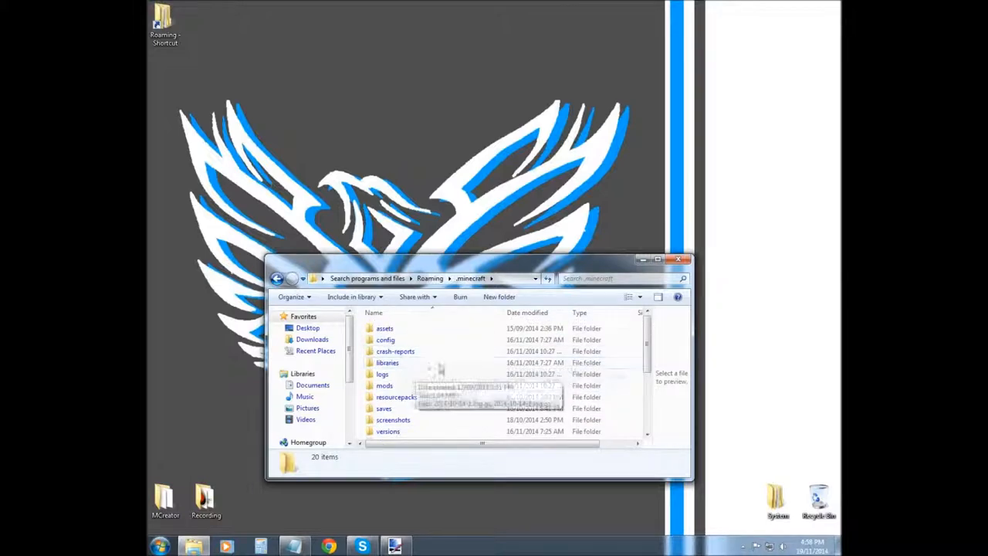
left_click(395, 351)
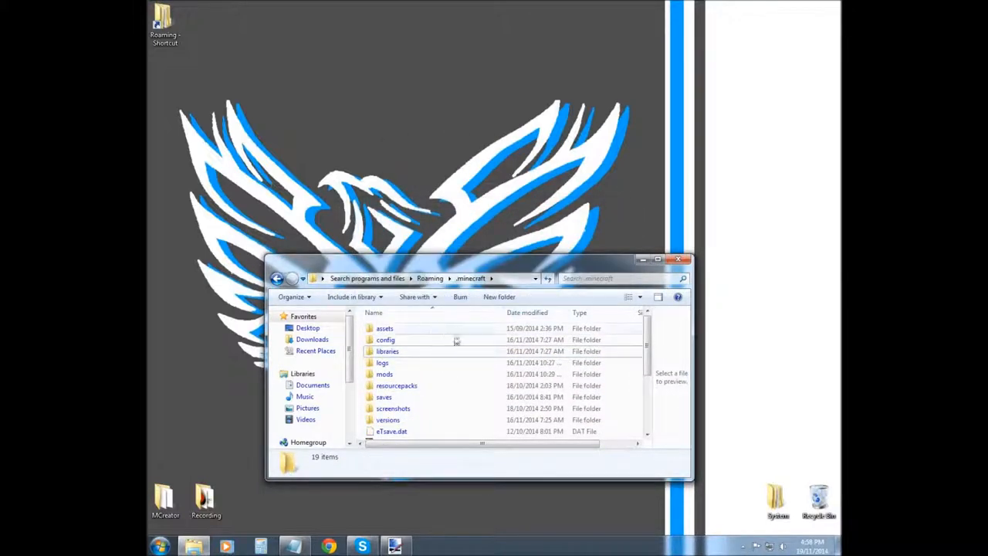
left_click(657, 259)
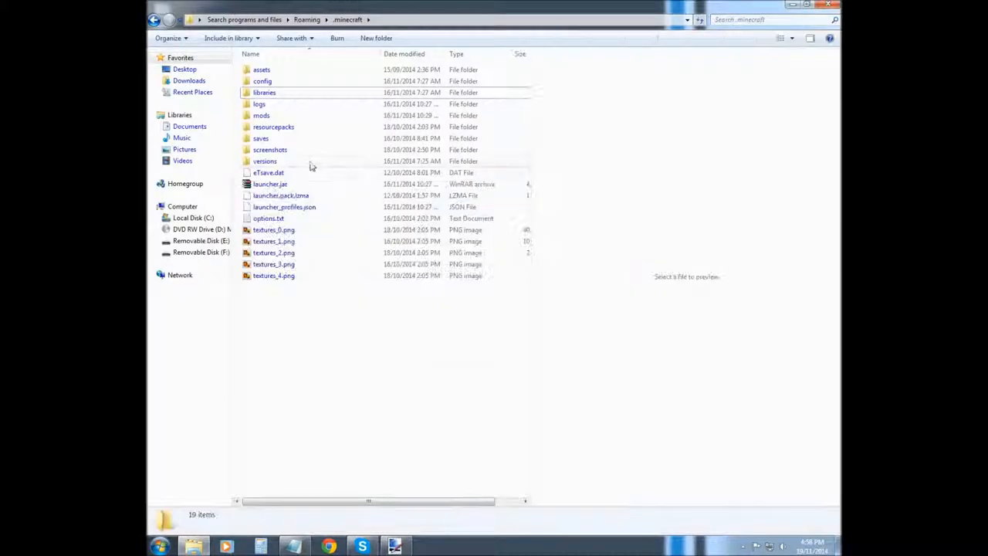
mouse_move(312, 333)
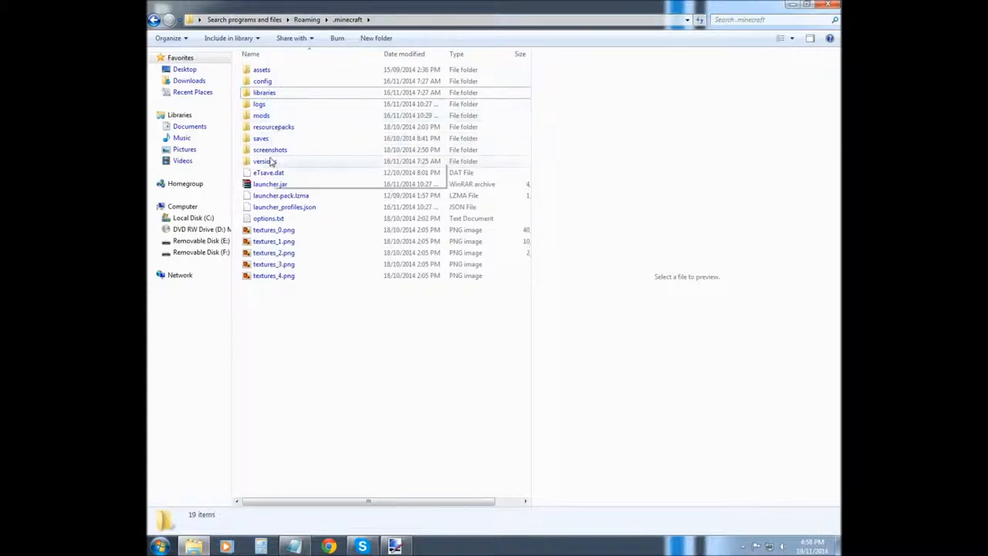
double_click(262, 160)
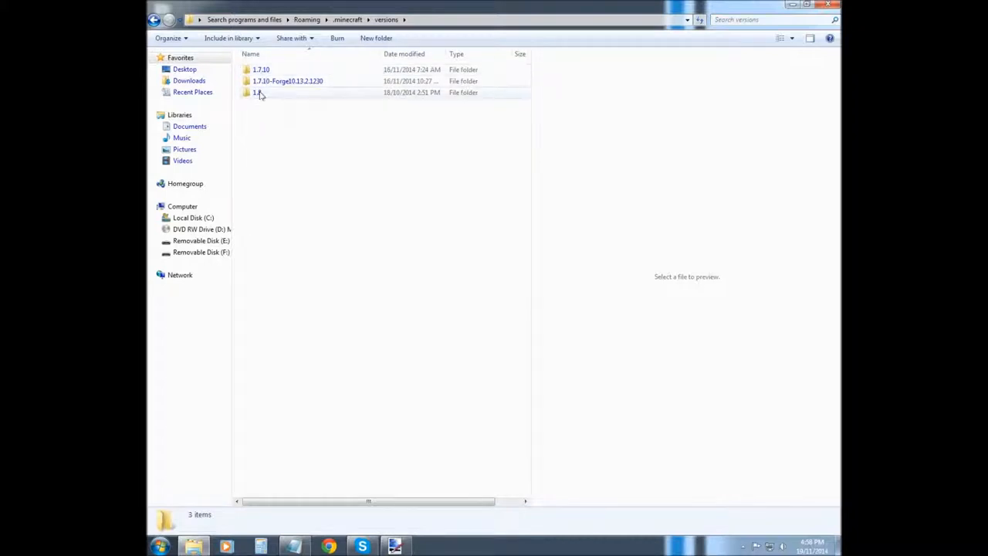
double_click(257, 92)
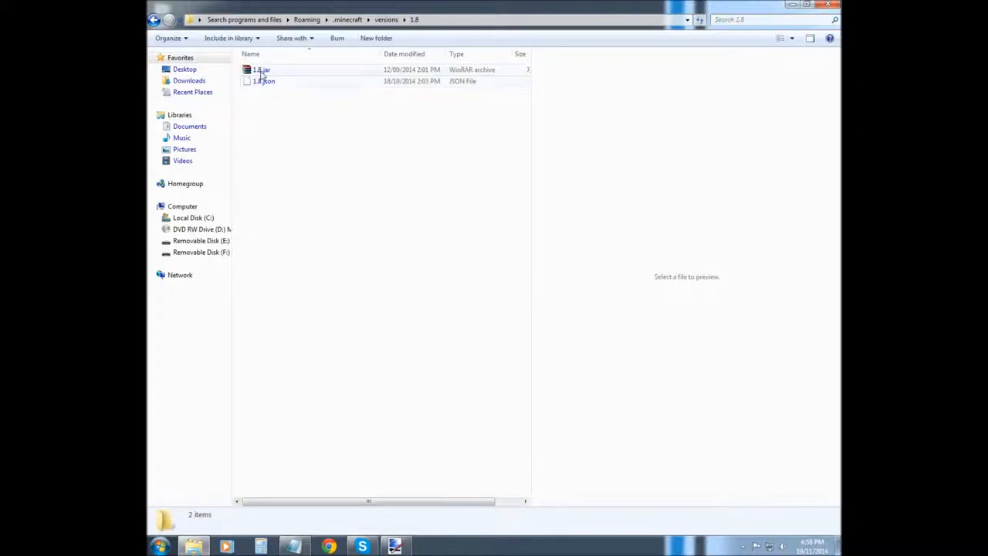
right_click(261, 69)
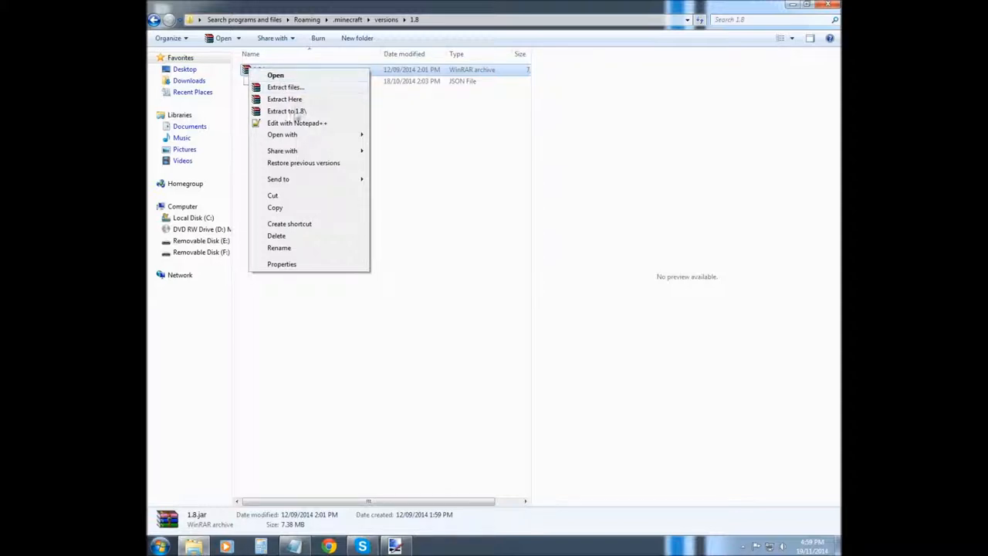
mouse_move(287, 234)
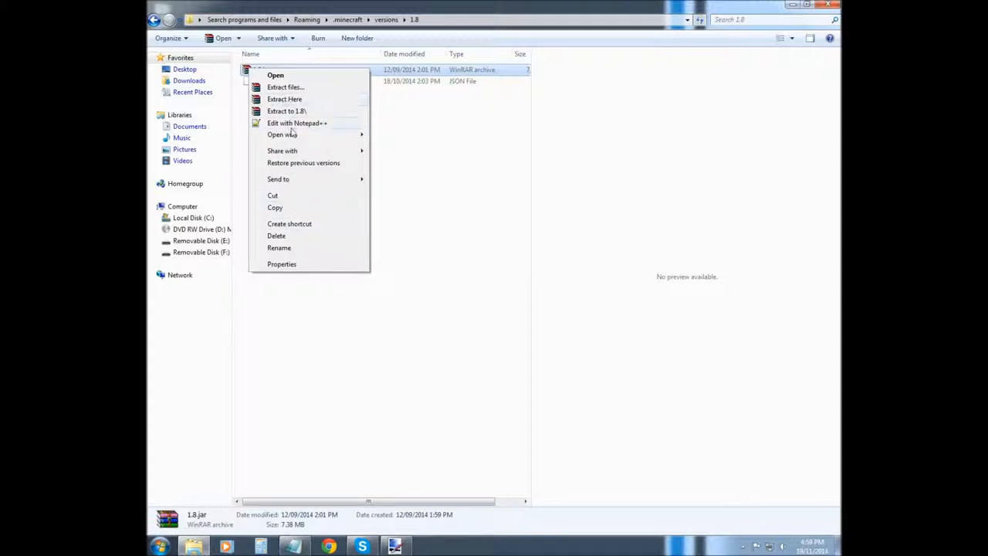
mouse_move(281, 74)
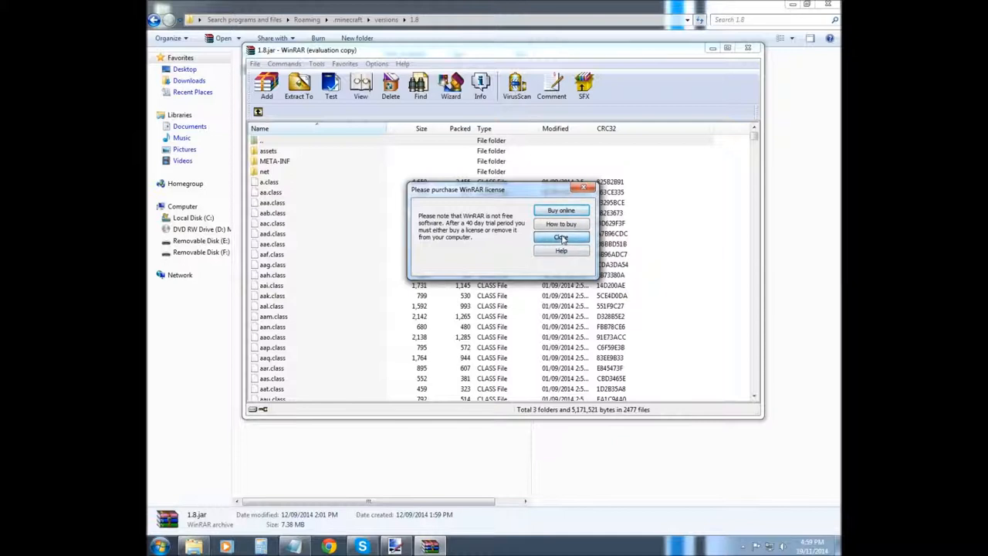
Dismiss the WinRAR purchase reminder and browse into the assets minecraft folder of 1.8.jar
left_click(562, 237)
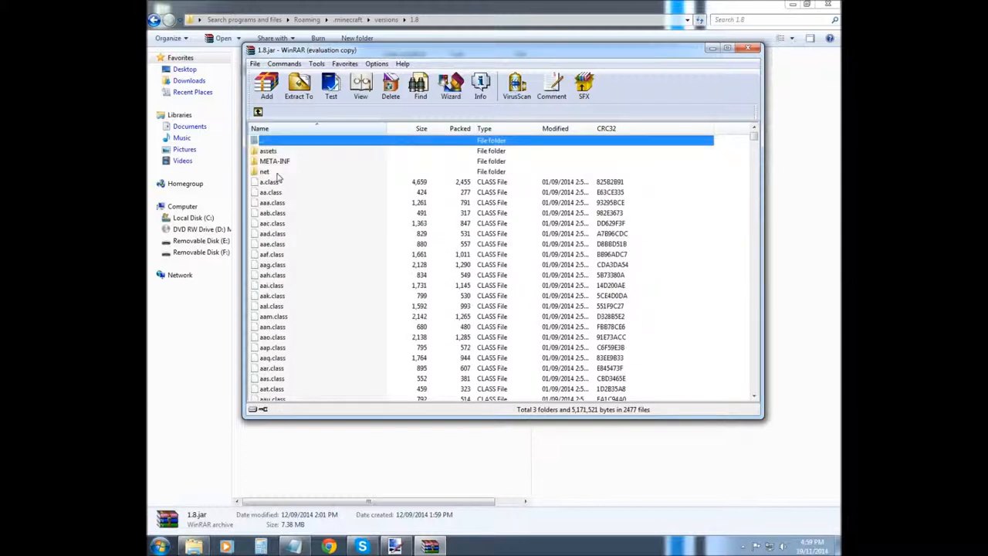
mouse_move(678, 191)
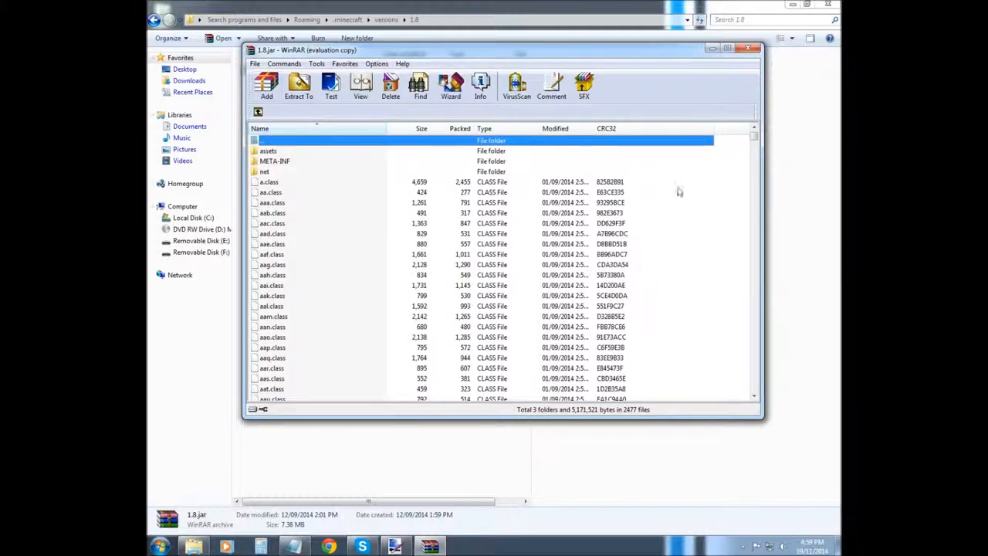
mouse_move(270, 154)
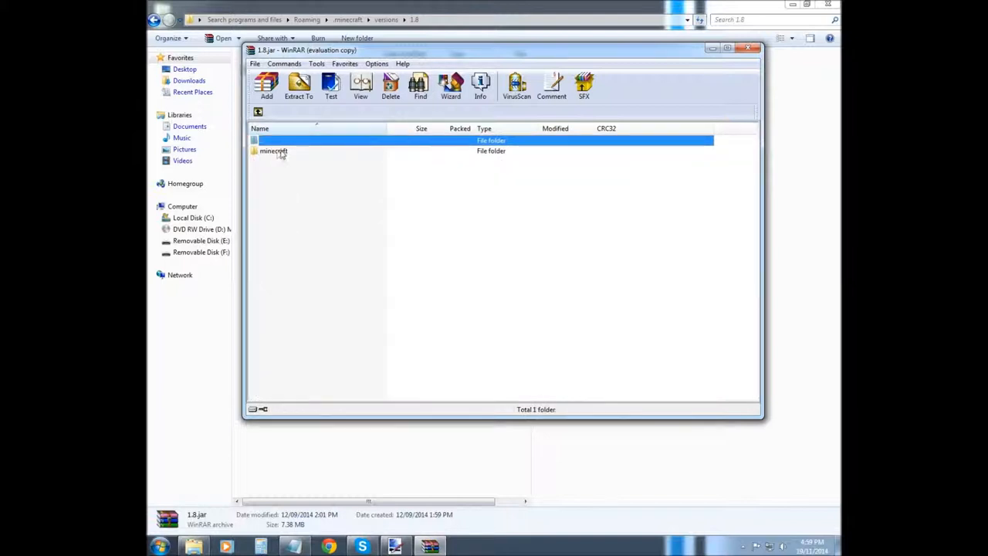
double_click(274, 152)
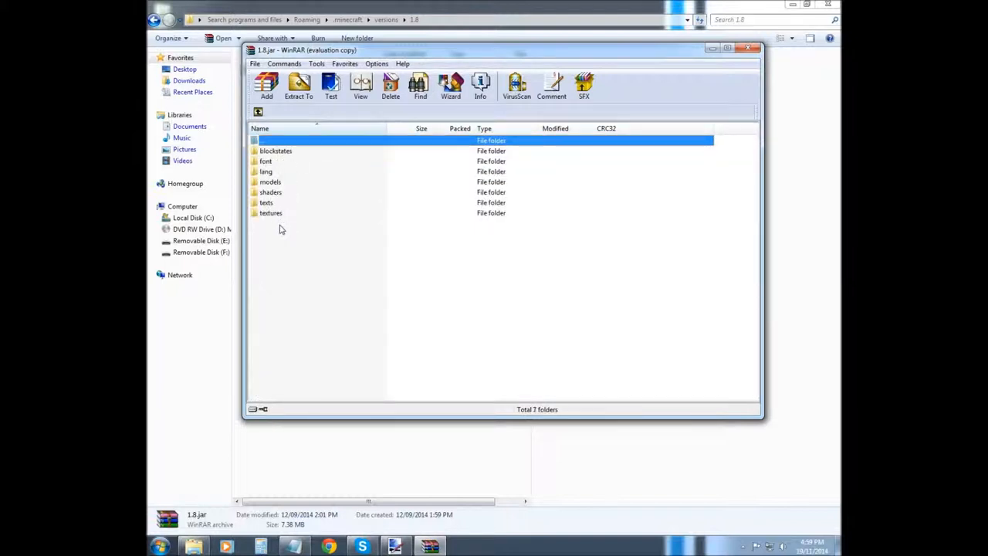
mouse_move(275, 198)
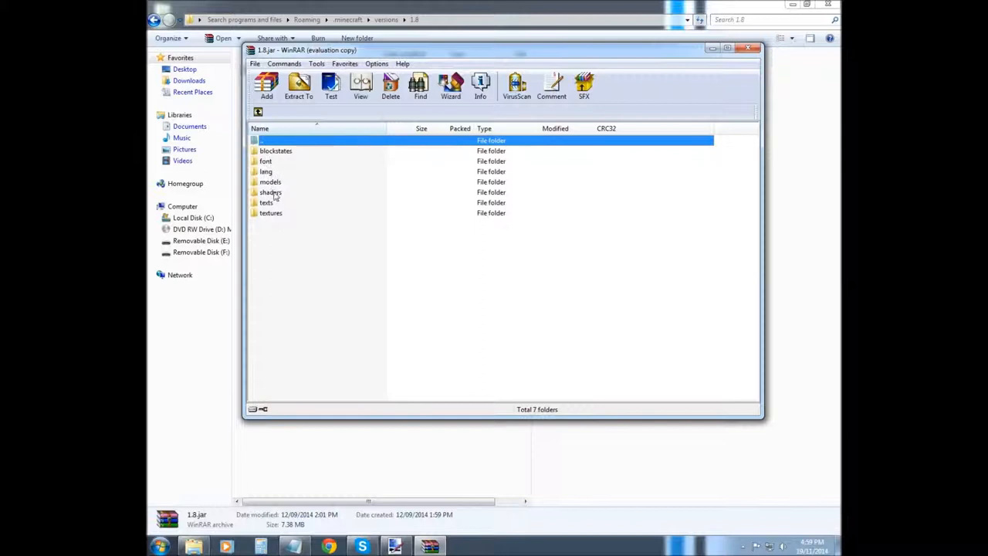
right_click(270, 213)
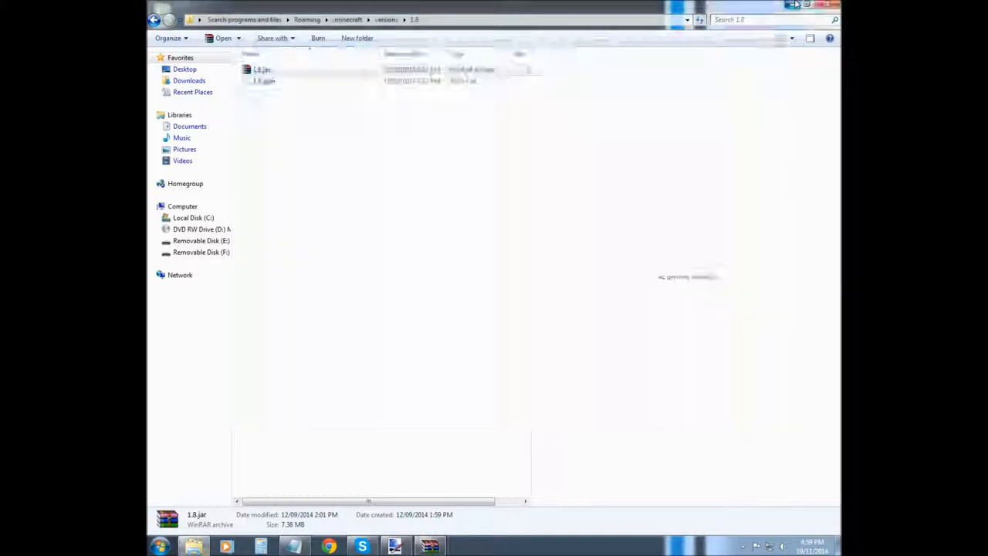
Close the 1.8.jar archive view and return toward the 1.8 folder
double_click(262, 69)
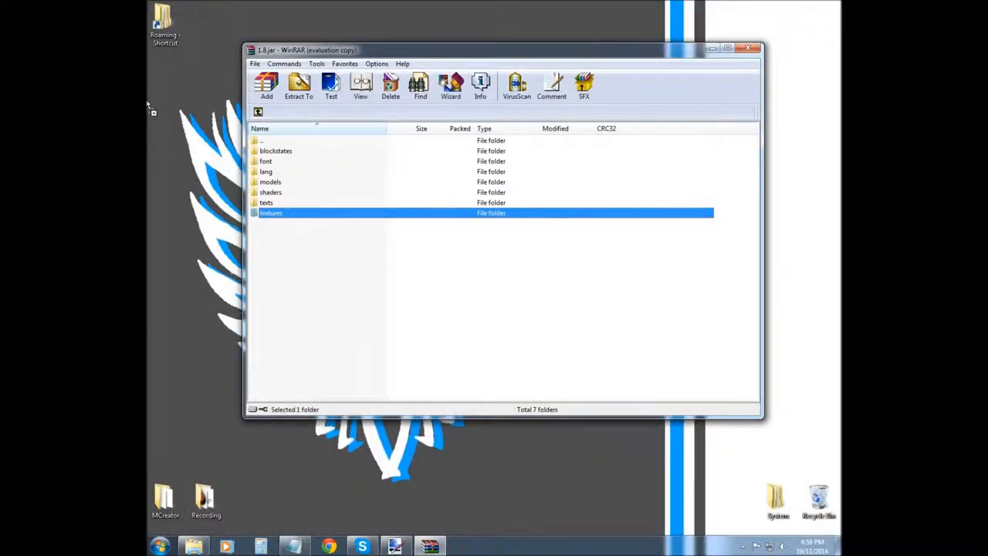
left_click(299, 85)
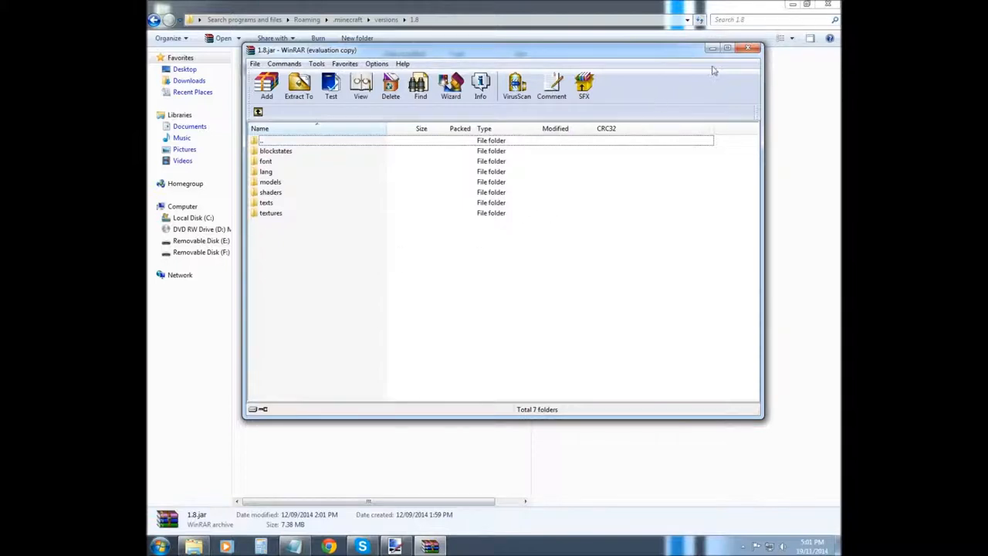
mouse_move(748, 47)
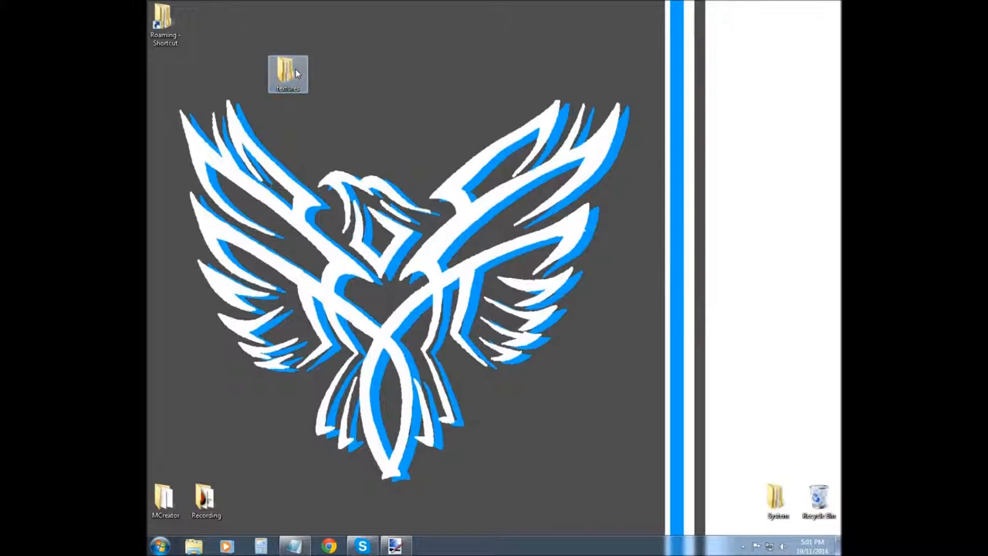
Enter the textures blocks folder and scroll down through the block images to the stone textures
double_click(287, 74)
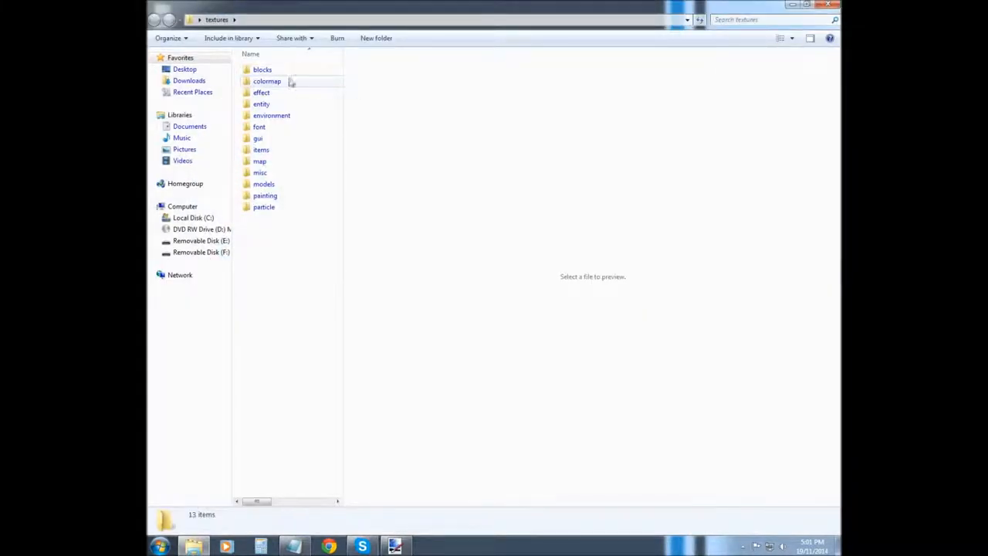
key("ctrl+a")
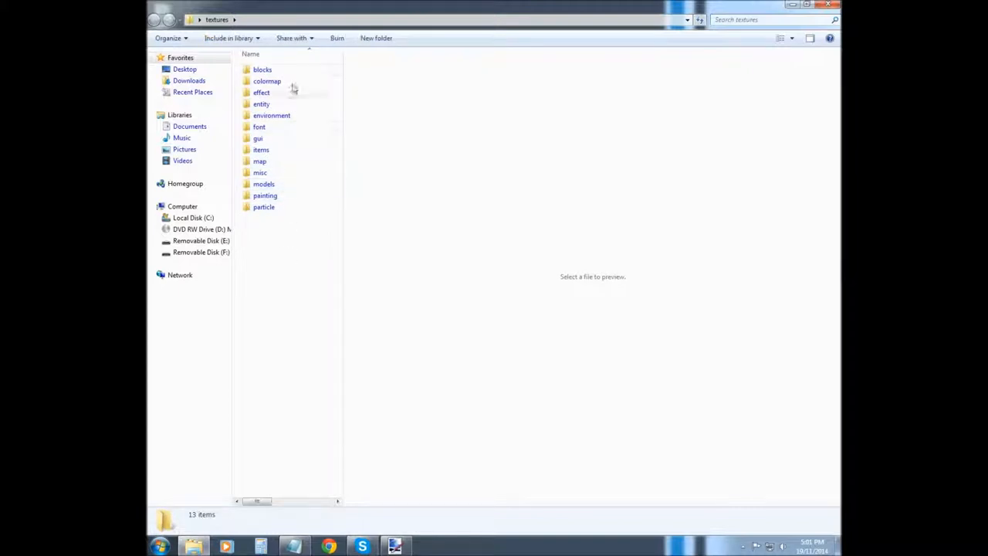
double_click(263, 69)
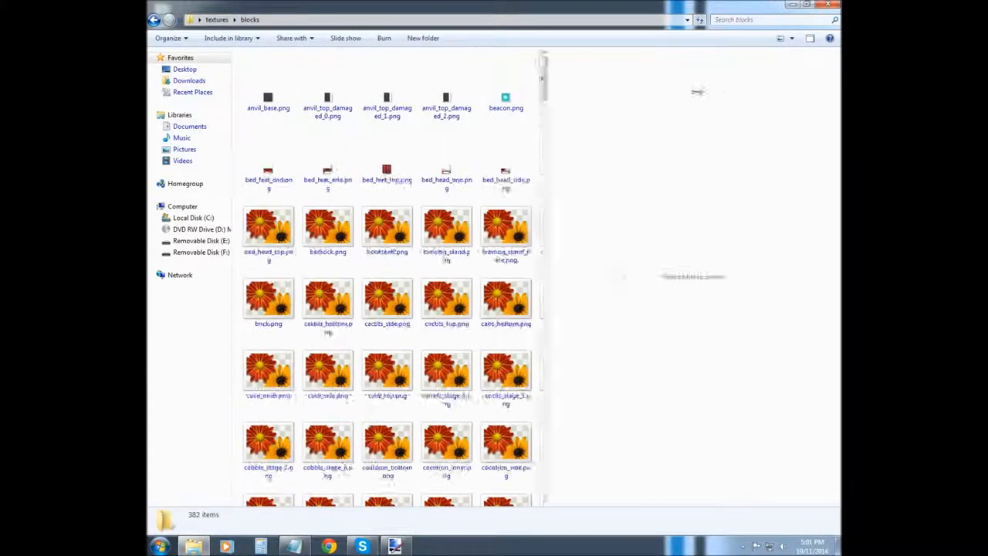
scroll("down", 3)
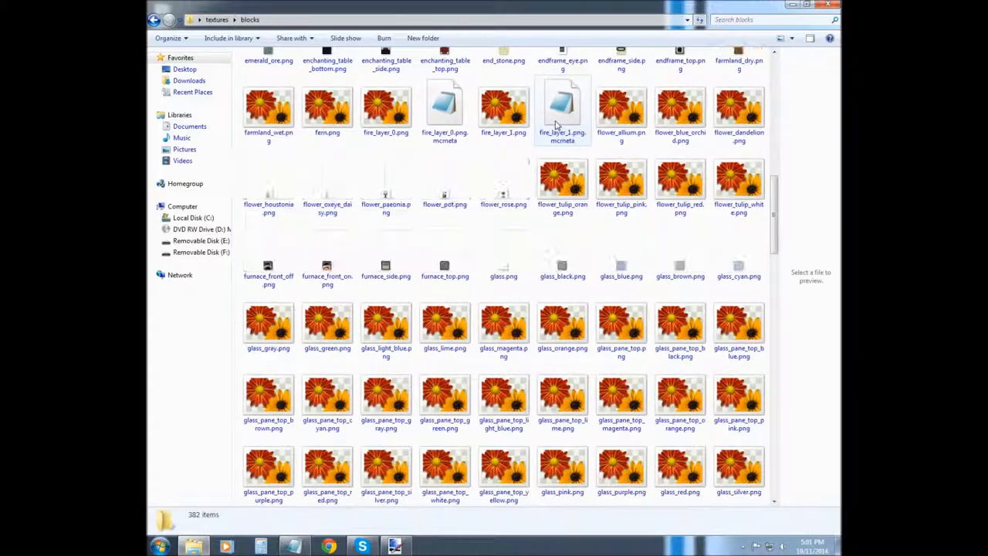
scroll("down", 3)
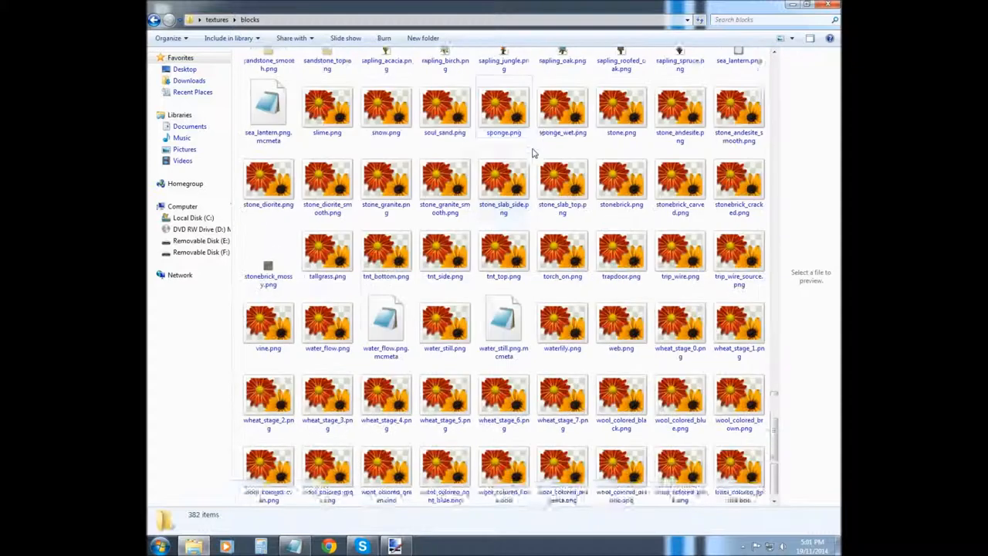
scroll("down", 3)
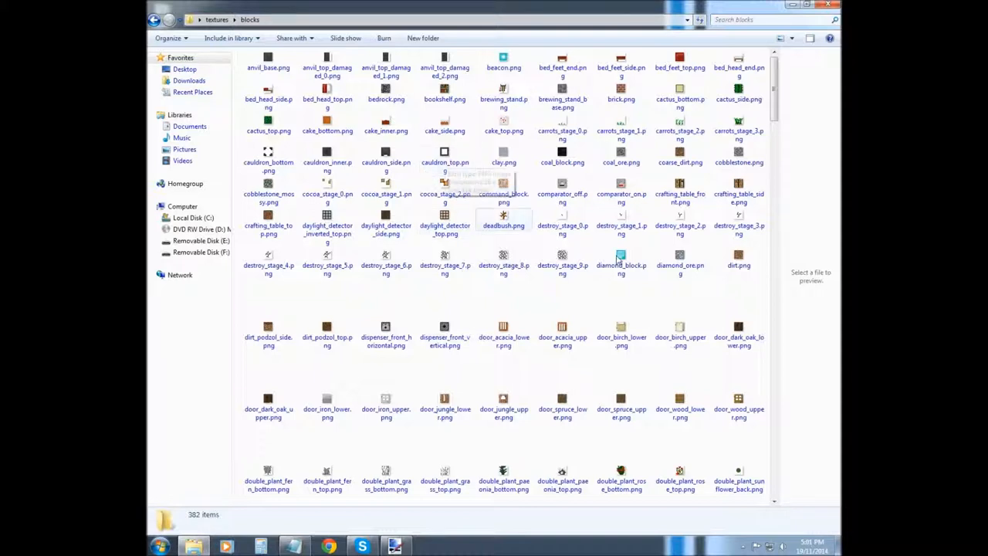
mouse_move(621, 219)
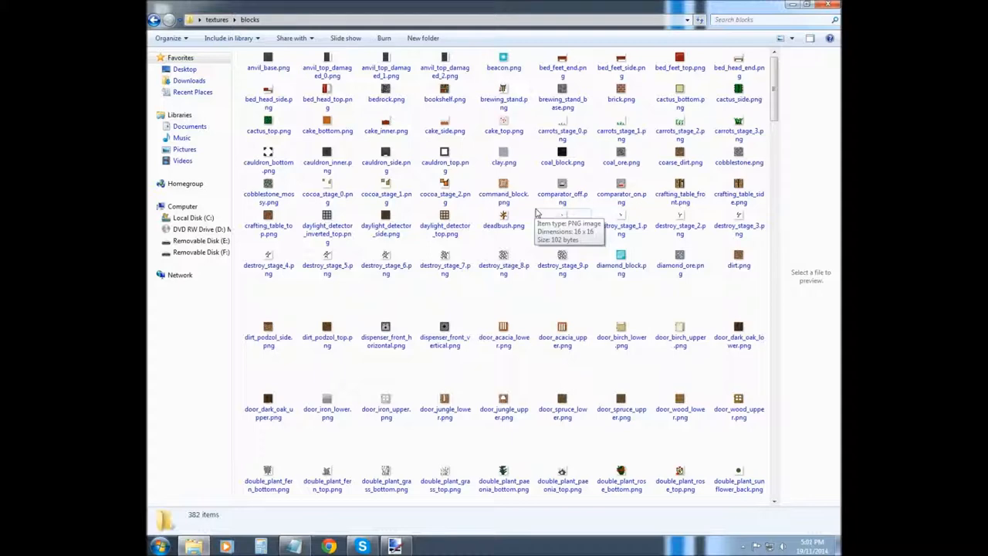
scroll("down", 3)
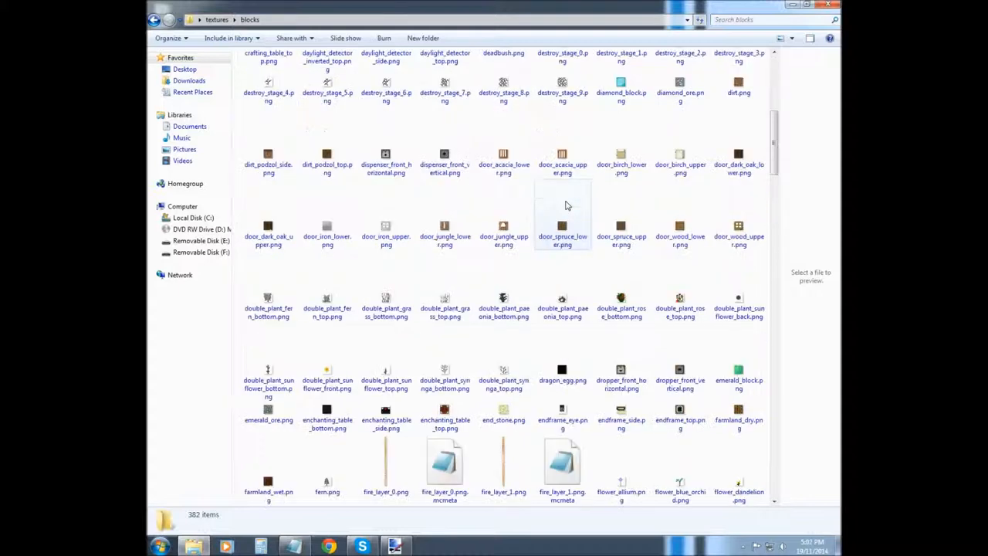
scroll("down", 3)
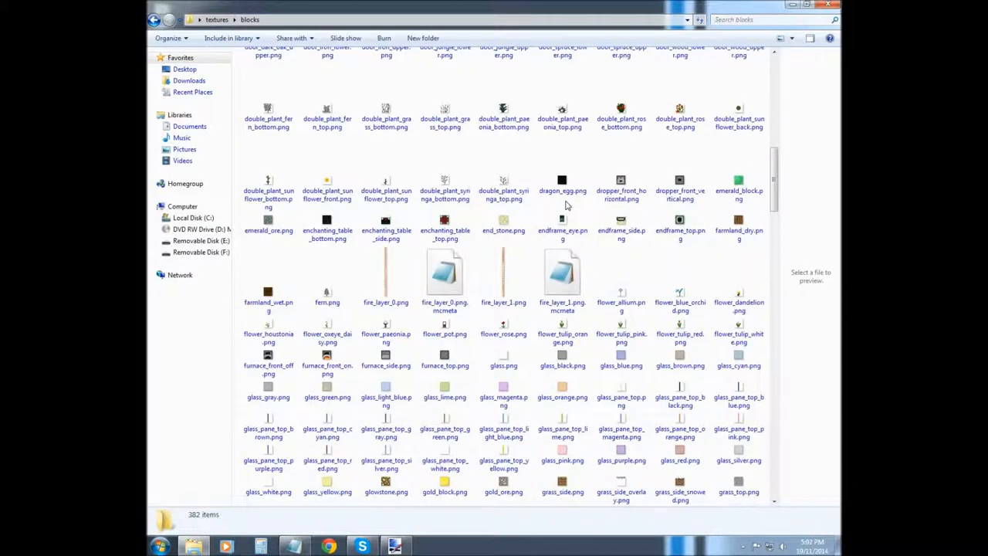
scroll("down", 3)
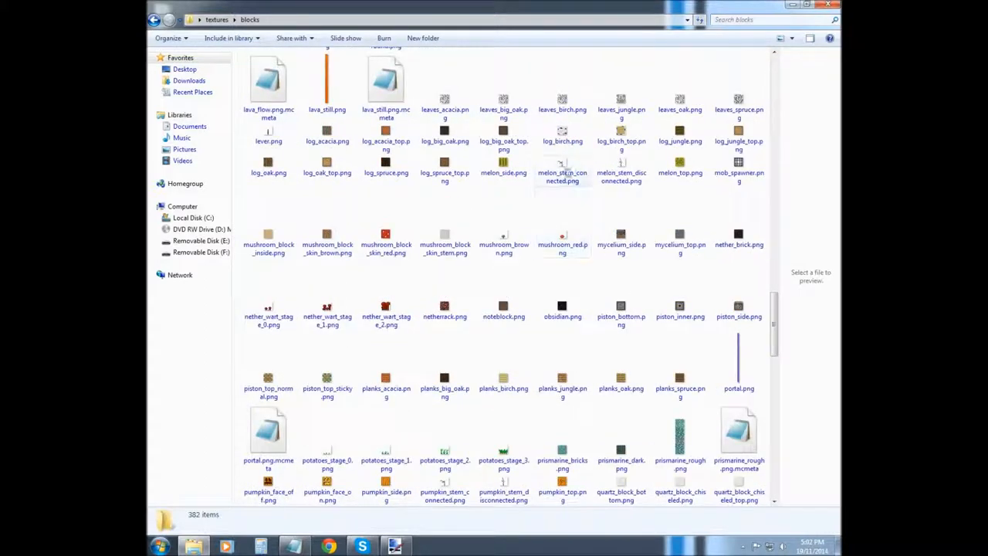
scroll("down", 3)
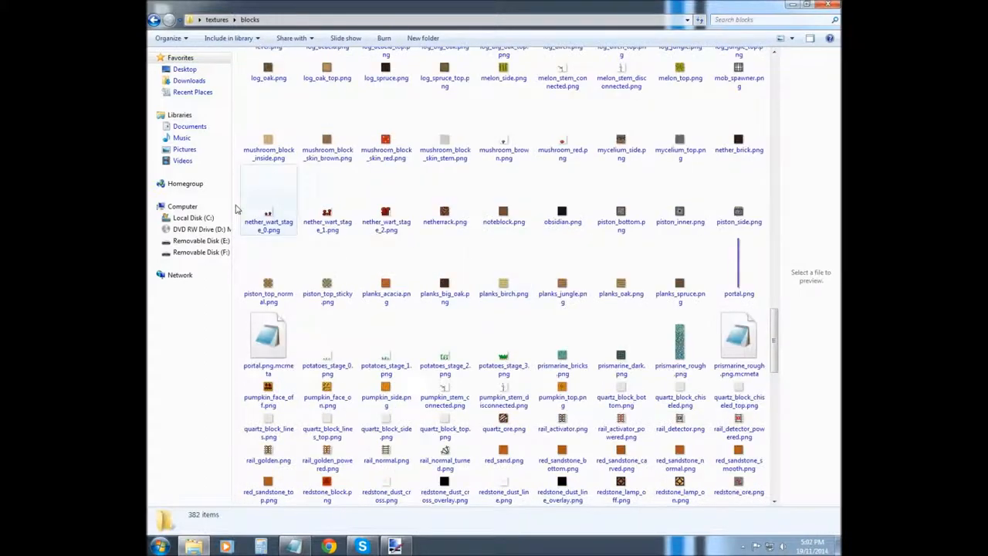
scroll("down", 3)
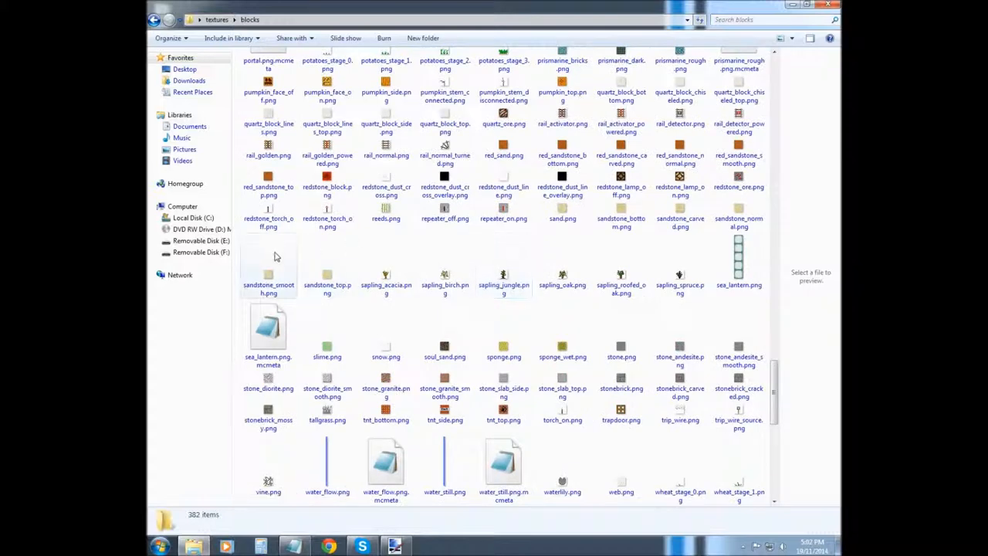
scroll("down", 3)
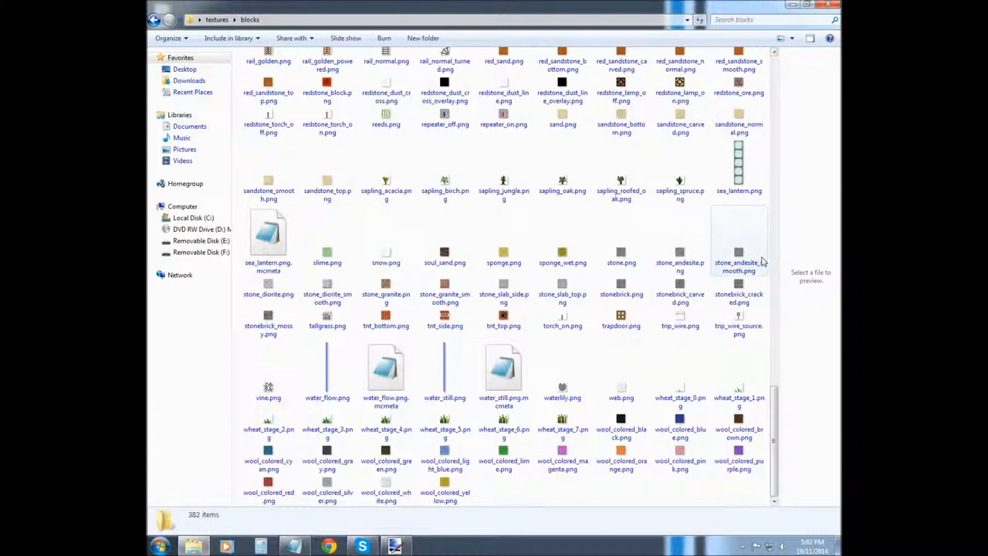
mouse_move(738, 259)
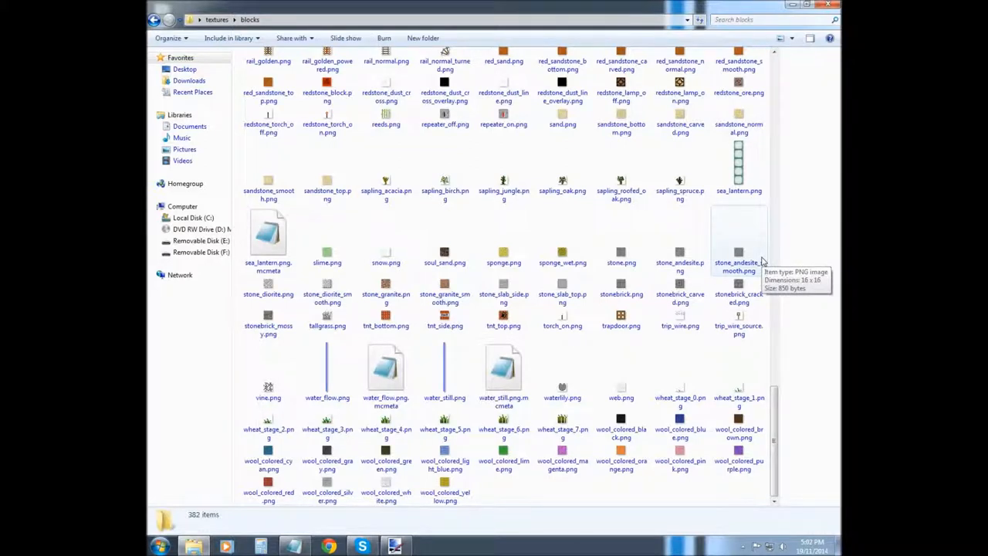
mouse_move(679, 250)
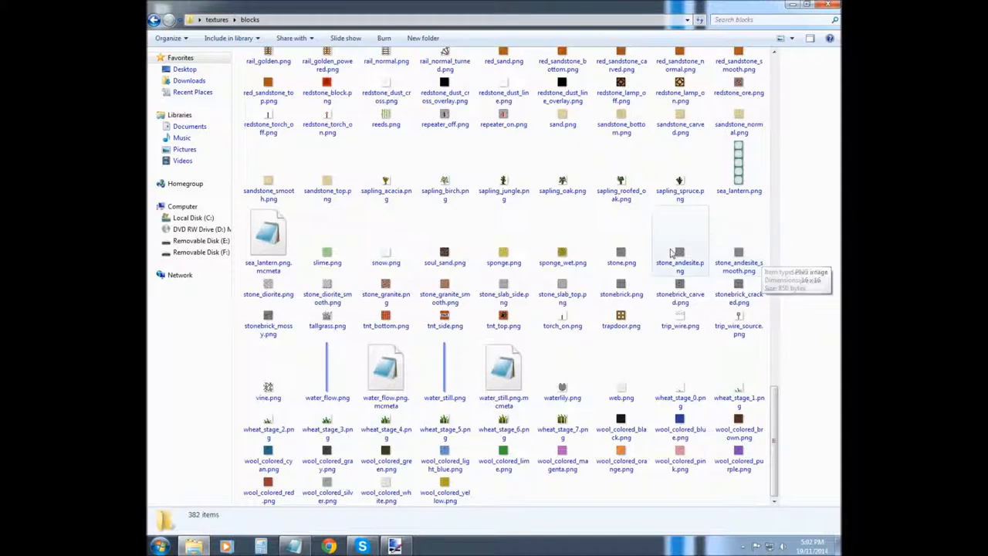
mouse_move(540, 271)
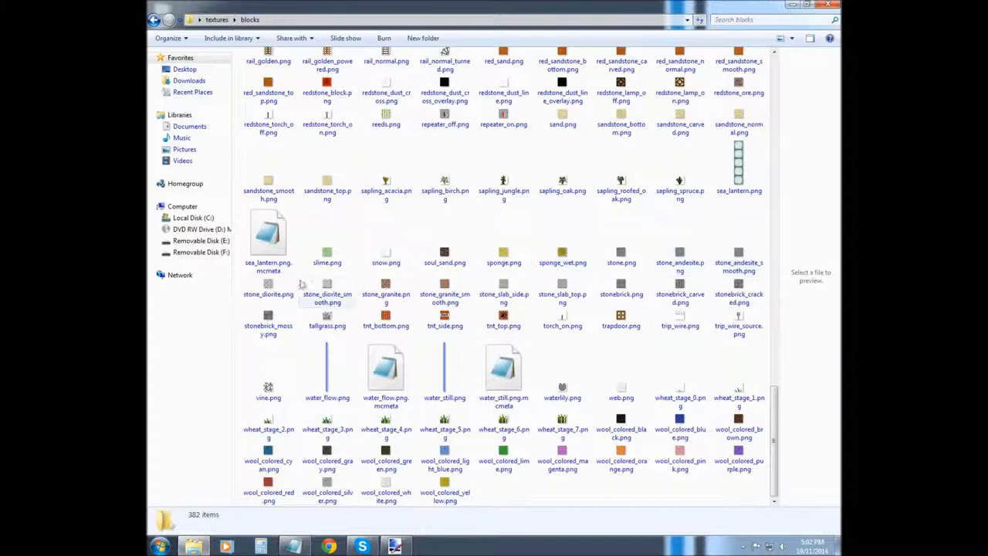
Select stone_andesite.png and bring up its context menu actions
left_click(679, 252)
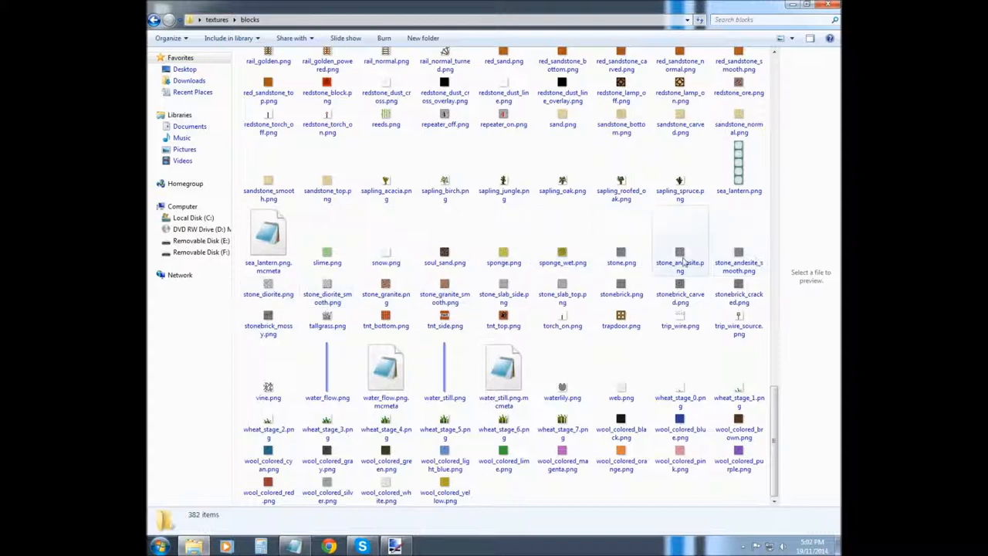
right_click(679, 266)
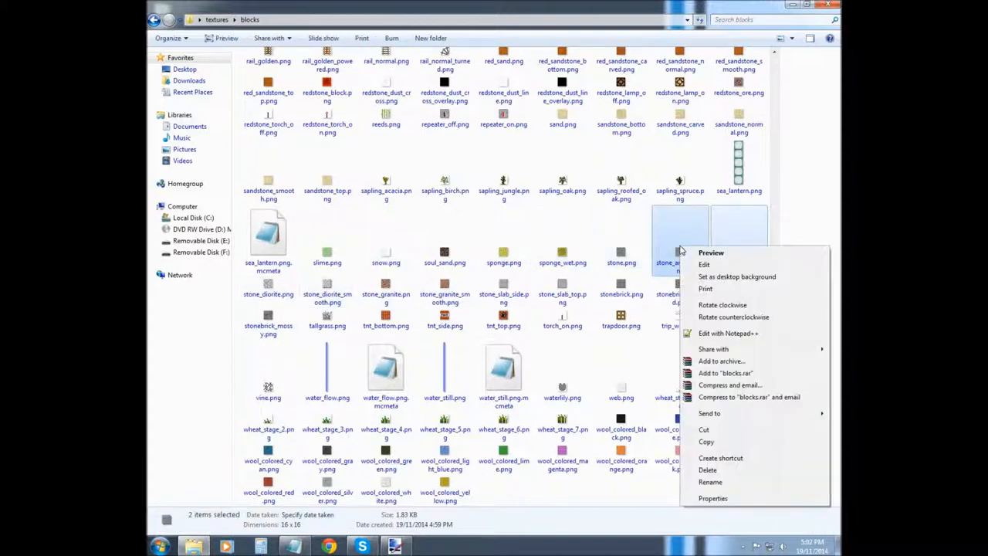
mouse_move(713, 262)
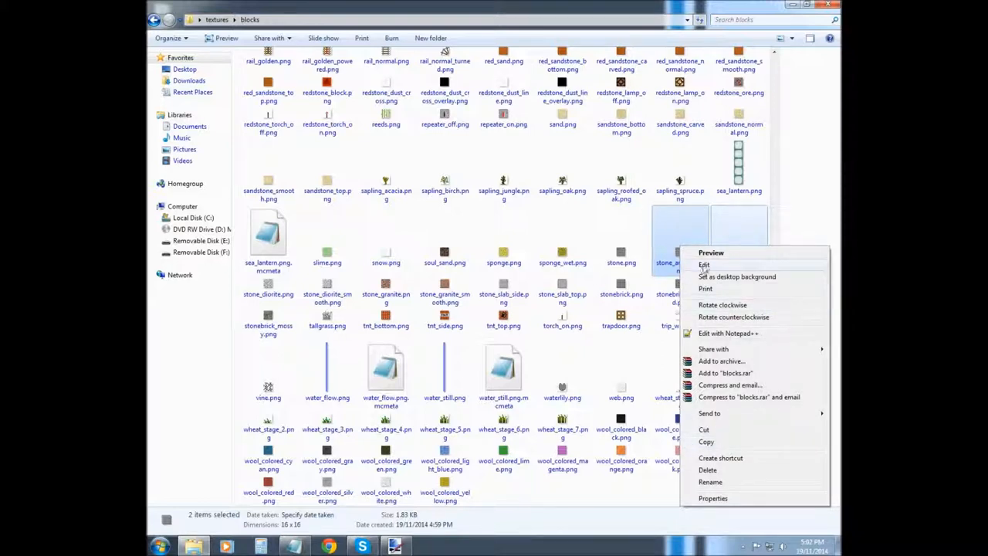
Choose Edit so stone_andesite.png opens in Paint.NET as a grey pixel grid
left_click(704, 264)
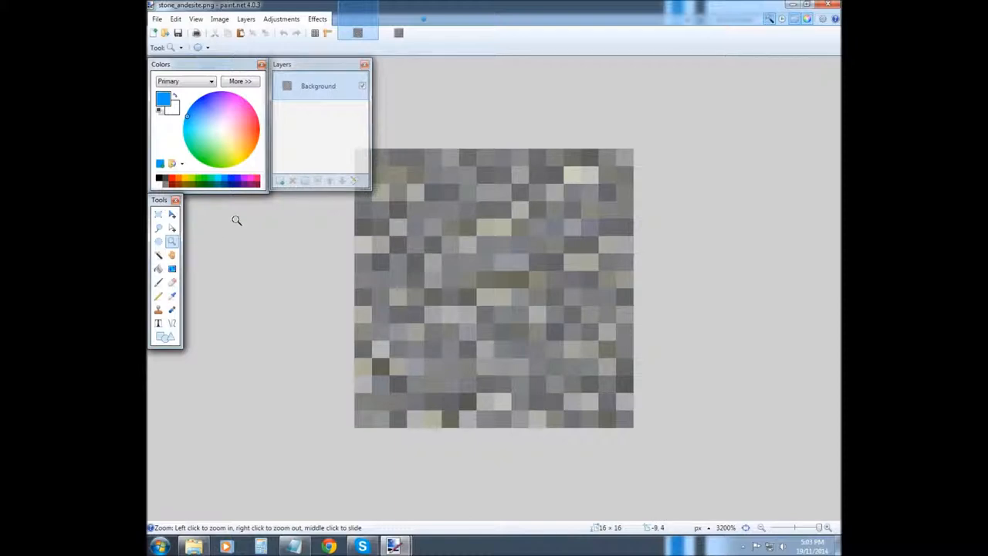
mouse_move(167, 308)
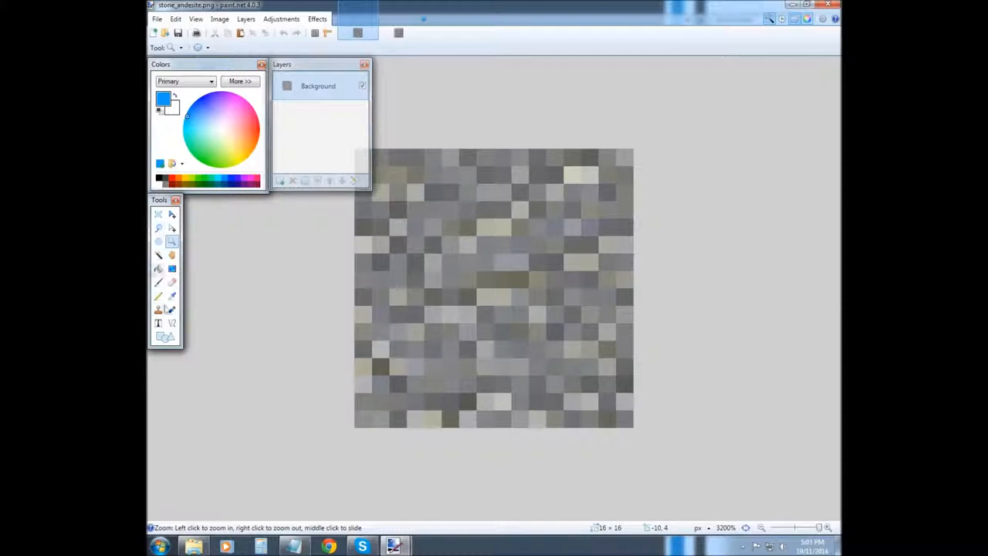
left_click(158, 322)
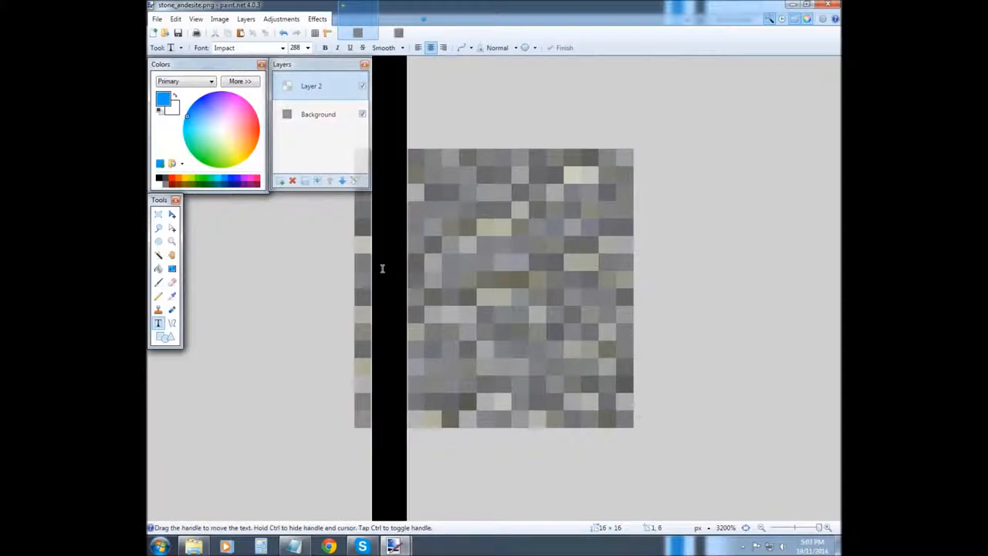
left_click(308, 46)
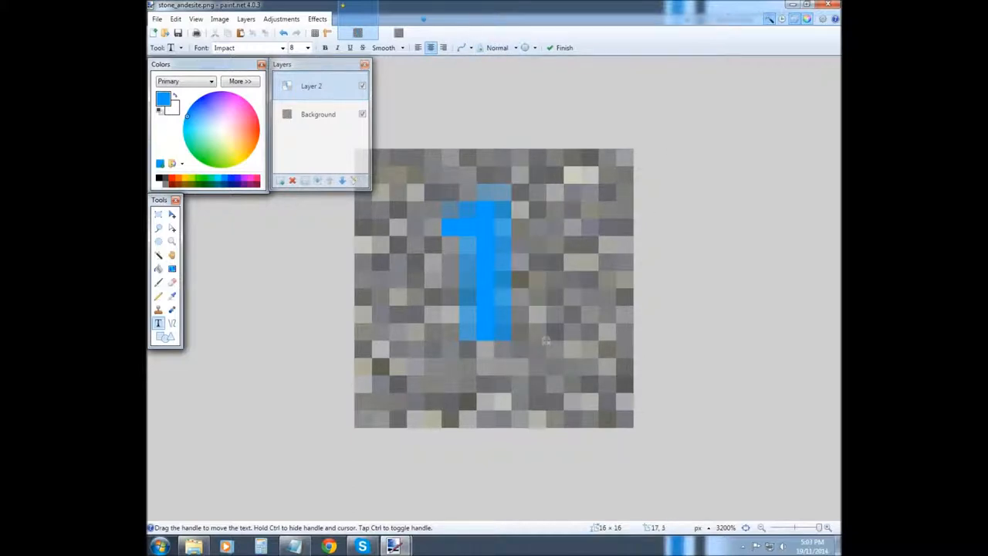
left_click(318, 114)
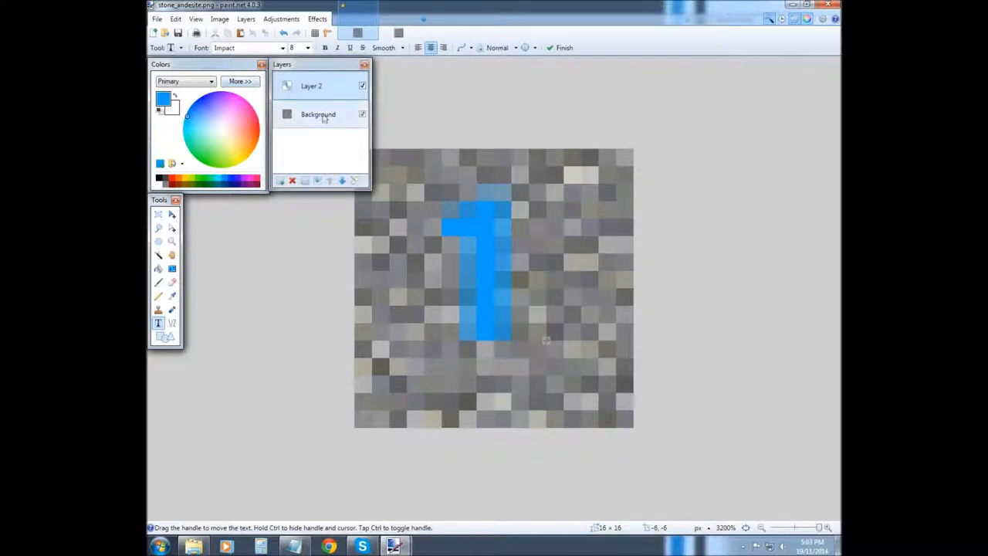
left_click(564, 47)
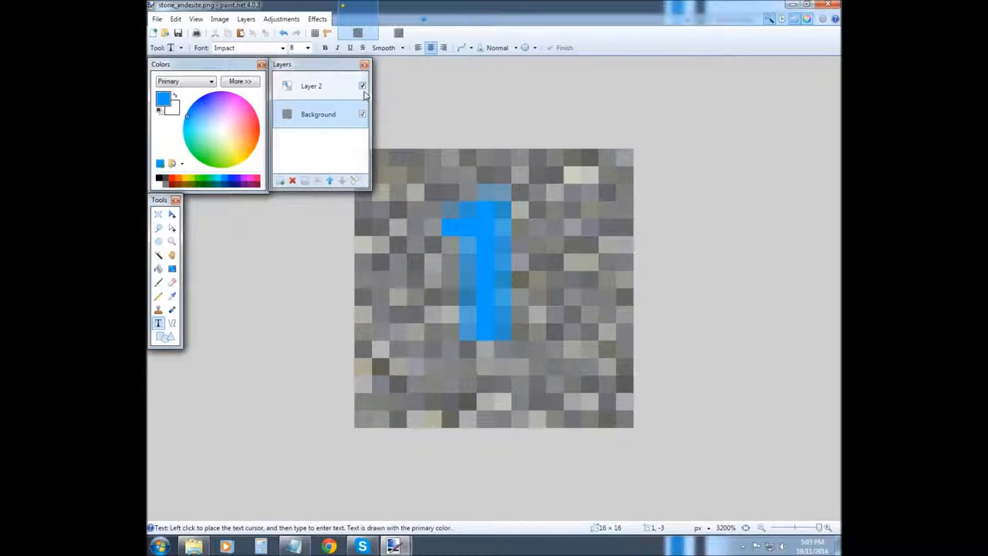
left_click(361, 85)
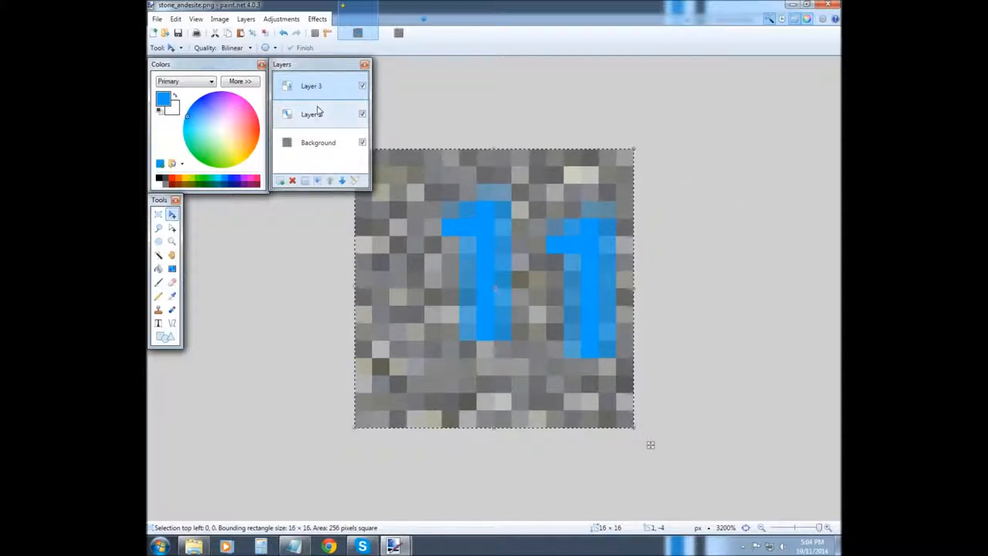
left_click(312, 114)
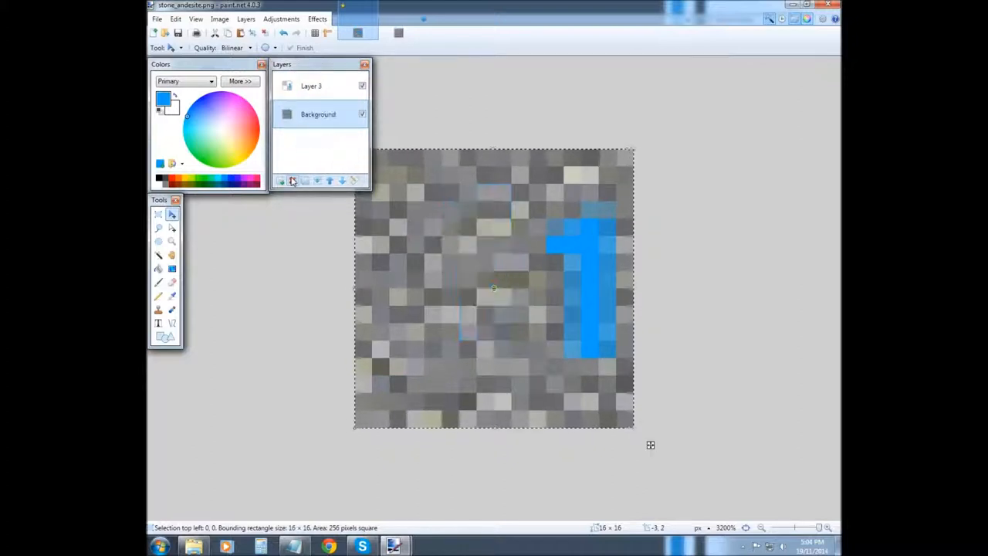
left_click(293, 179)
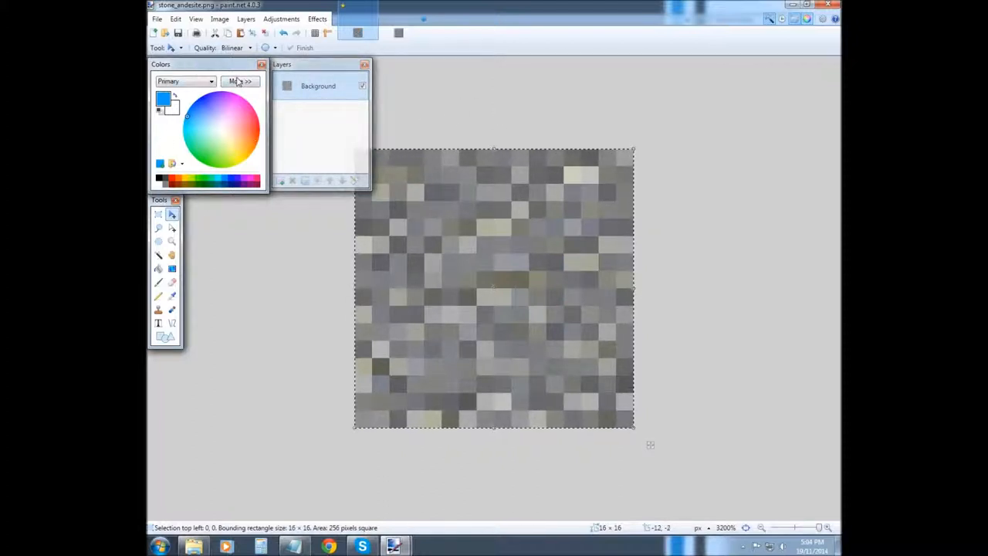
left_click(241, 80)
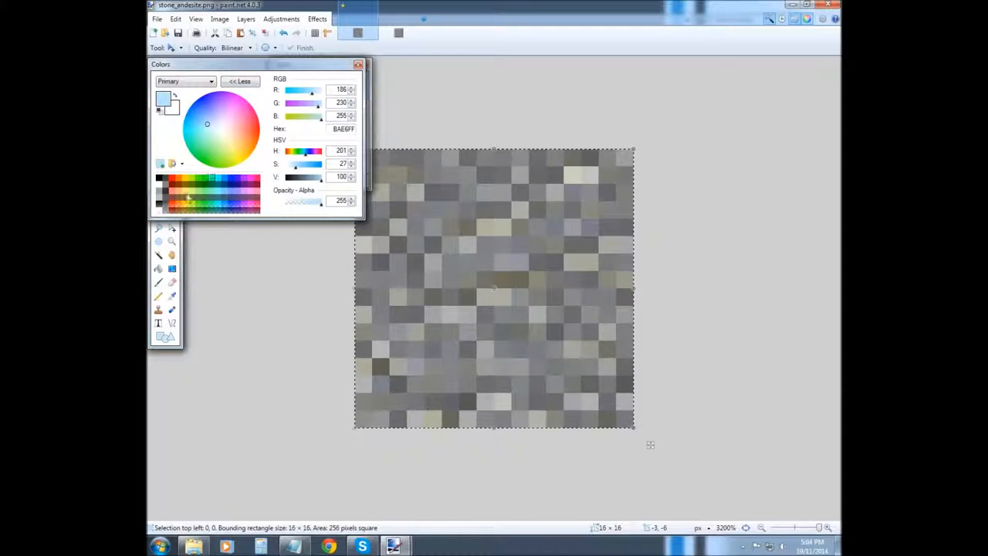
left_click(241, 81)
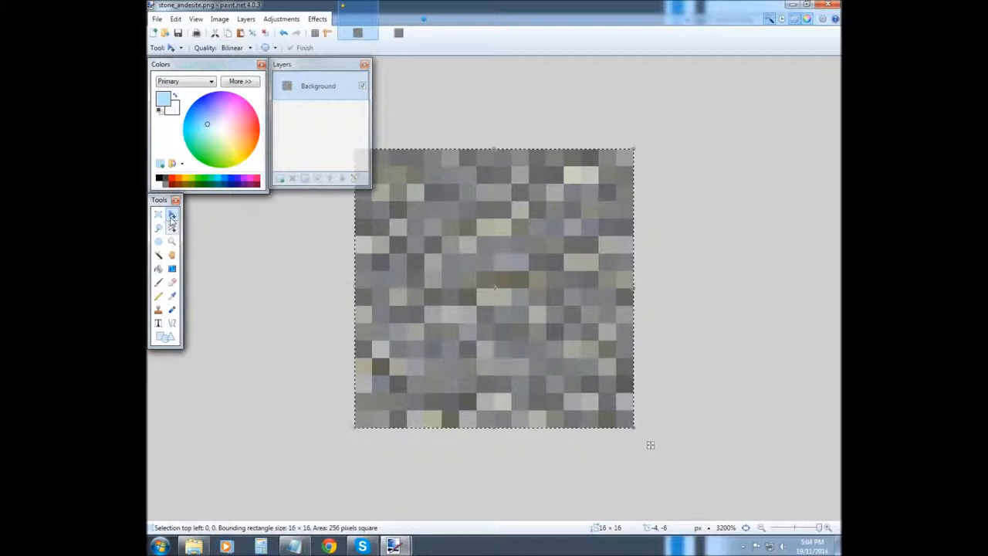
mouse_move(157, 240)
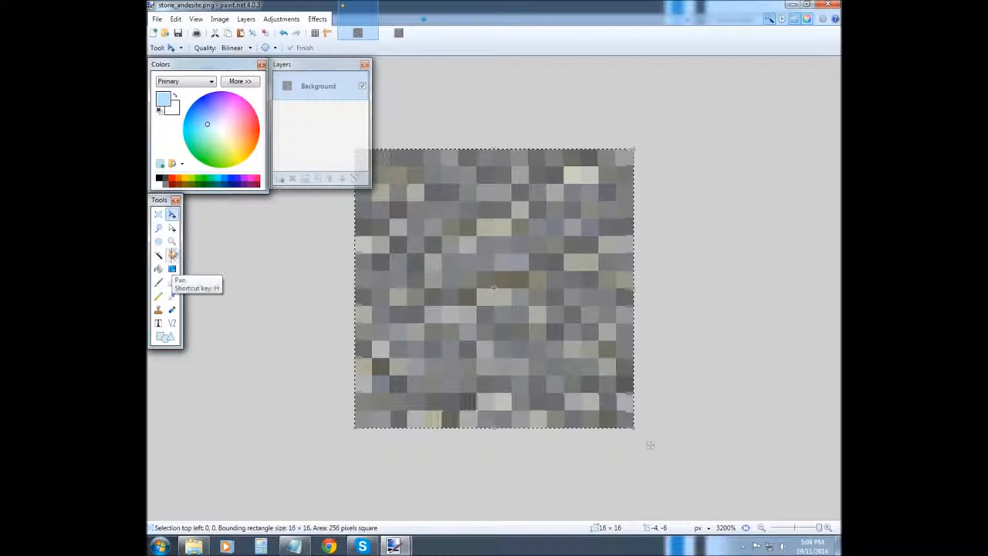
mouse_move(172, 241)
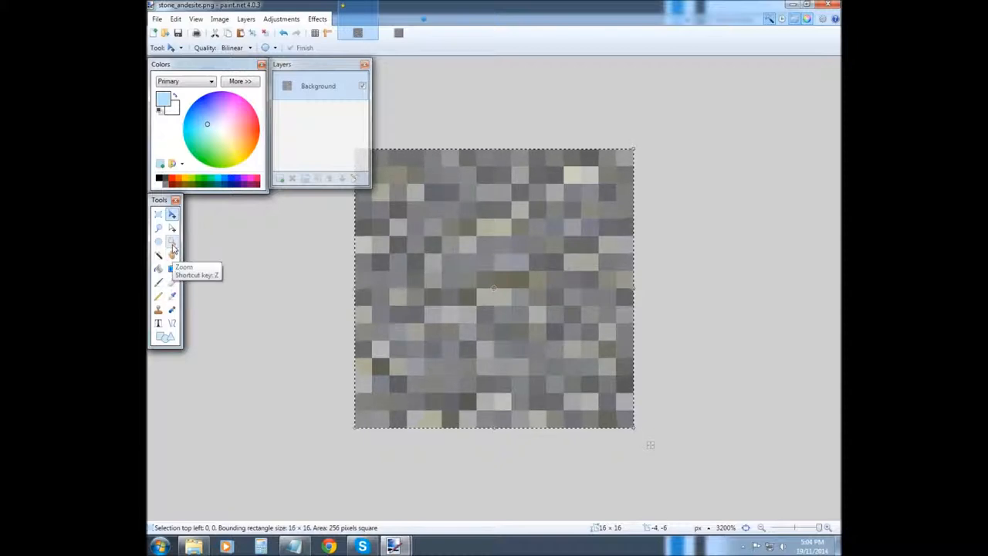
mouse_move(161, 269)
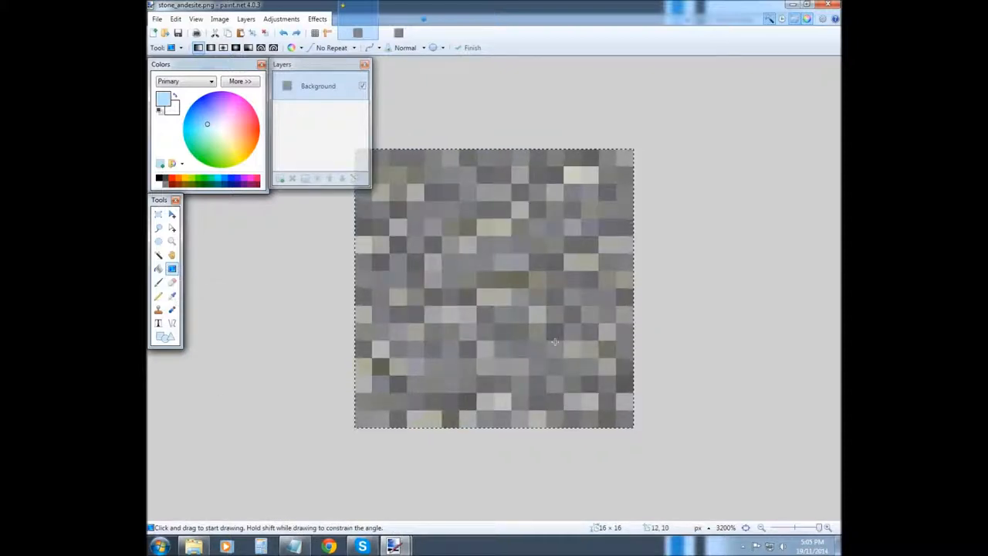
Pick a salmon-pink primary colour and brush a diagonal stroke across the andesite texture
left_click(216, 114)
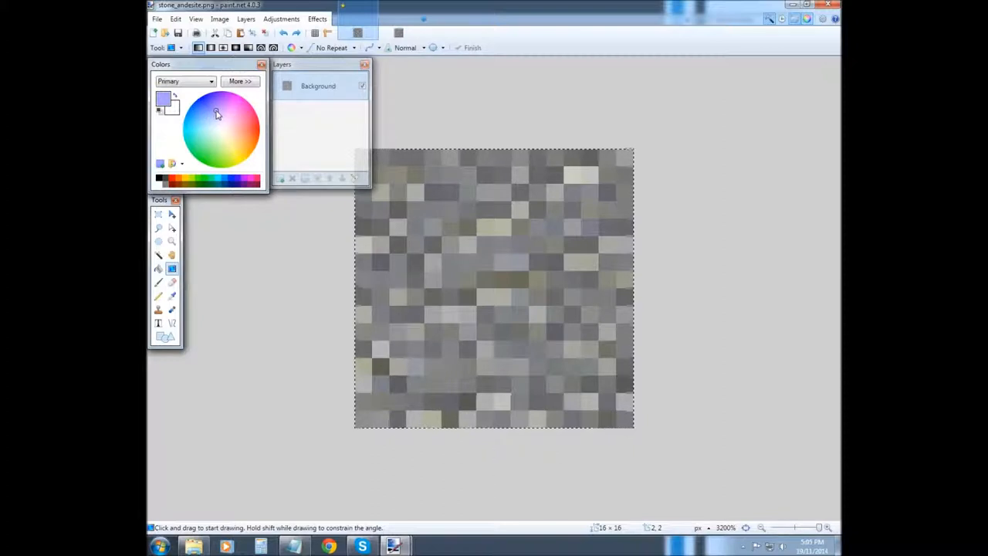
left_click(208, 130)
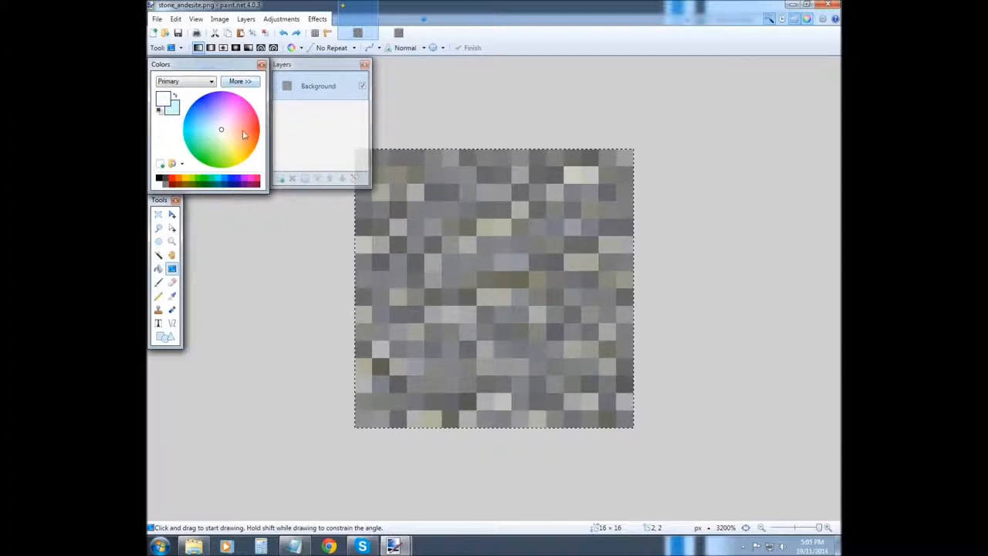
left_click(237, 130)
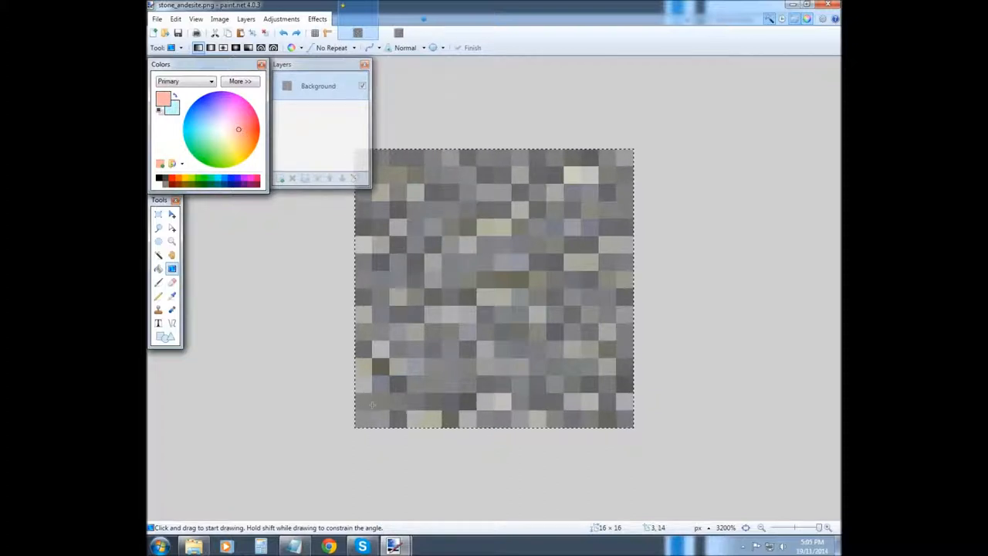
left_click_drag(373, 404, 608, 200)
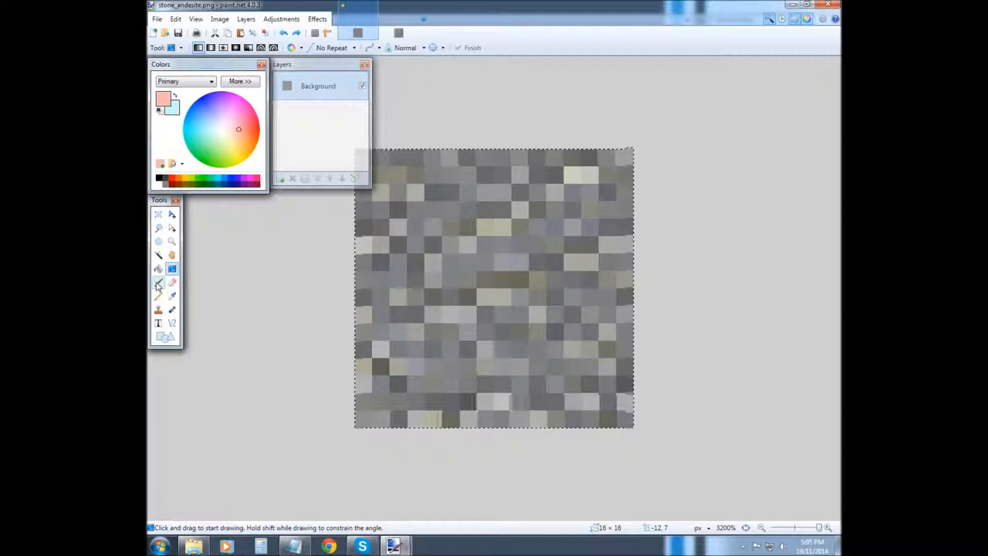
left_click(157, 283)
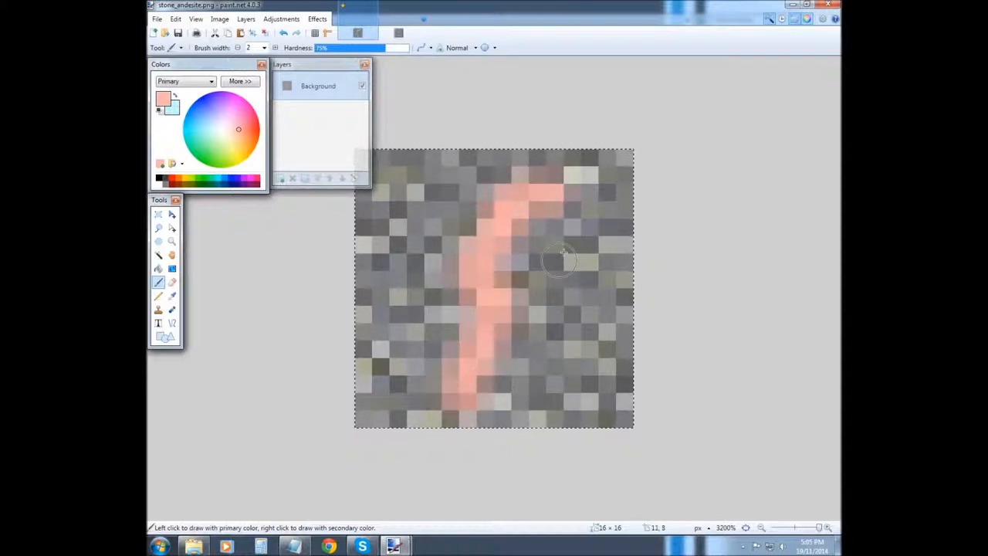
Paint broad pink areas then undo with Ctrl+Z back to the plain grey texture
left_click(579, 281)
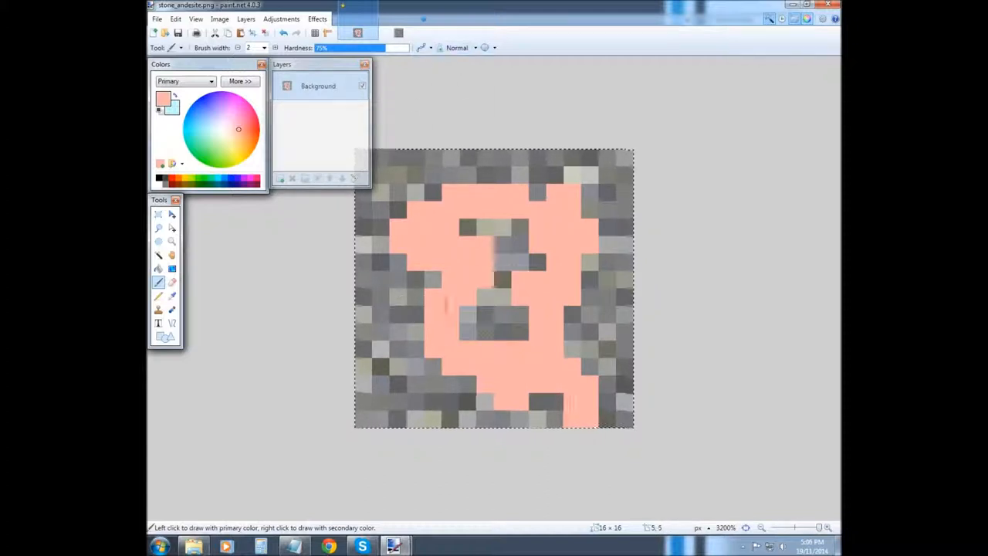
mouse_move(401, 192)
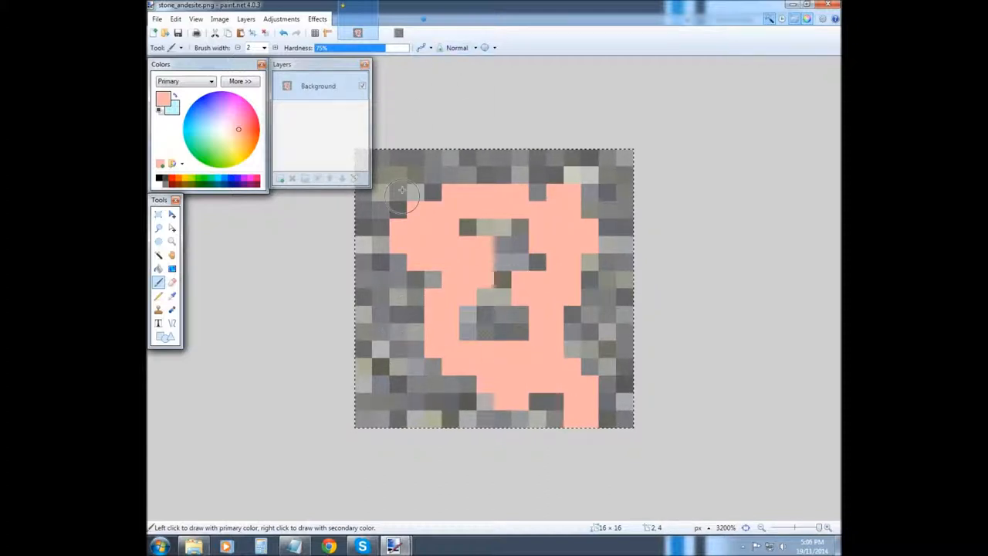
key("ctrl+z")
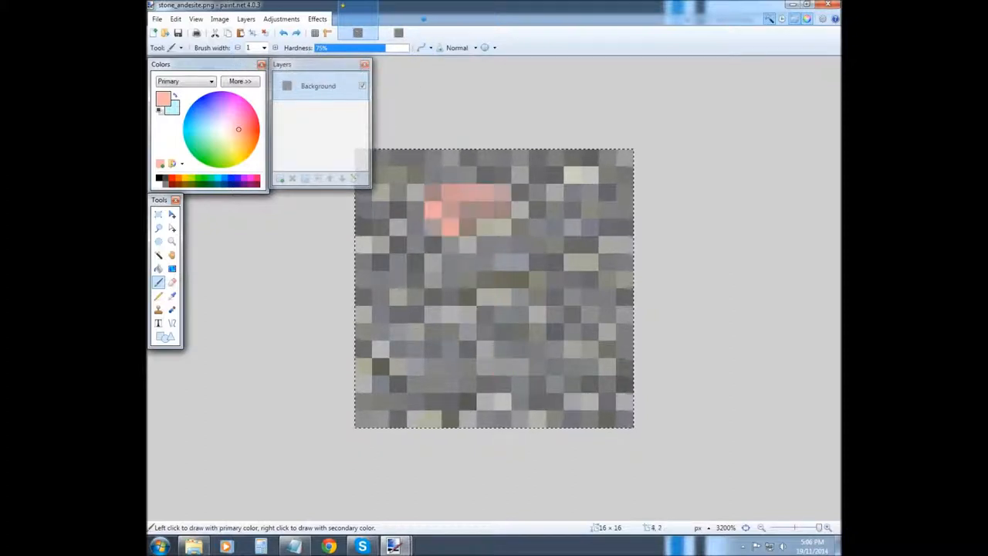
left_click_drag(445, 204, 510, 409)
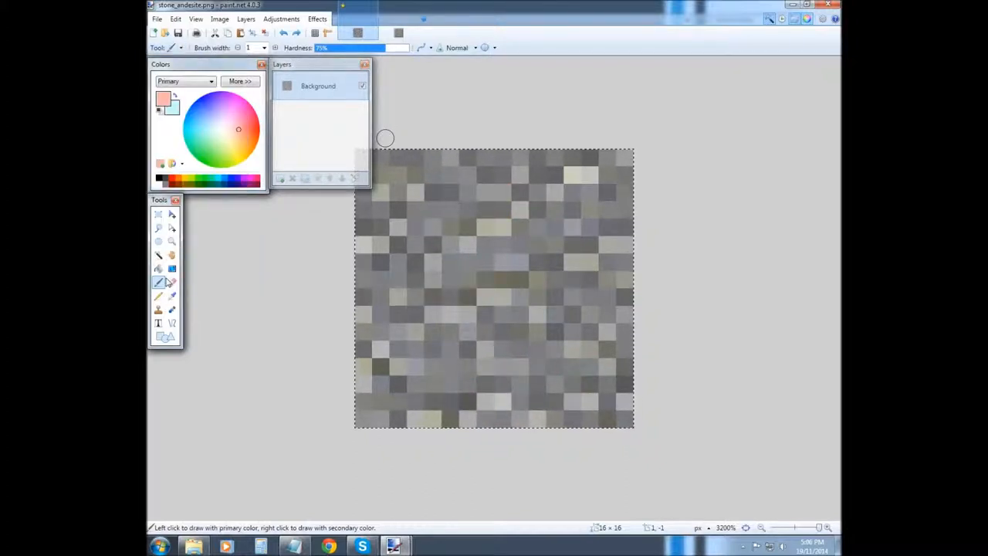
left_click(173, 282)
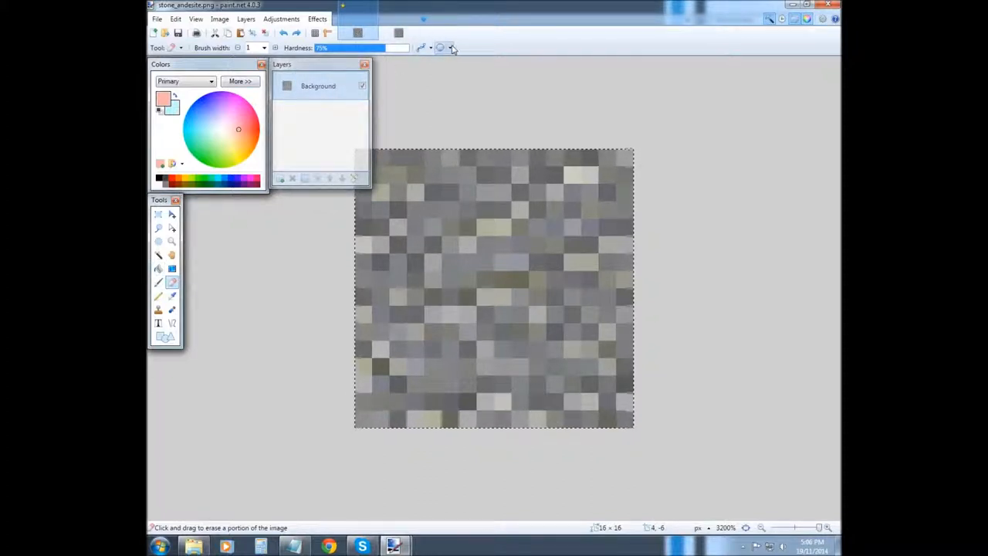
left_click_drag(481, 213, 481, 296)
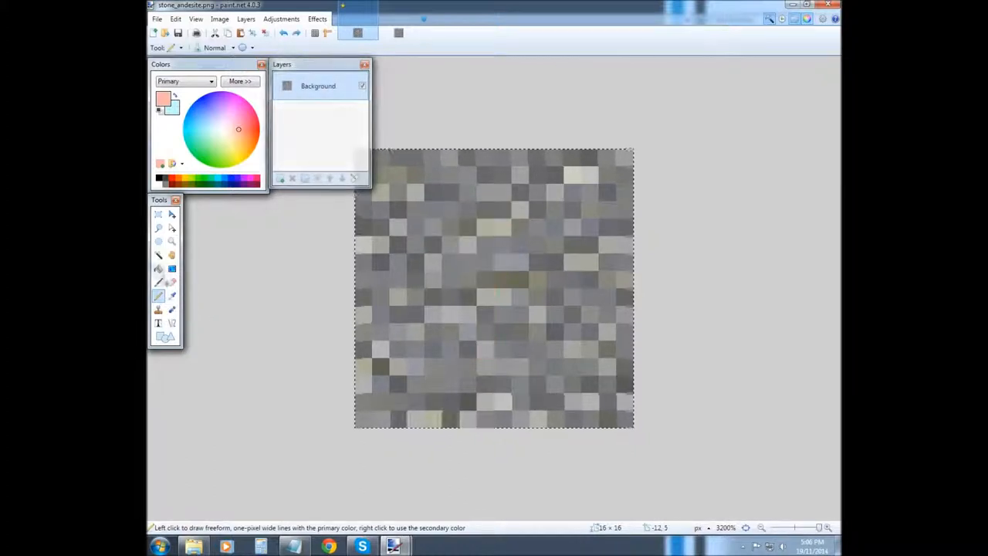
left_click(158, 281)
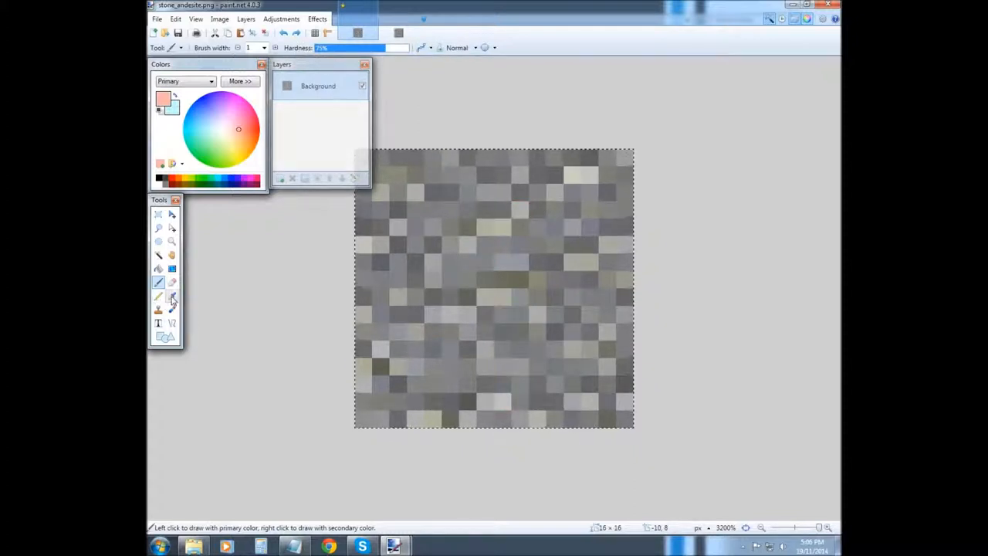
Sample a grey from the stone with the Color Picker and dismiss the Clone Stamp source error
left_click(173, 296)
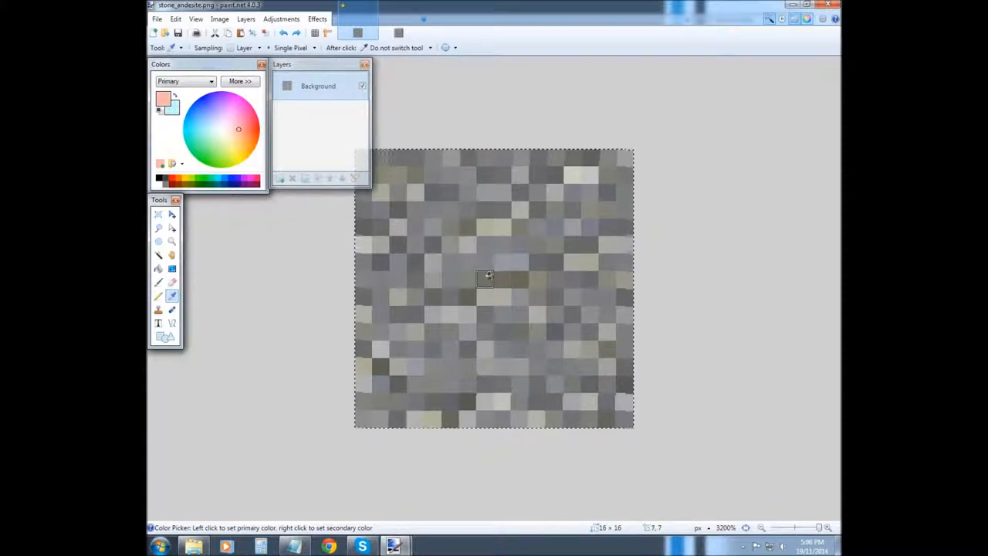
left_click(487, 276)
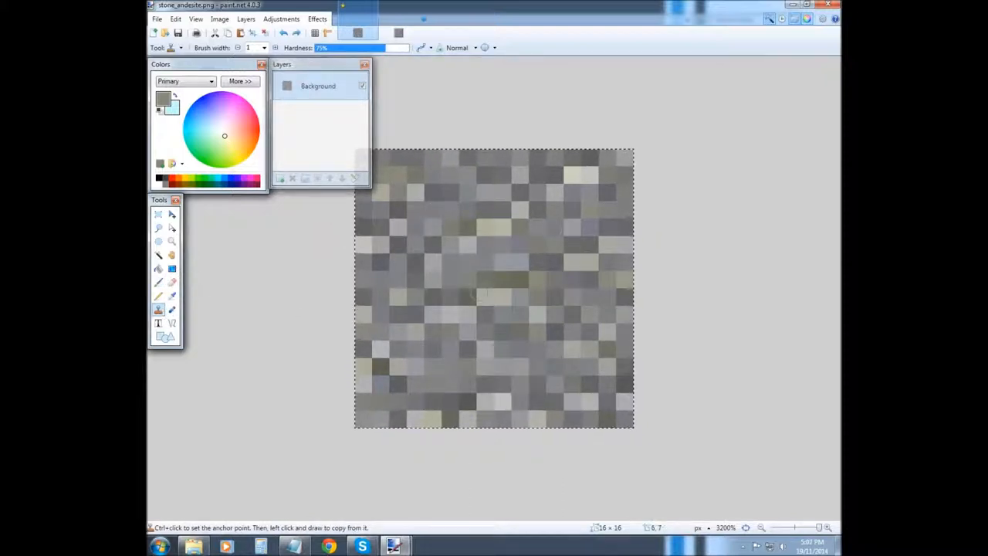
left_click(494, 290)
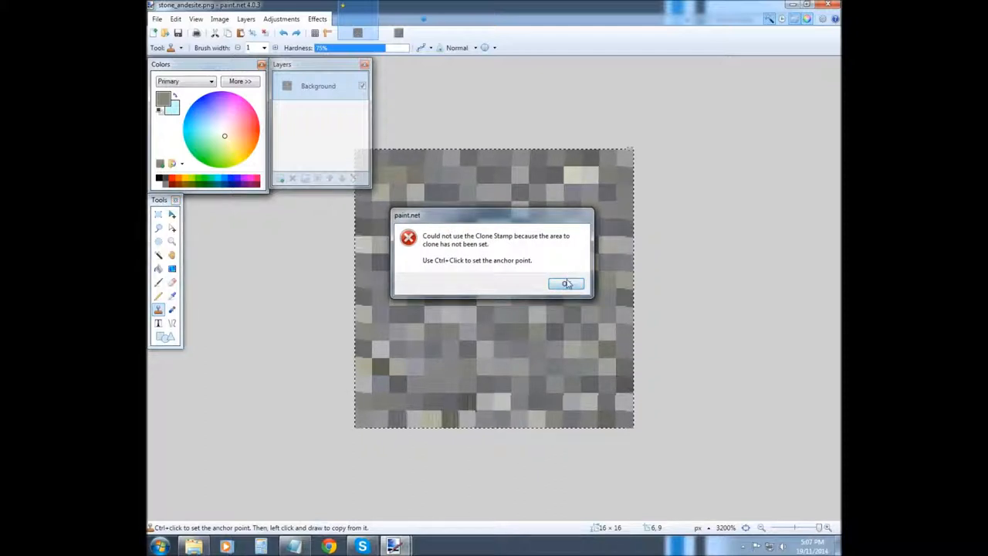
left_click(564, 284)
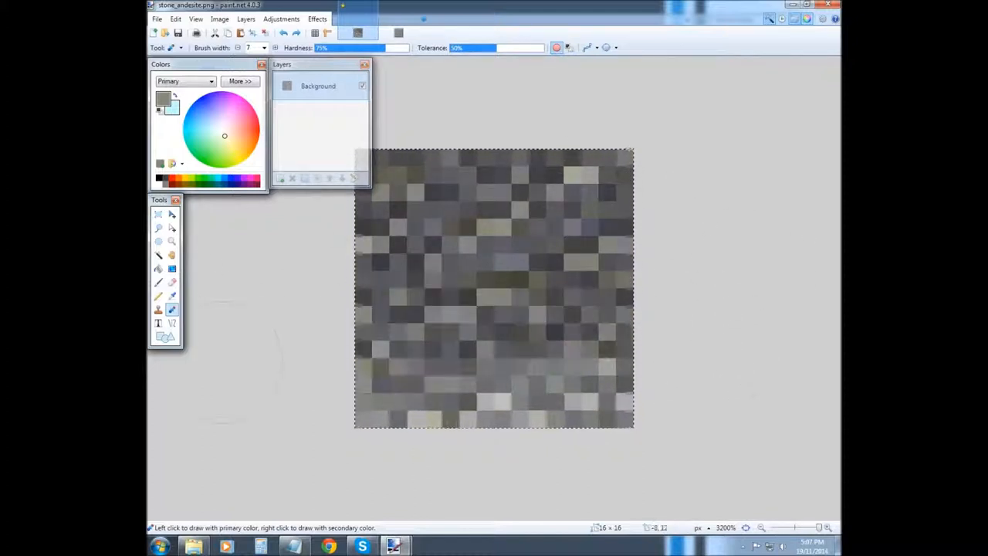
mouse_move(158, 323)
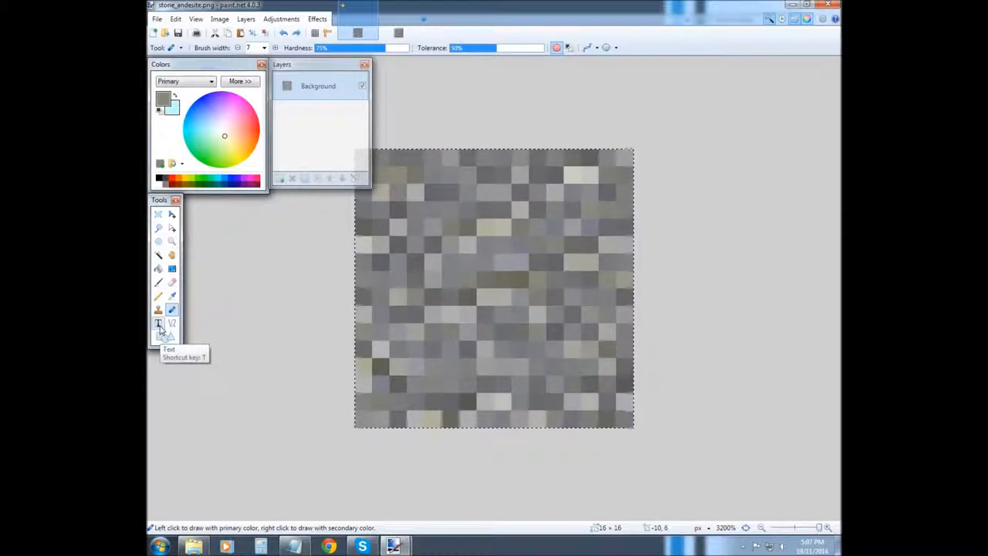
Select the Rectangle shape tool and move the Colors window off the Layers list
left_click(158, 323)
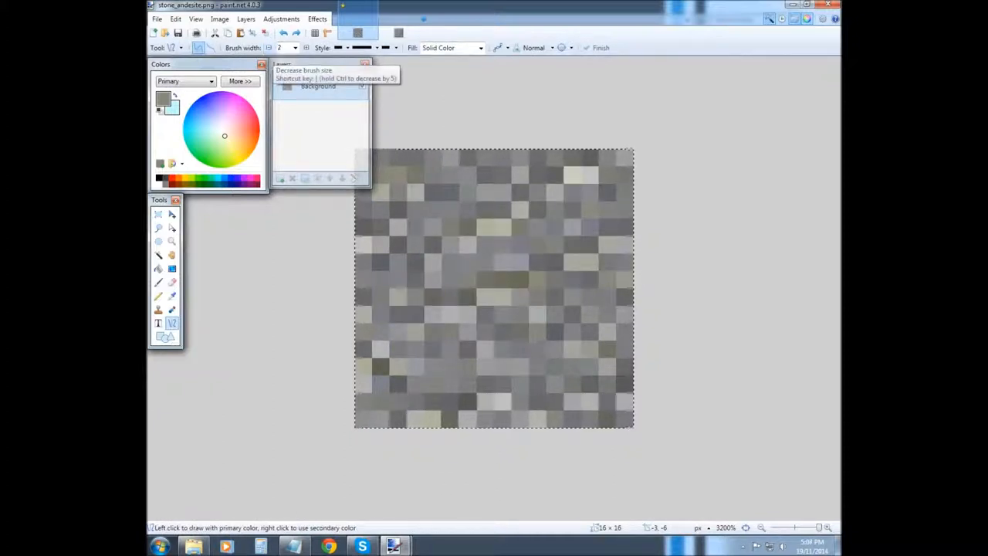
left_click_drag(393, 367, 617, 167)
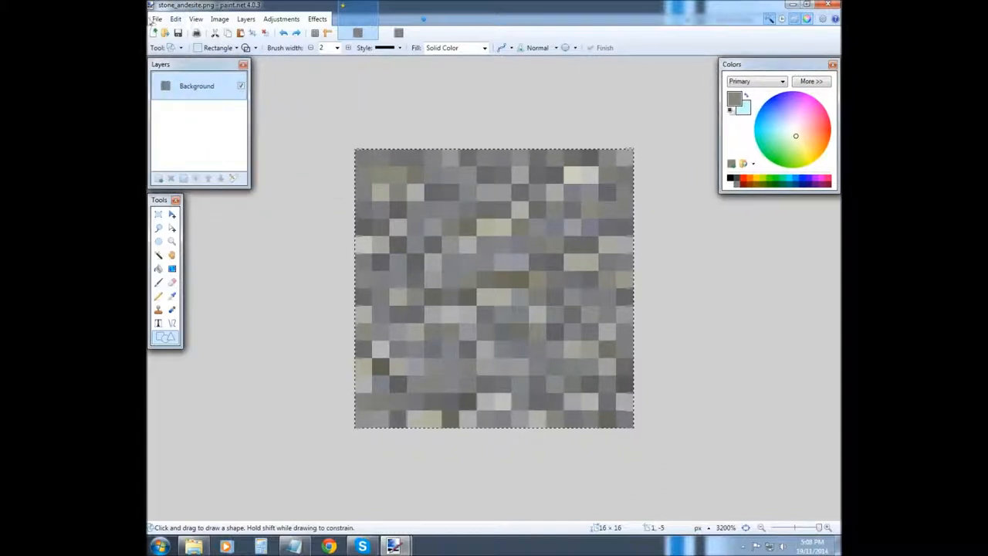
left_click(157, 19)
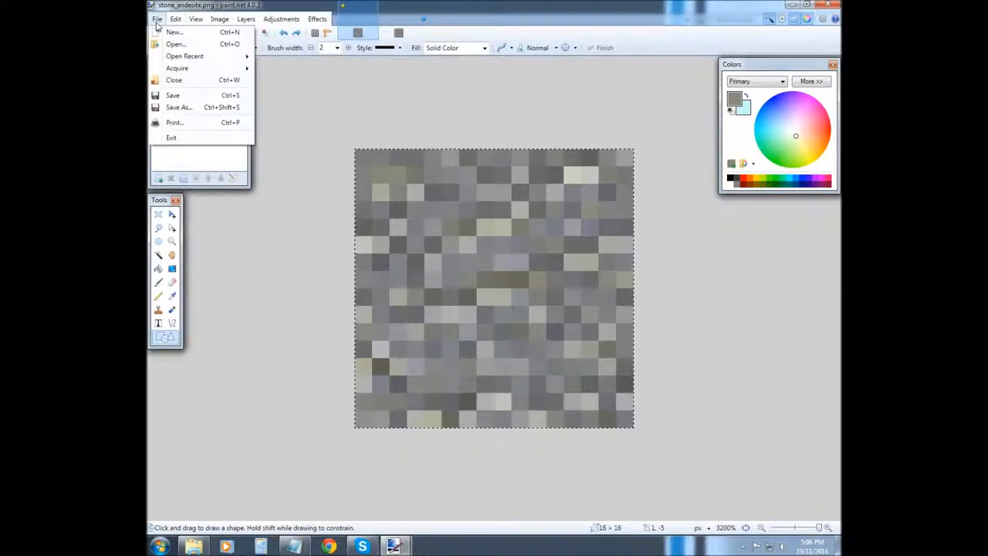
mouse_move(173, 31)
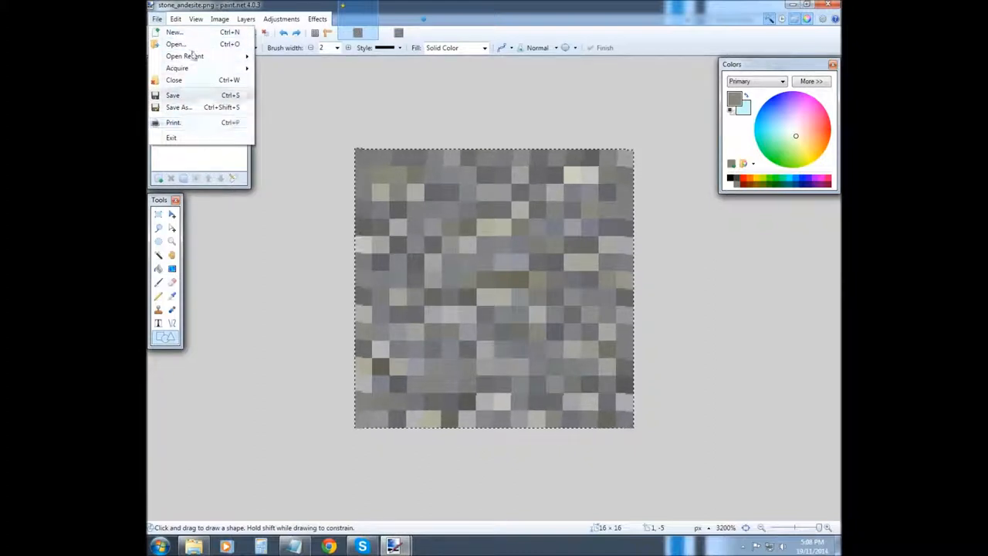
left_click(173, 80)
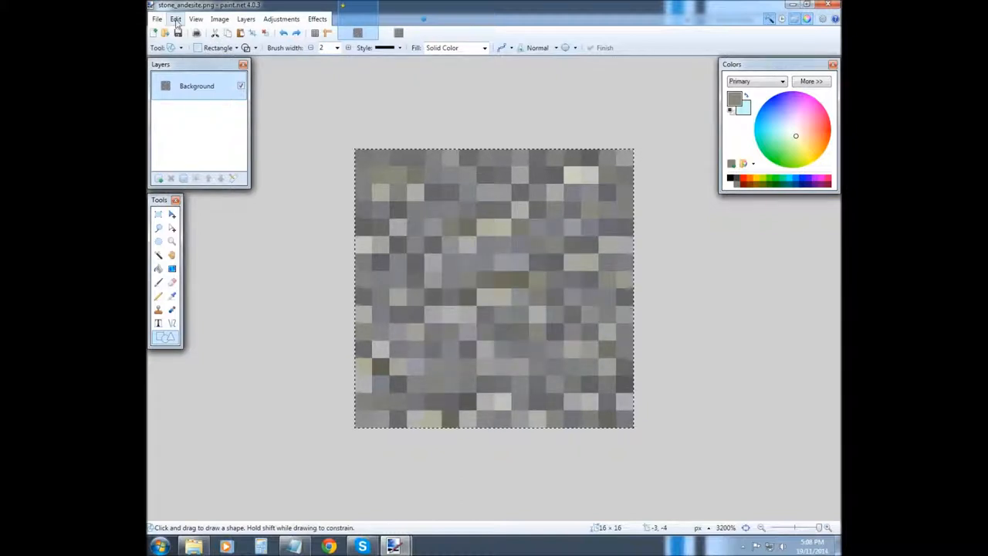
left_click(176, 18)
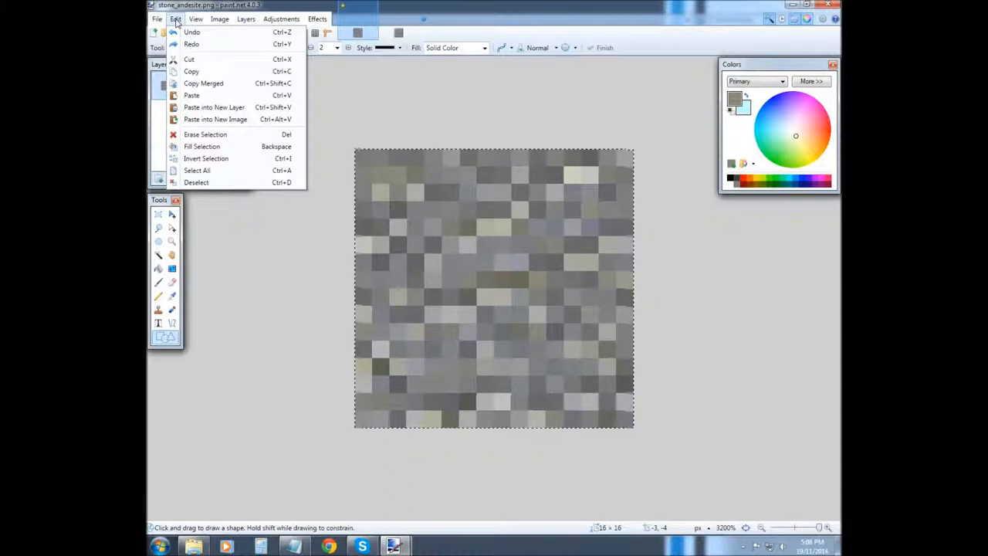
mouse_move(191, 95)
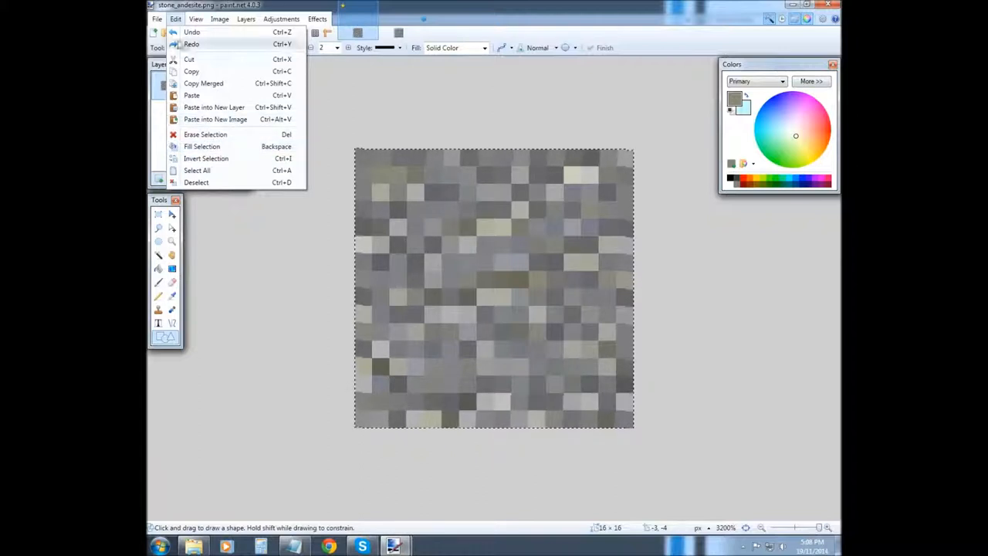
left_click(196, 18)
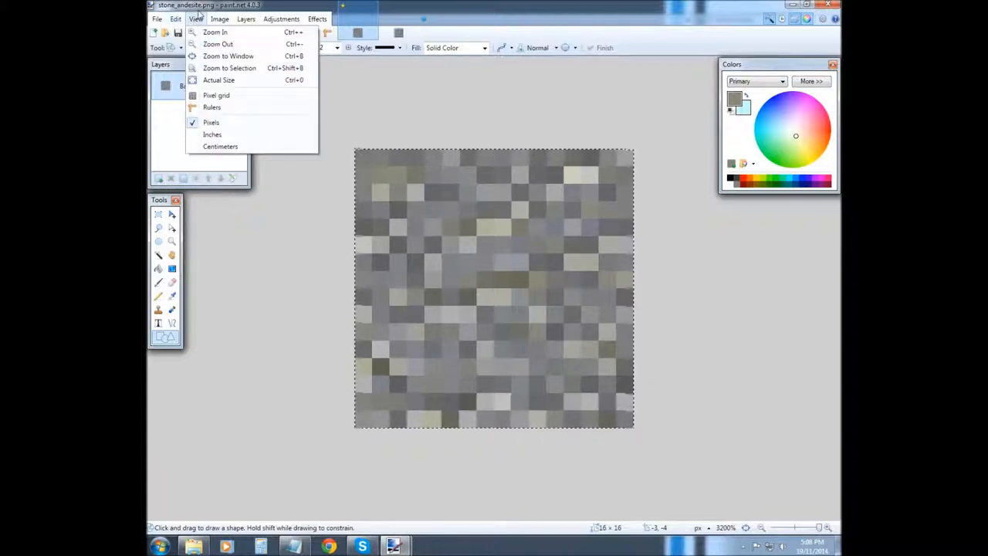
mouse_move(229, 55)
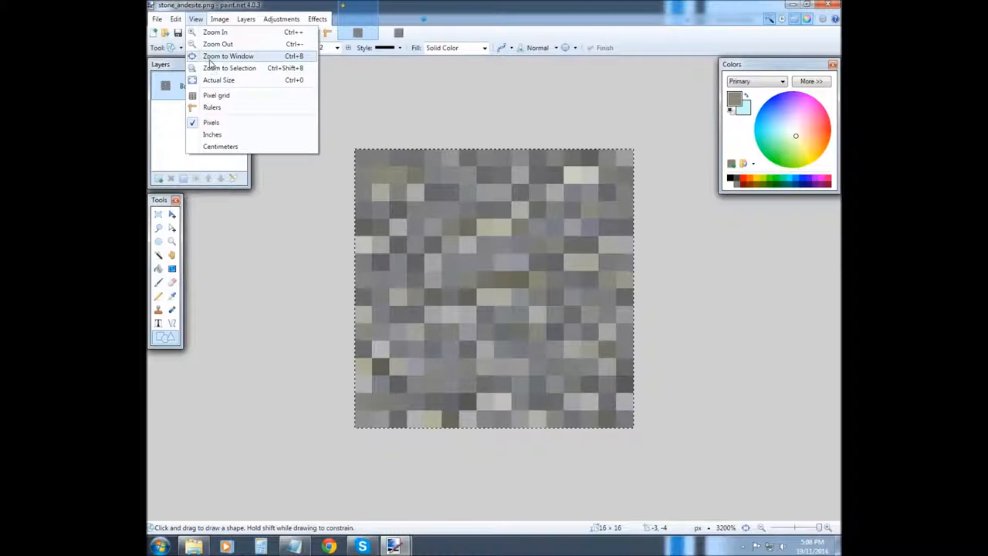
mouse_move(216, 96)
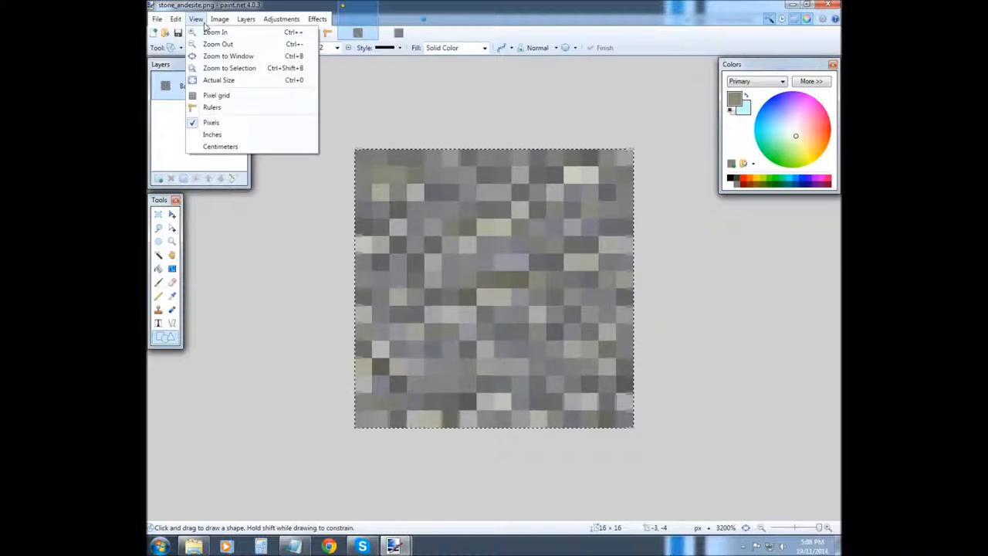
left_click(213, 108)
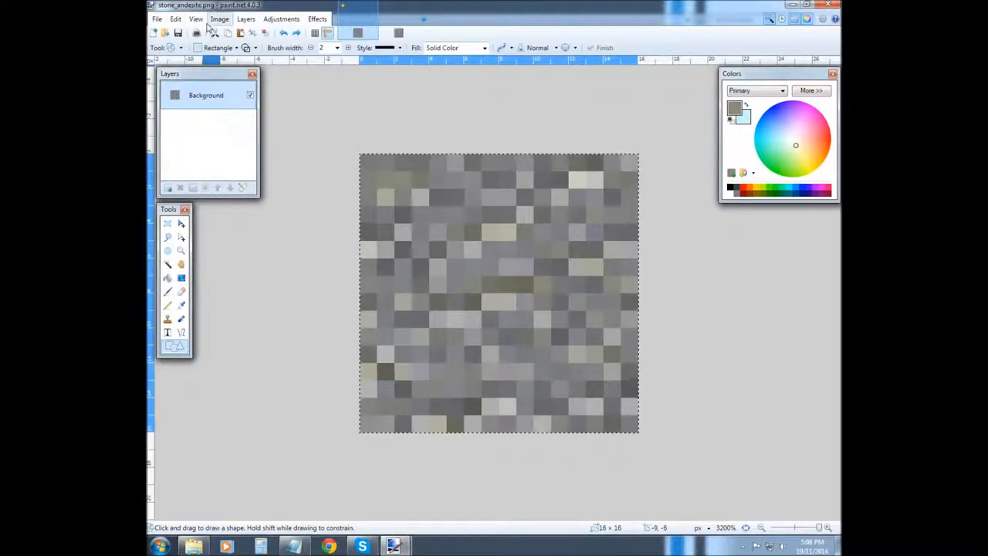
left_click(194, 18)
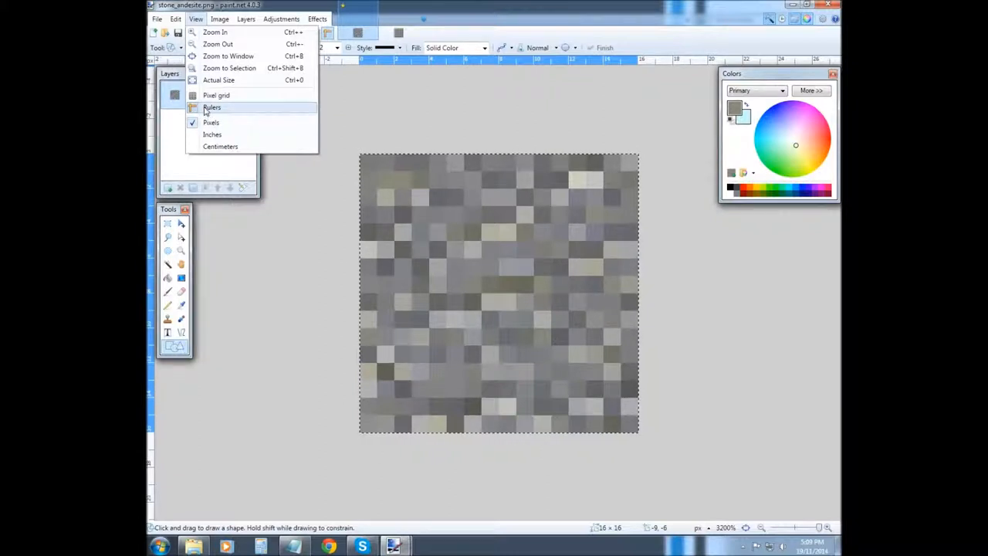
left_click(219, 19)
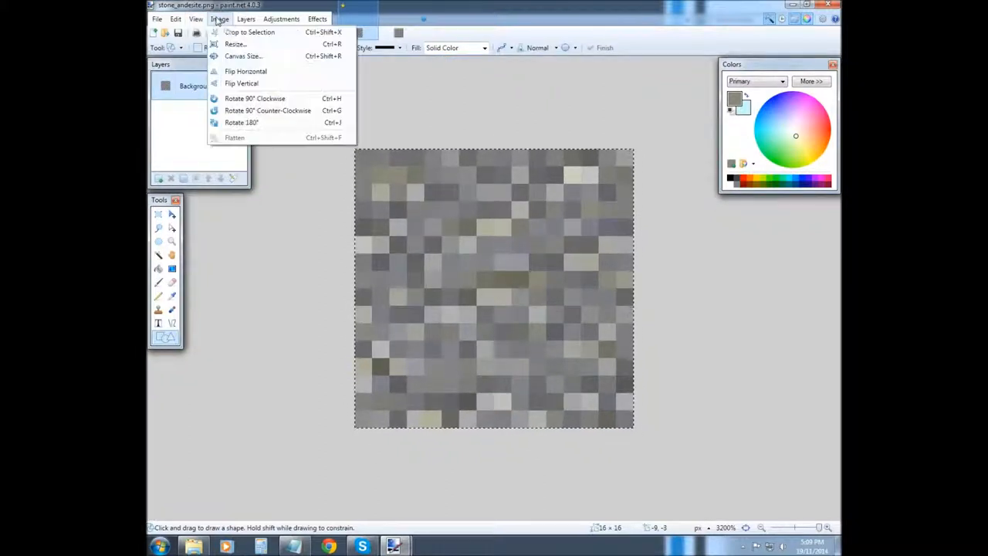
left_click(196, 18)
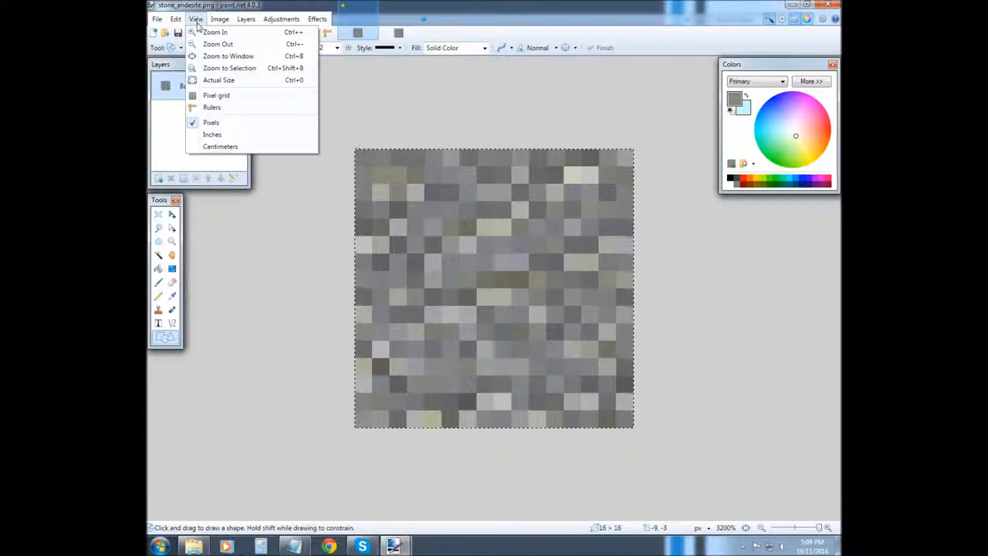
left_click(219, 19)
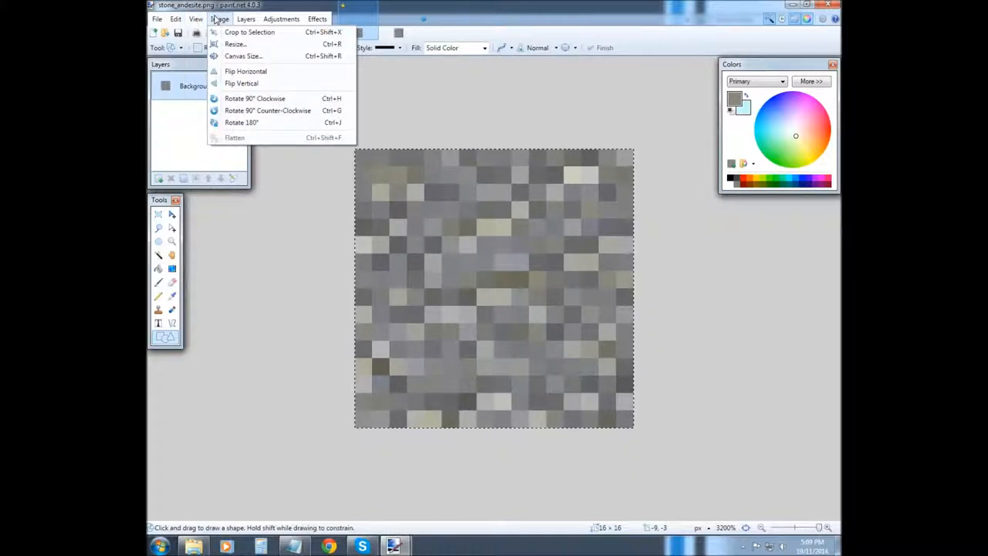
mouse_move(234, 43)
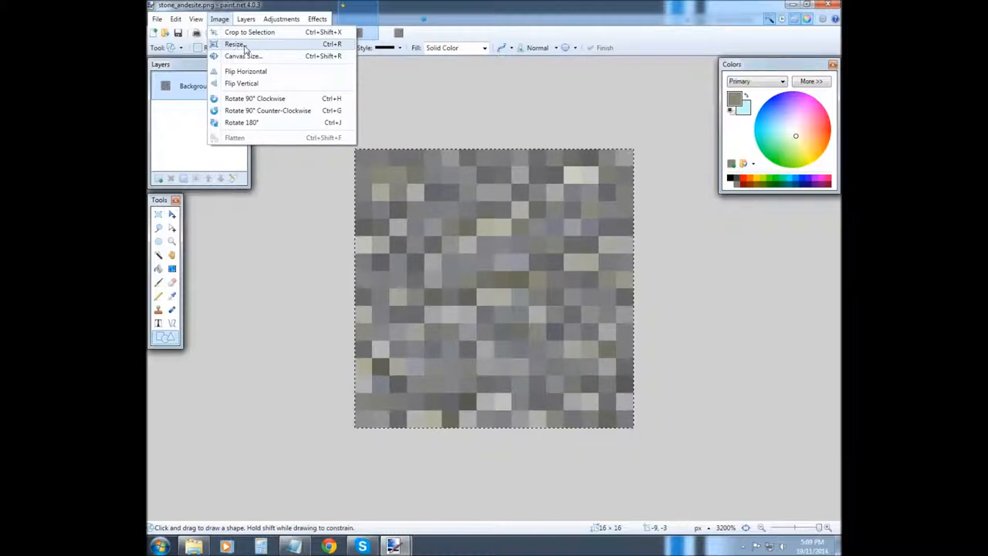
mouse_move(243, 55)
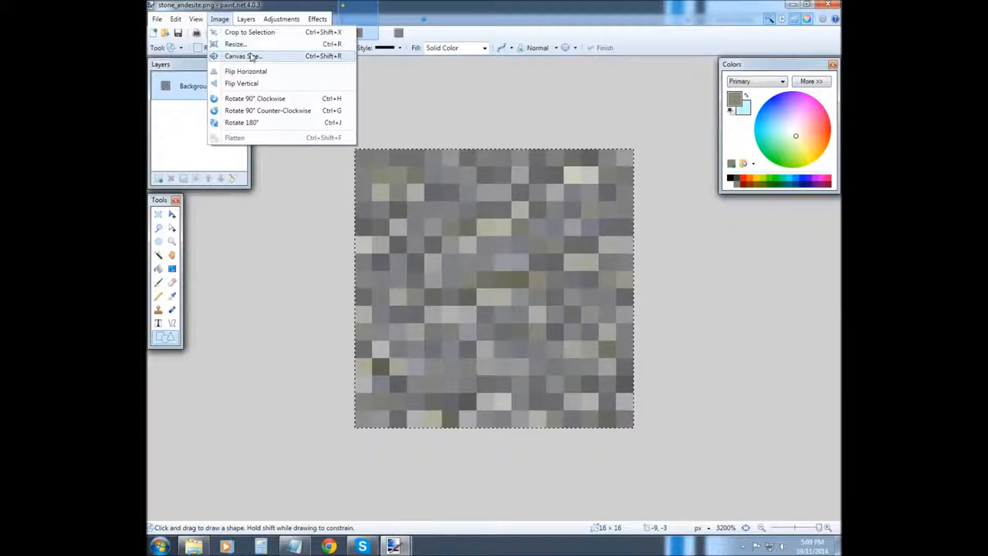
mouse_move(250, 31)
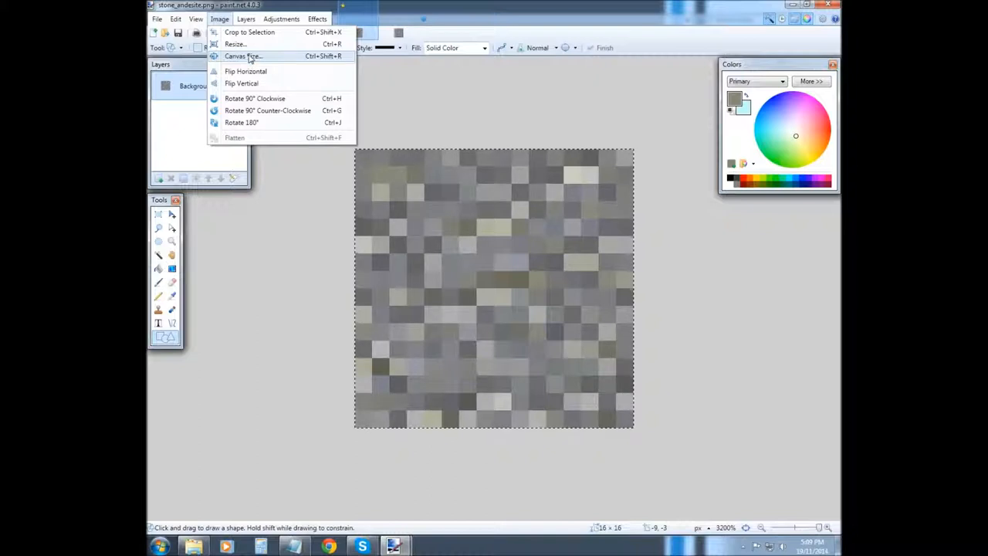
mouse_move(235, 43)
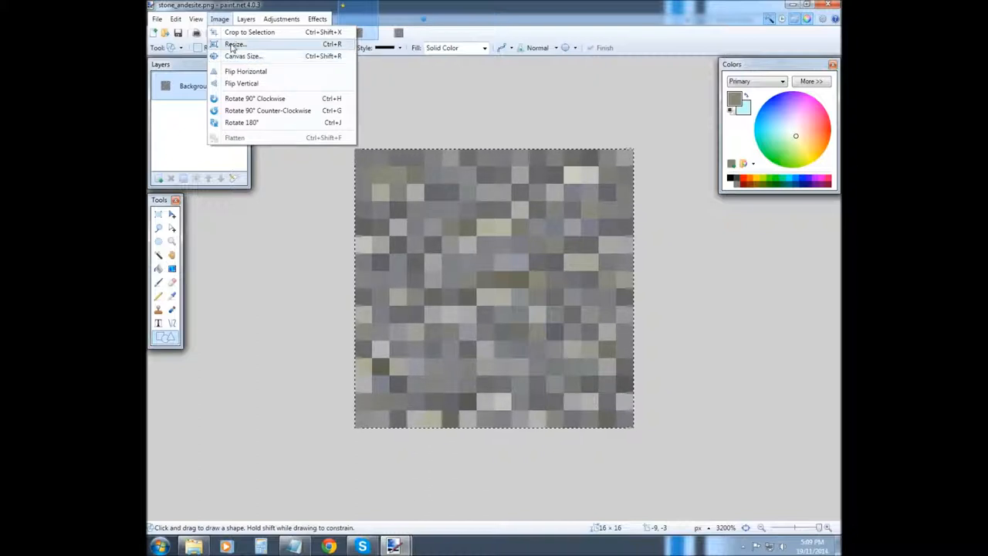
mouse_move(244, 71)
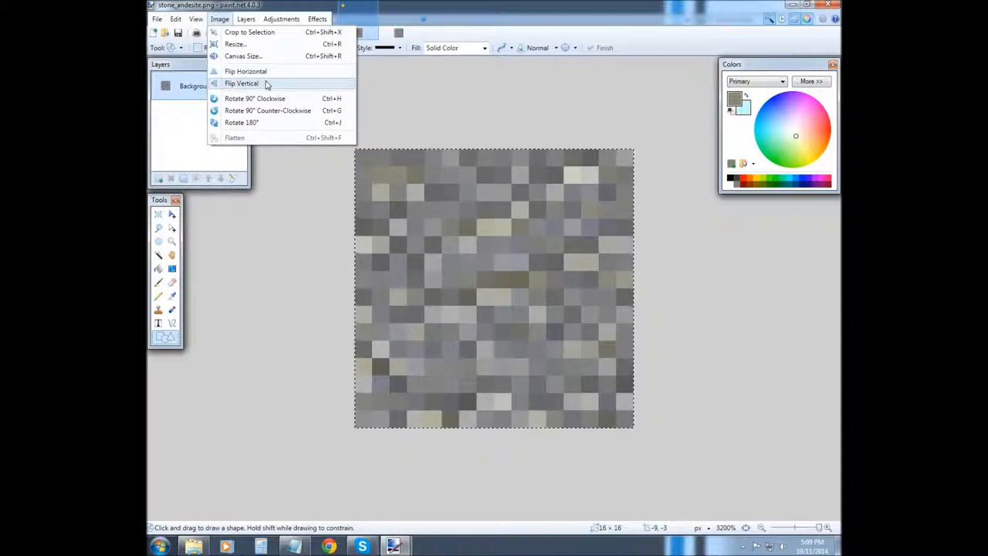
mouse_move(245, 71)
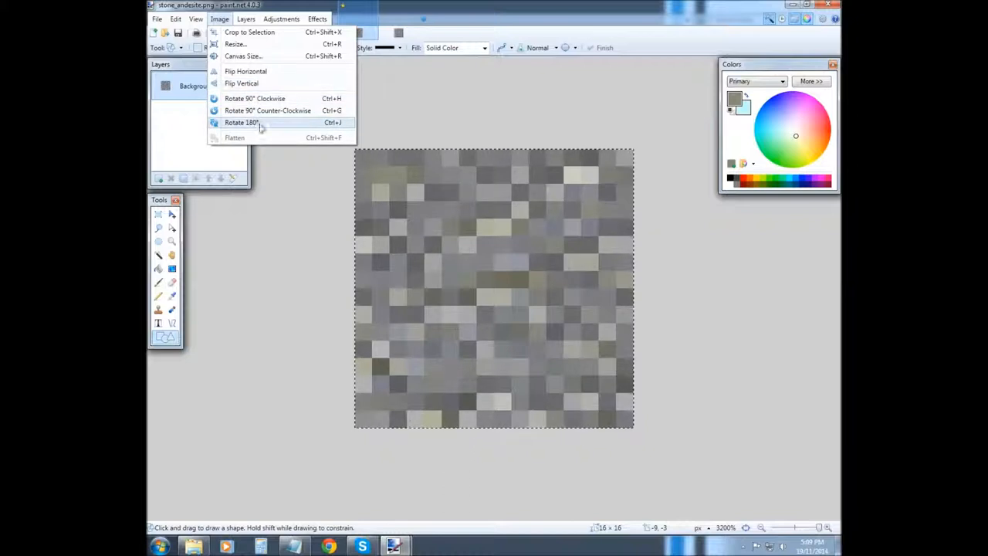
mouse_move(254, 99)
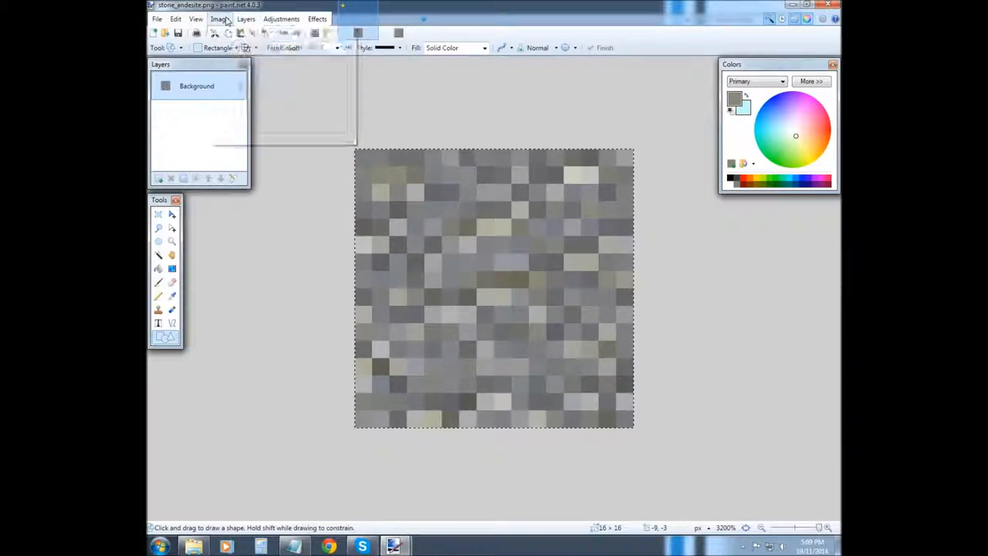
left_click(246, 19)
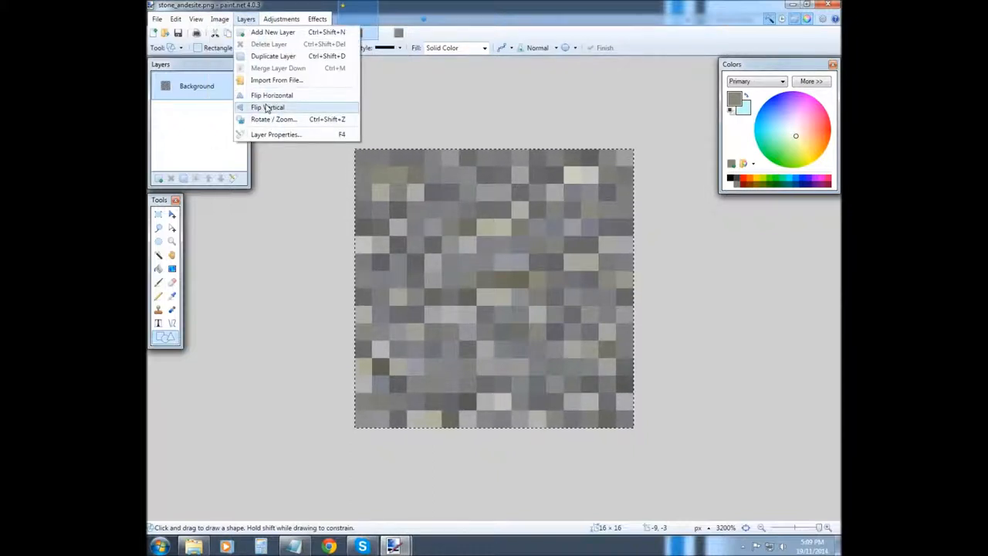
mouse_move(274, 119)
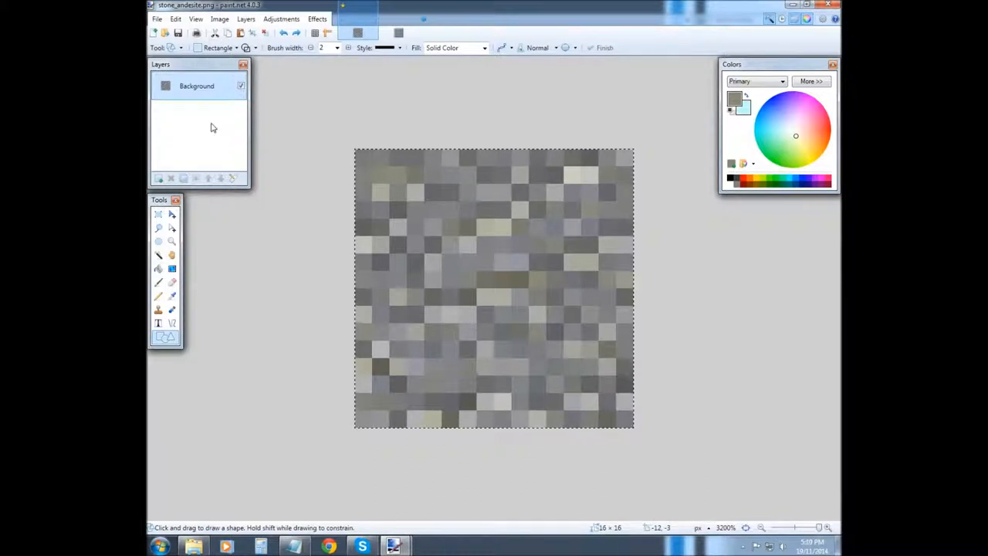
left_click(281, 19)
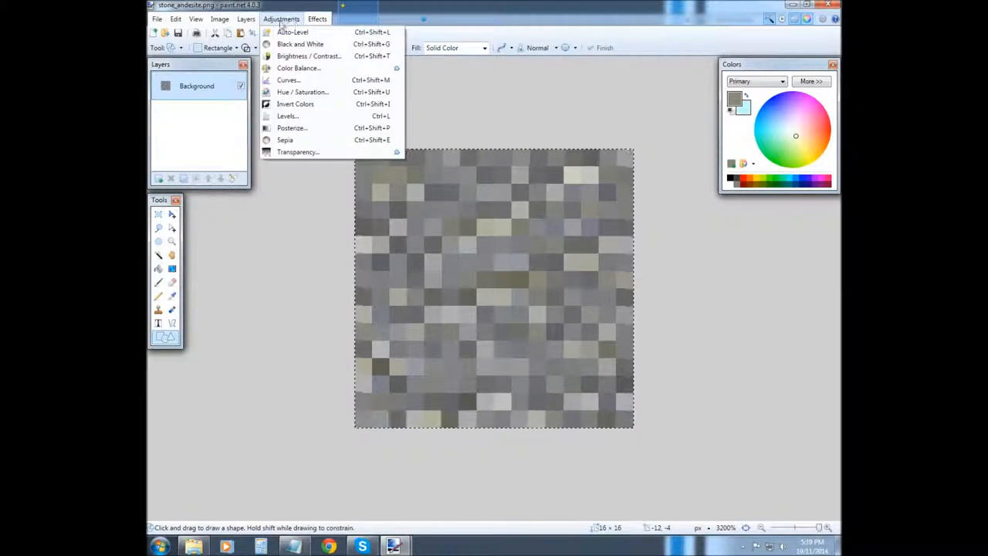
mouse_move(296, 151)
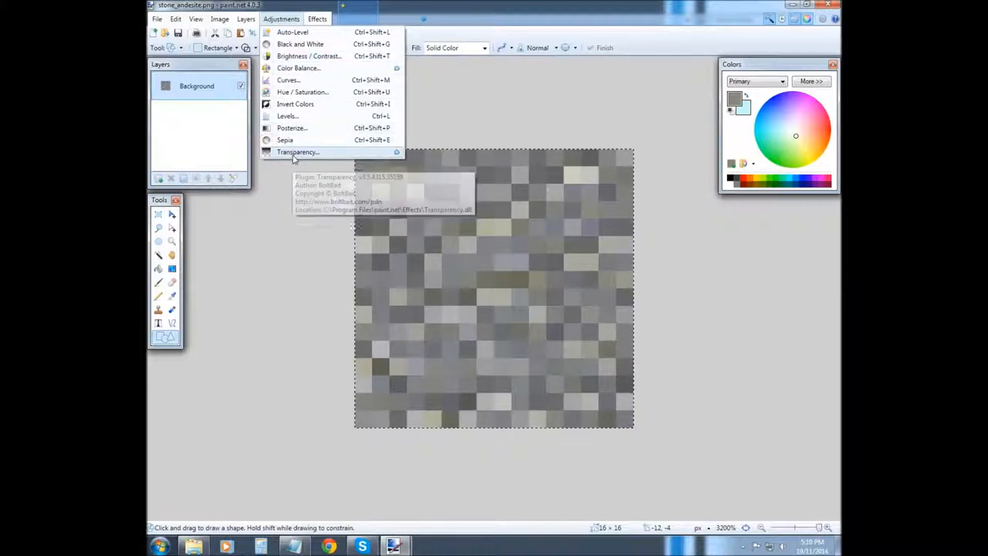
mouse_move(285, 138)
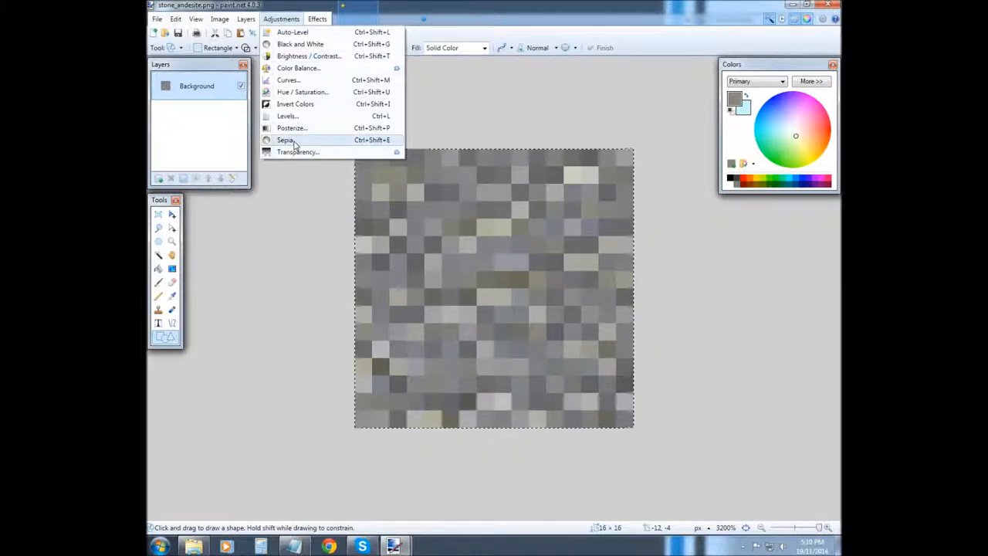
left_click(298, 151)
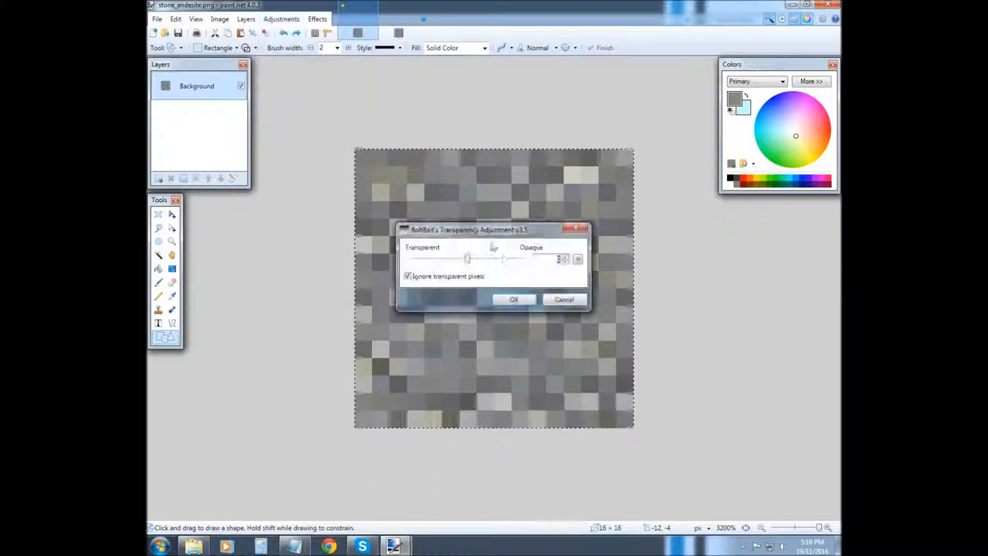
left_click_drag(494, 260, 466, 259)
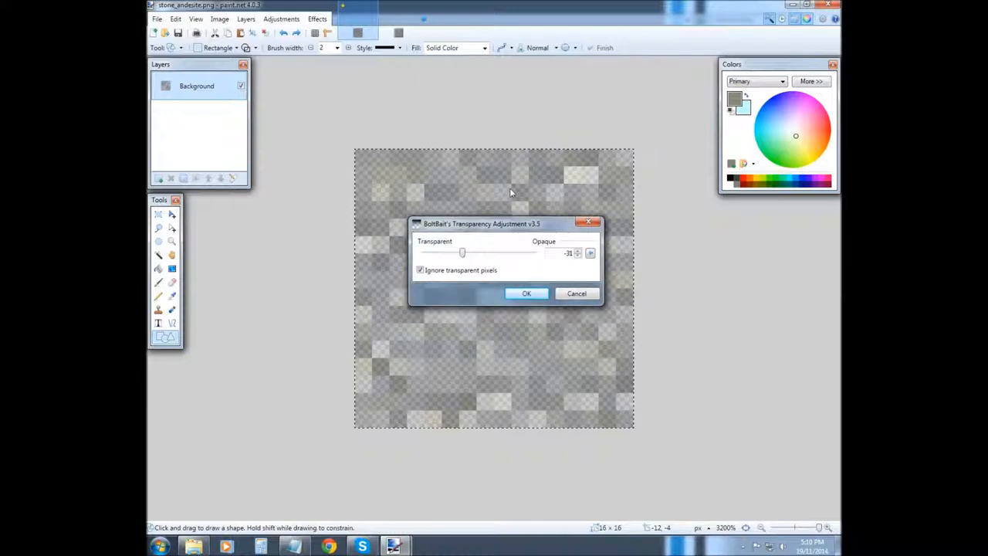
left_click_drag(481, 224, 475, 62)
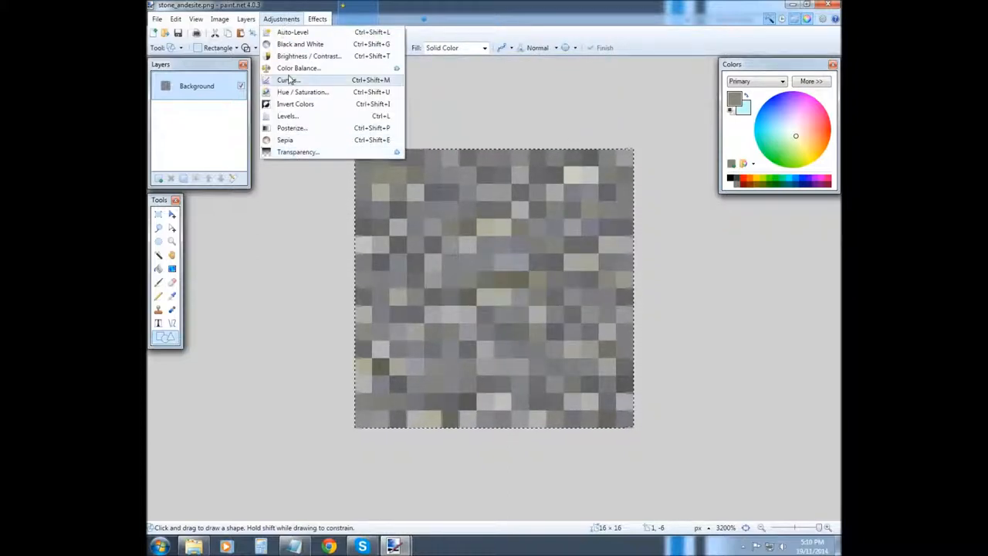
Try out Hue and Saturation slider positions on the marble texture in Hue/Saturation
left_click(303, 93)
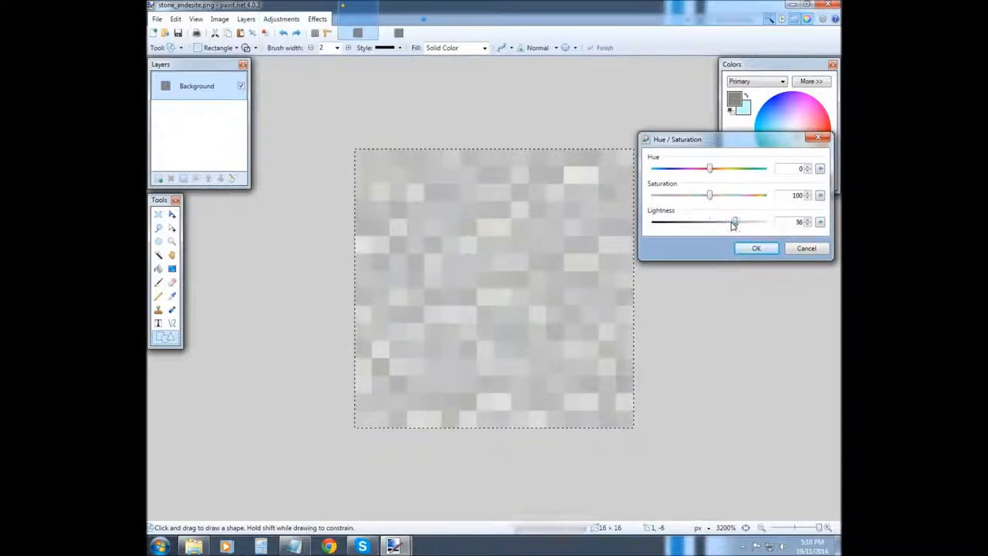
left_click_drag(710, 194, 698, 194)
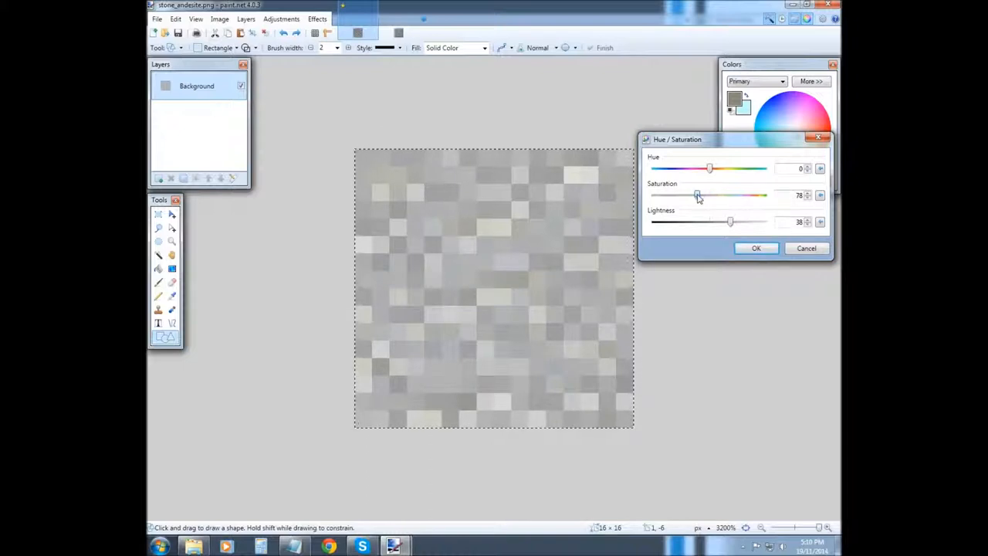
left_click_drag(697, 194, 750, 194)
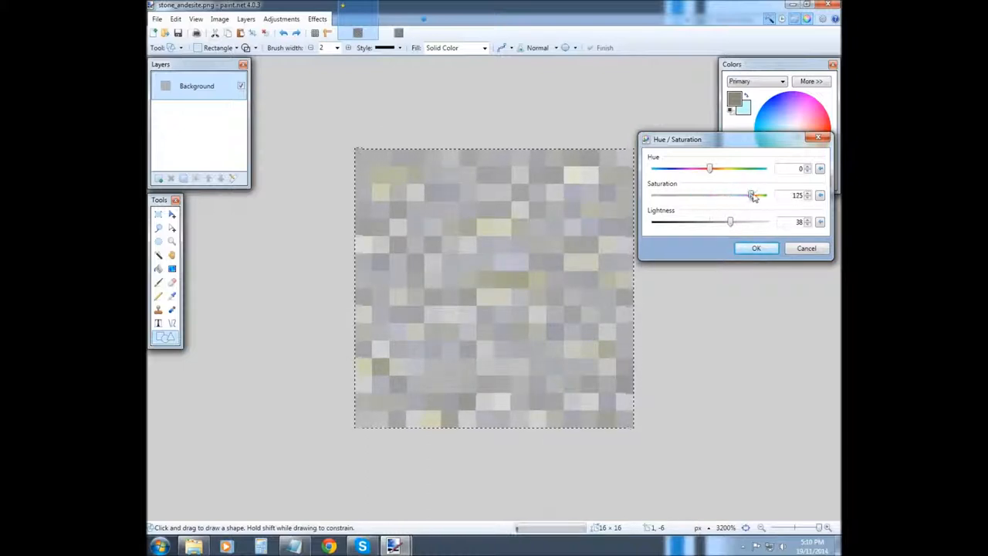
left_click_drag(754, 194, 710, 195)
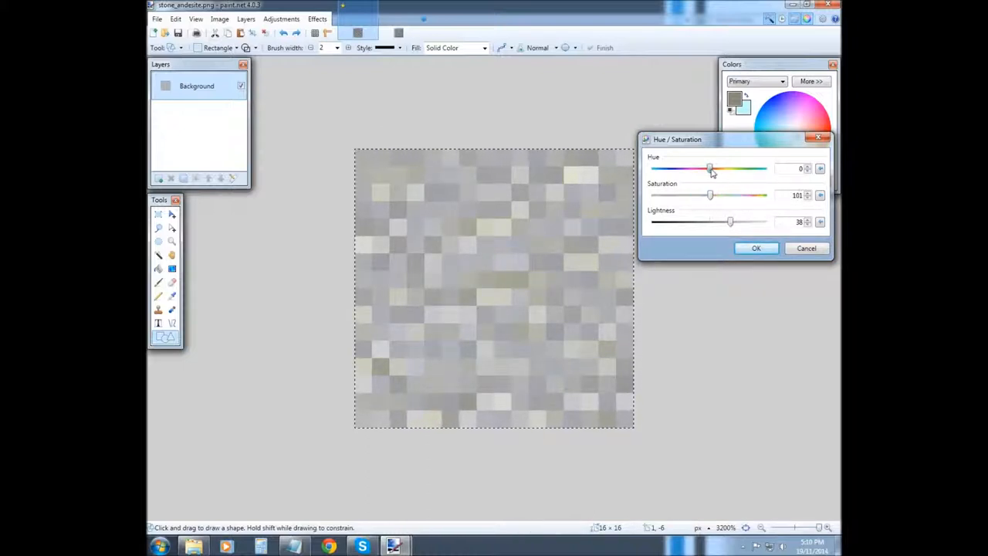
left_click_drag(710, 168, 694, 168)
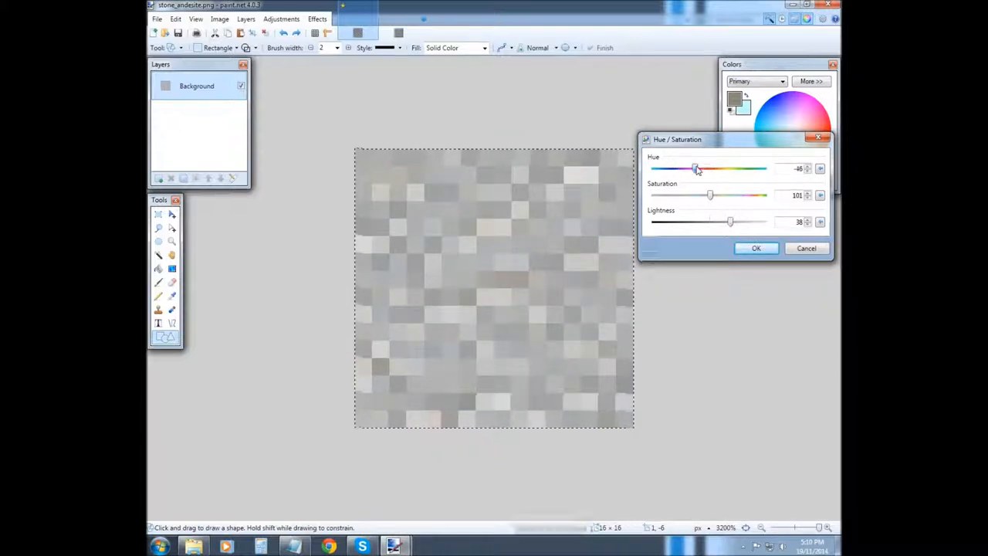
left_click_drag(696, 168, 734, 168)
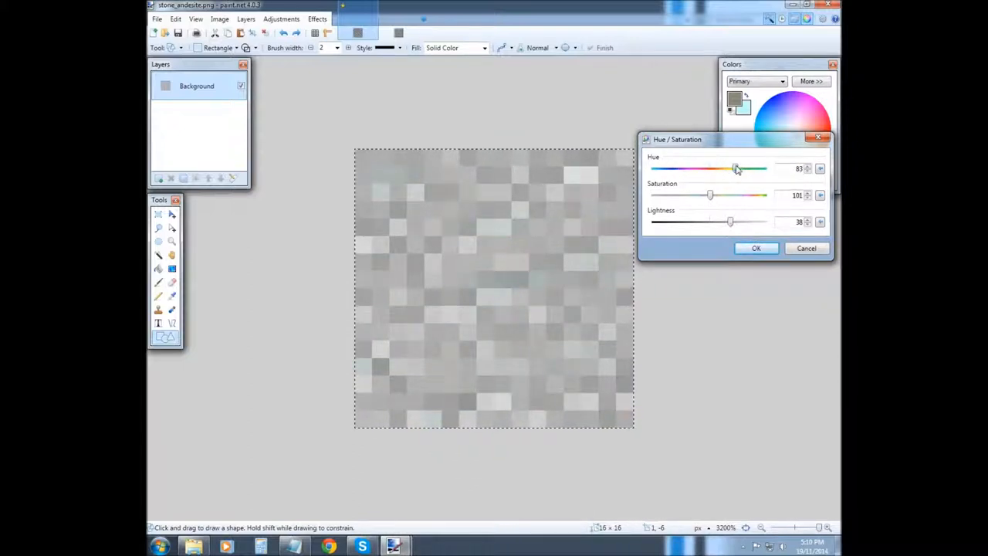
left_click_drag(733, 169, 716, 169)
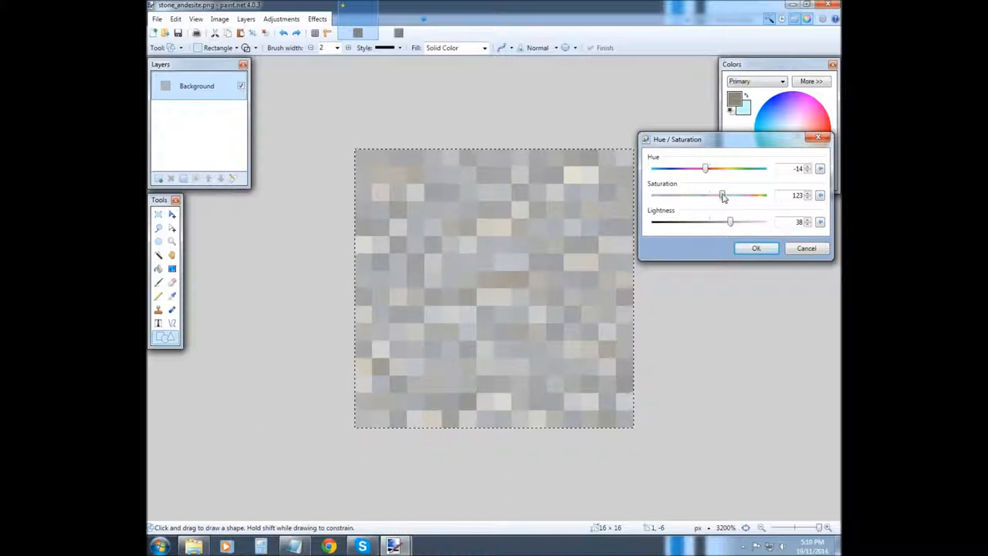
Apply Saturation 0 with raised Lightness, turning the texture a lighter neutral grey
left_click_drag(723, 195, 654, 194)
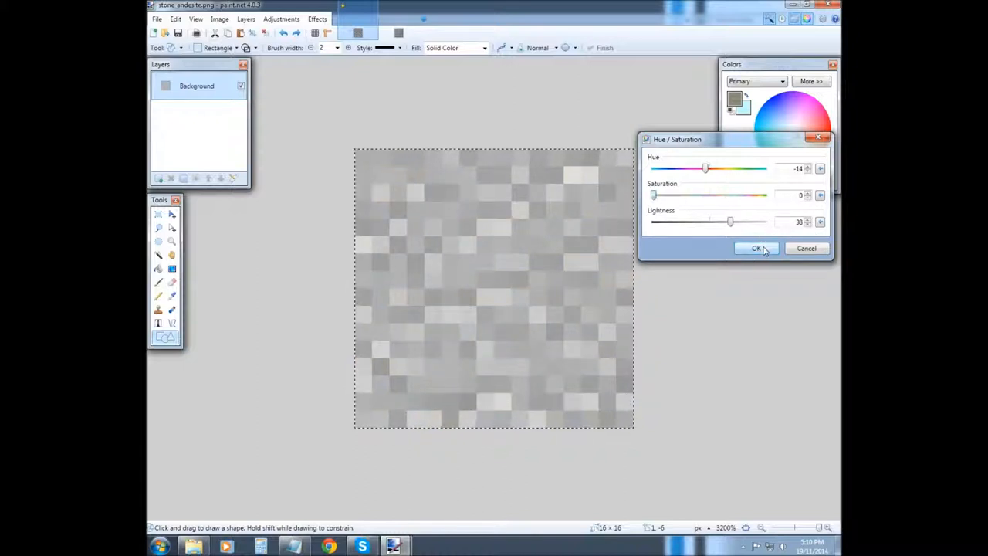
left_click(756, 247)
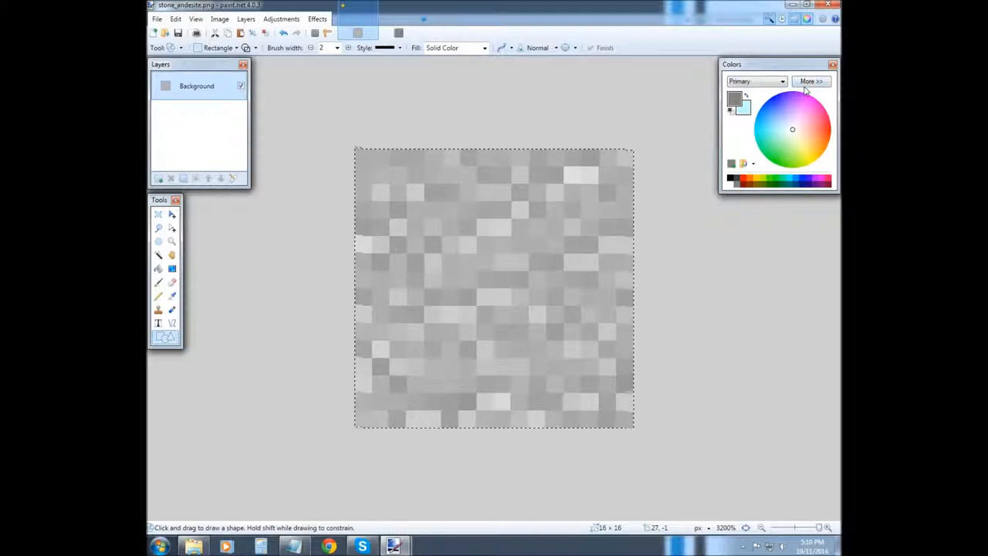
Mix a greenish-khaki primary colour and pencil mossy patches over the texture
left_click(812, 80)
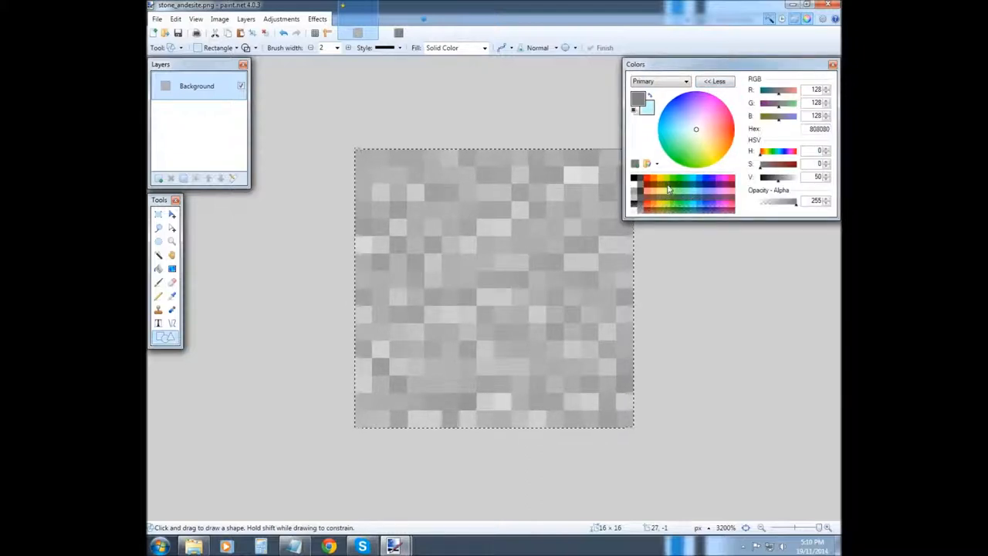
left_click(704, 163)
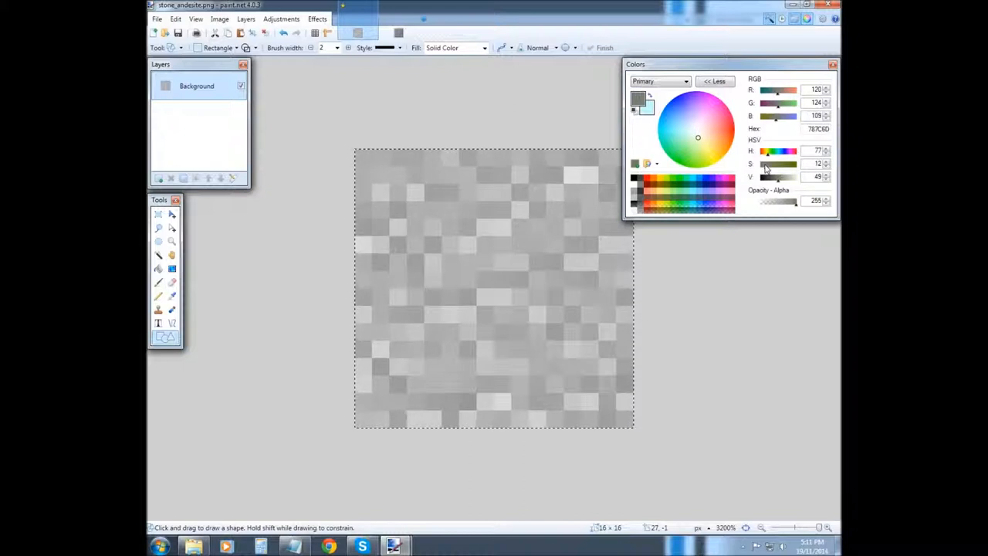
left_click(699, 145)
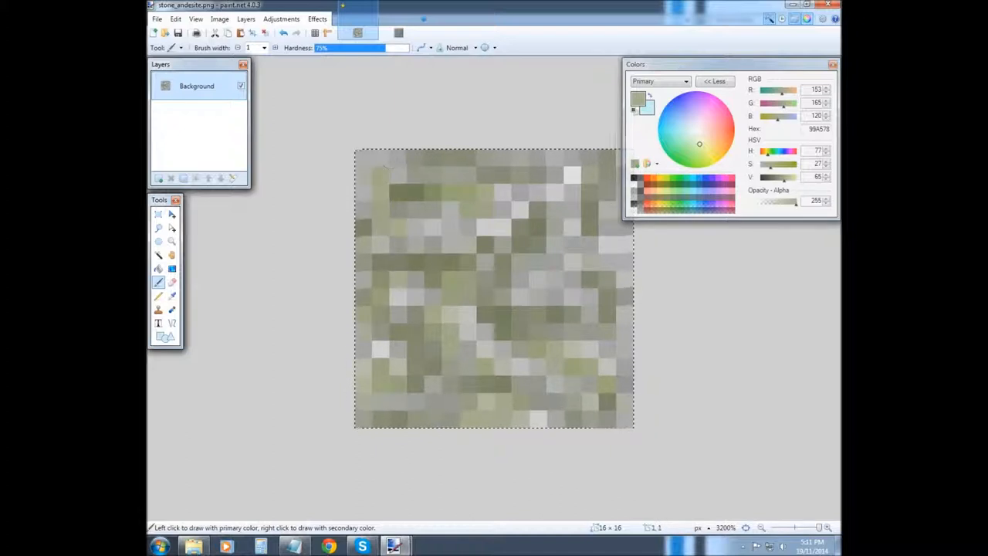
Pencil pale green and dark grey (404040) pixels across the texture for contrast
left_click(563, 281)
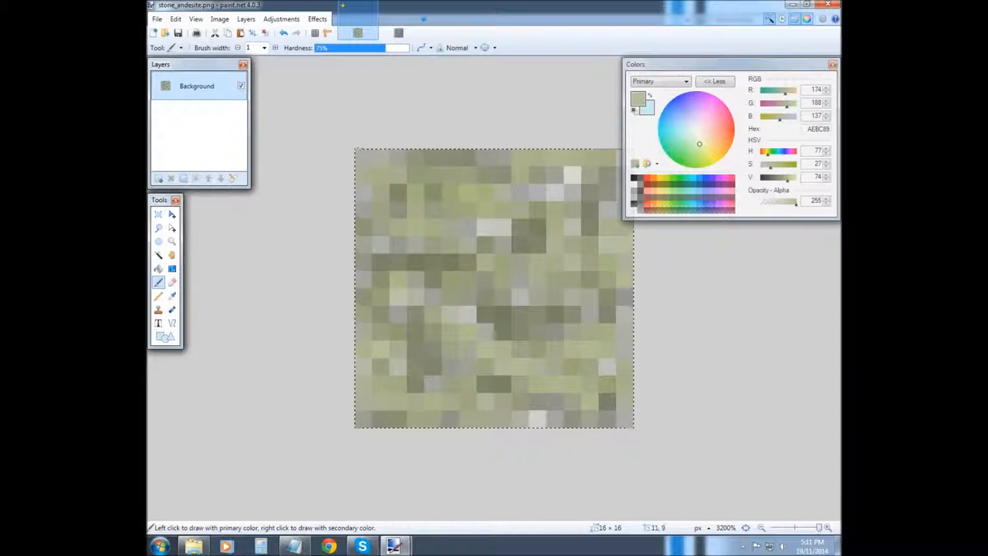
left_click(620, 308)
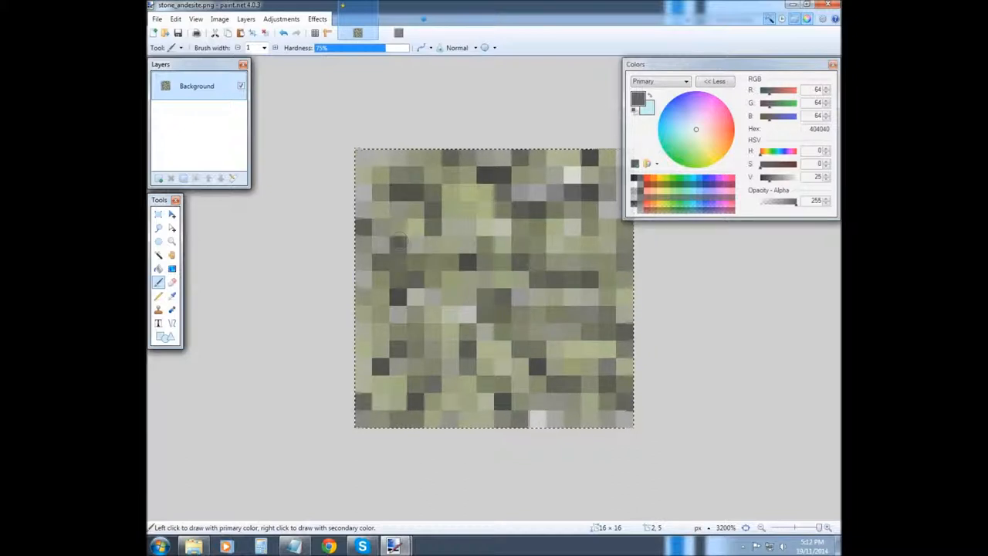
left_click_drag(671, 65, 787, 64)
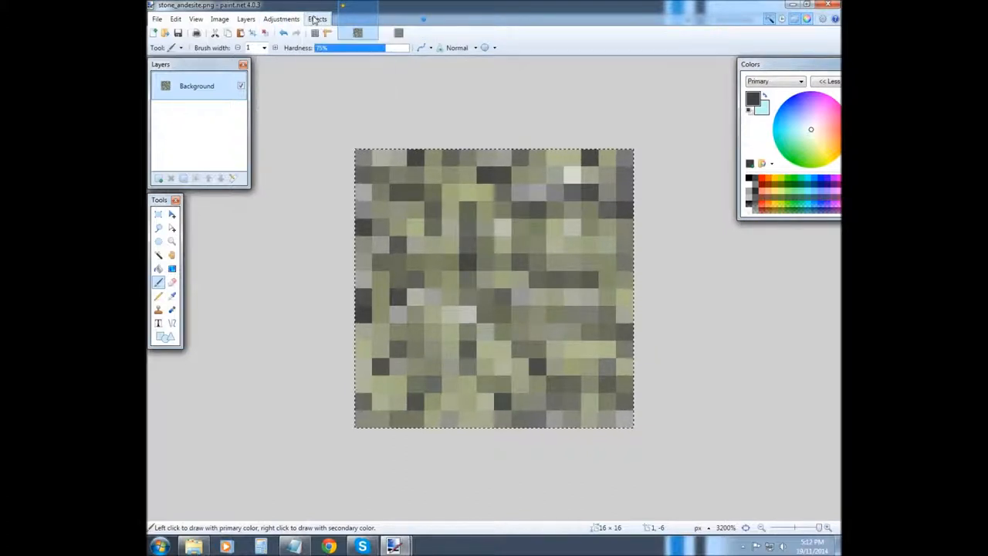
Browse the Effects menu and its Artistic, Blur, Distort, Noise, Render and Tools categories
left_click(318, 19)
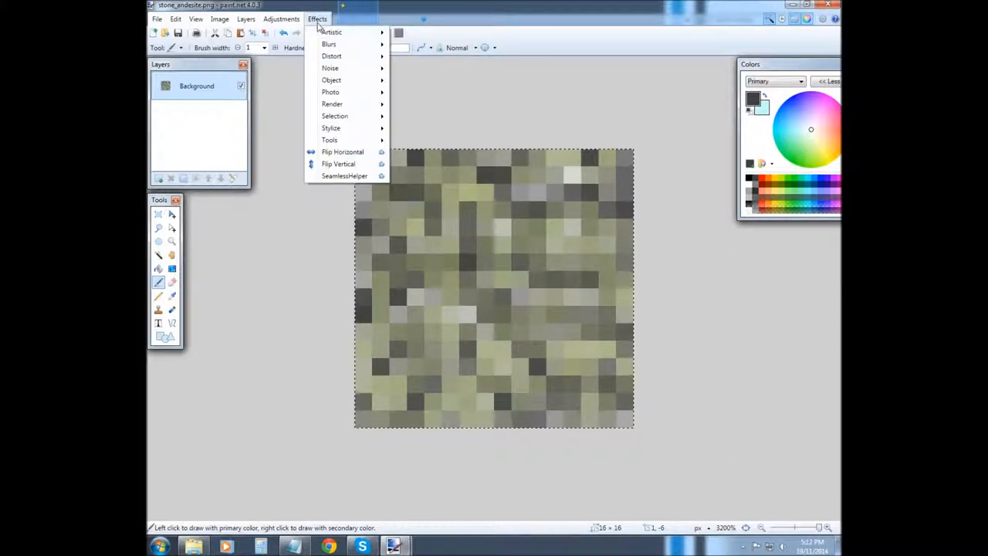
mouse_move(330, 31)
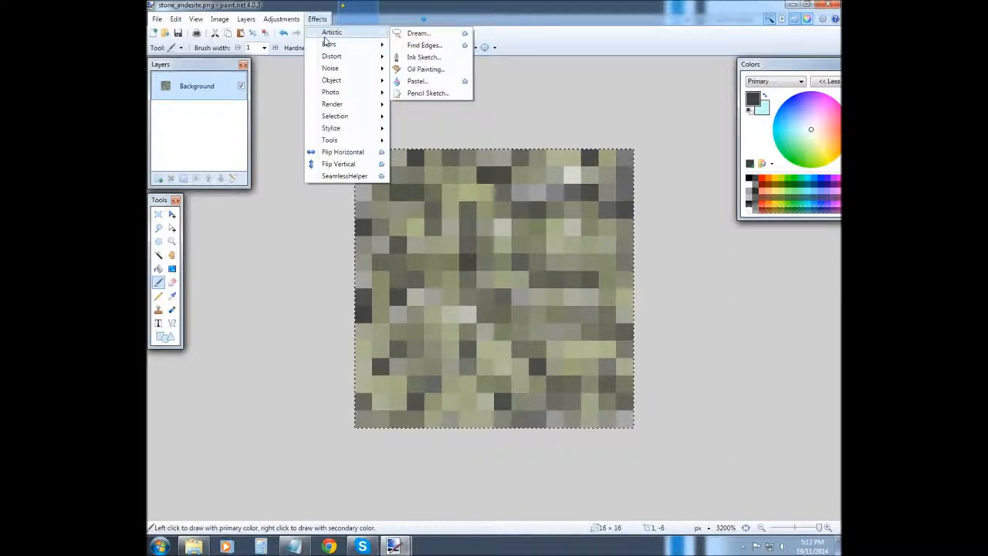
mouse_move(331, 68)
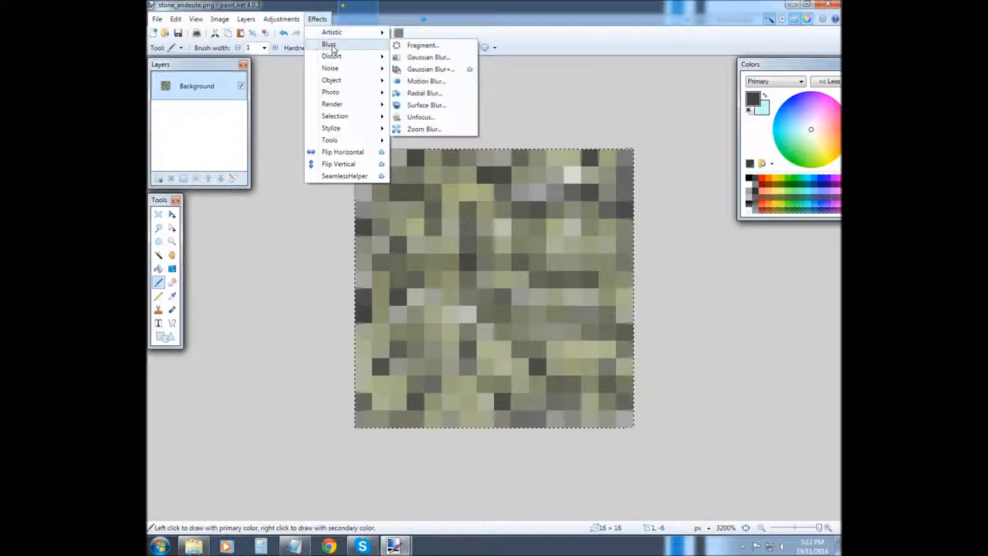
mouse_move(331, 55)
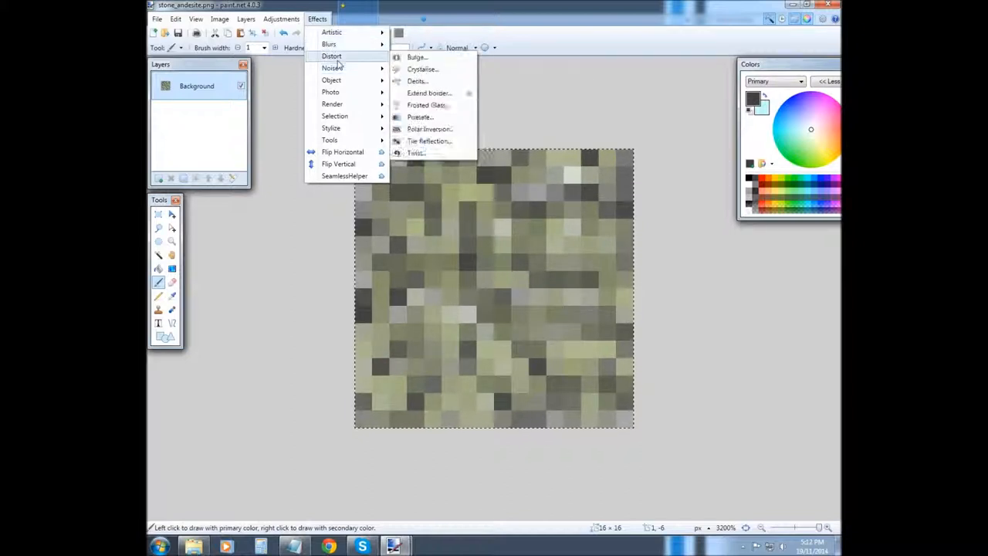
mouse_move(330, 68)
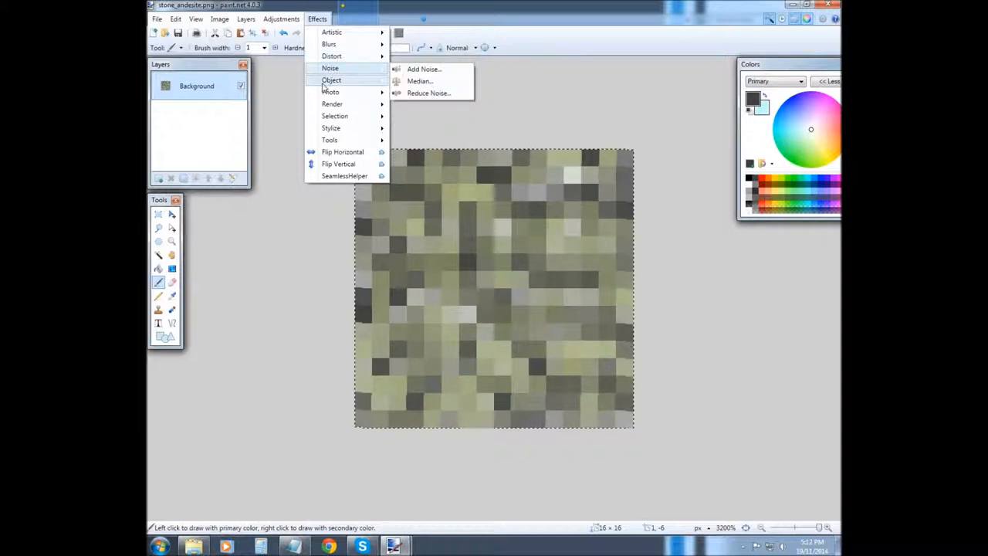
mouse_move(330, 93)
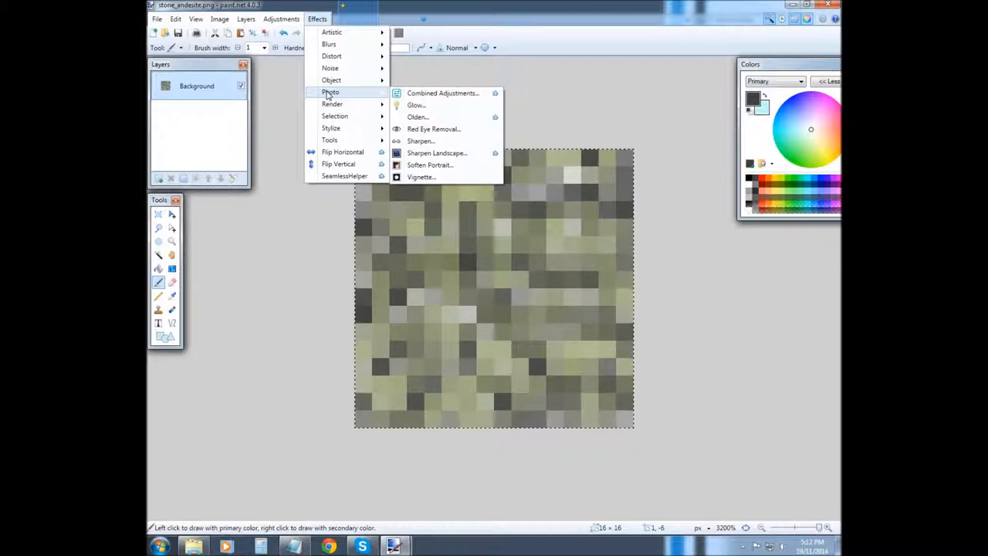
mouse_move(332, 105)
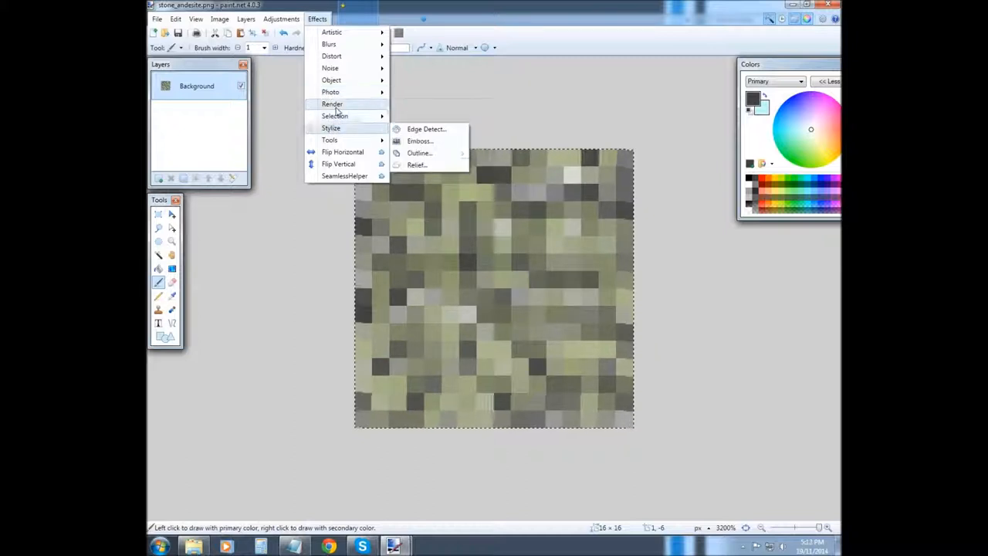
mouse_move(335, 116)
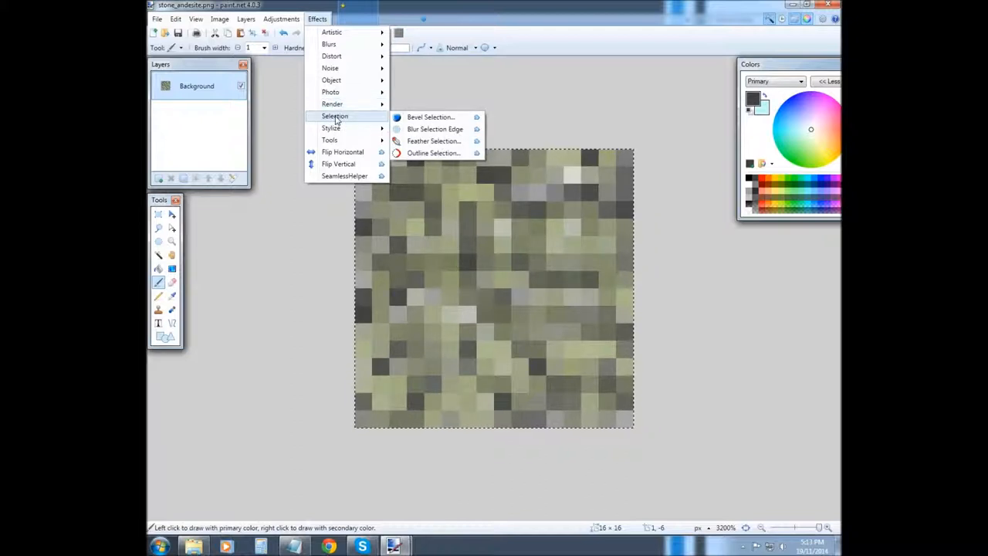
mouse_move(331, 138)
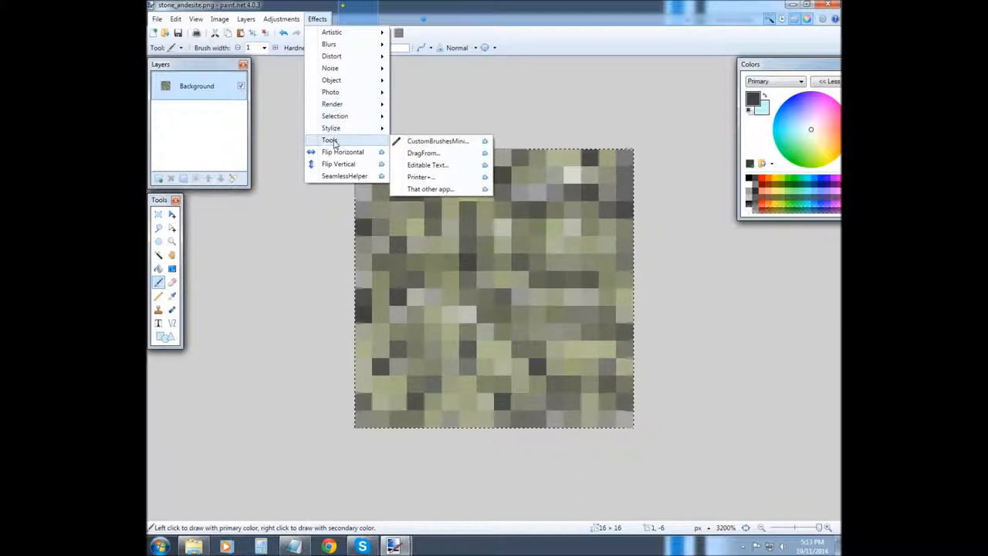
mouse_move(332, 103)
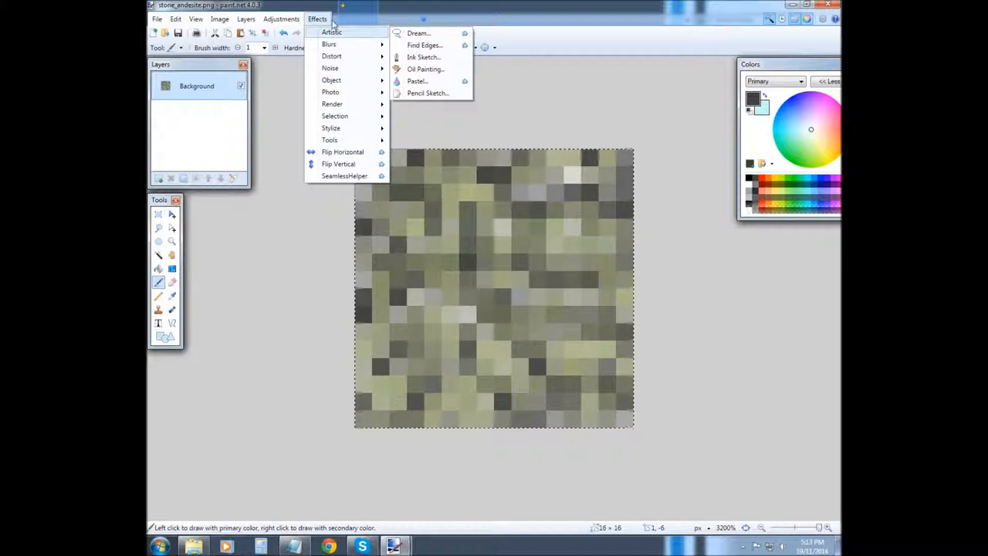
mouse_move(330, 92)
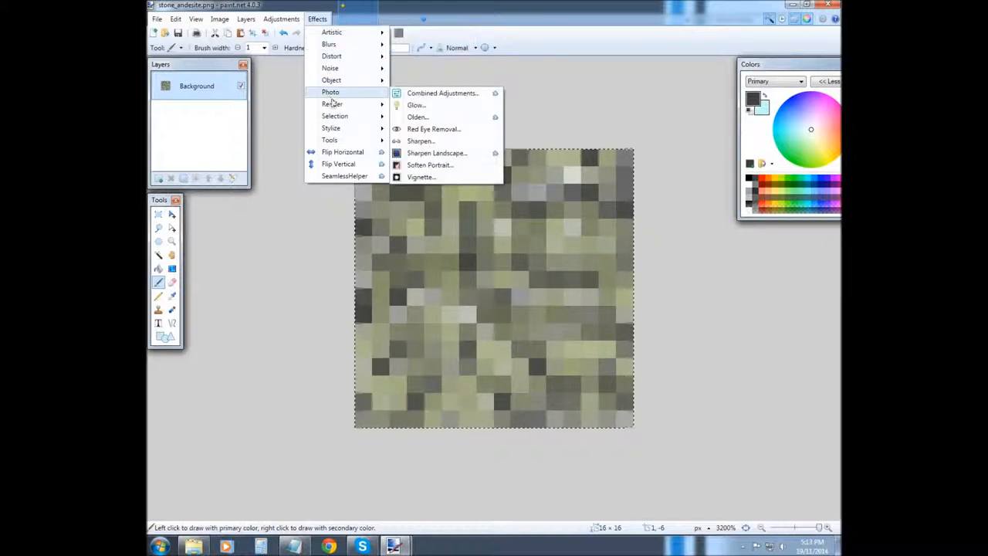
mouse_move(344, 176)
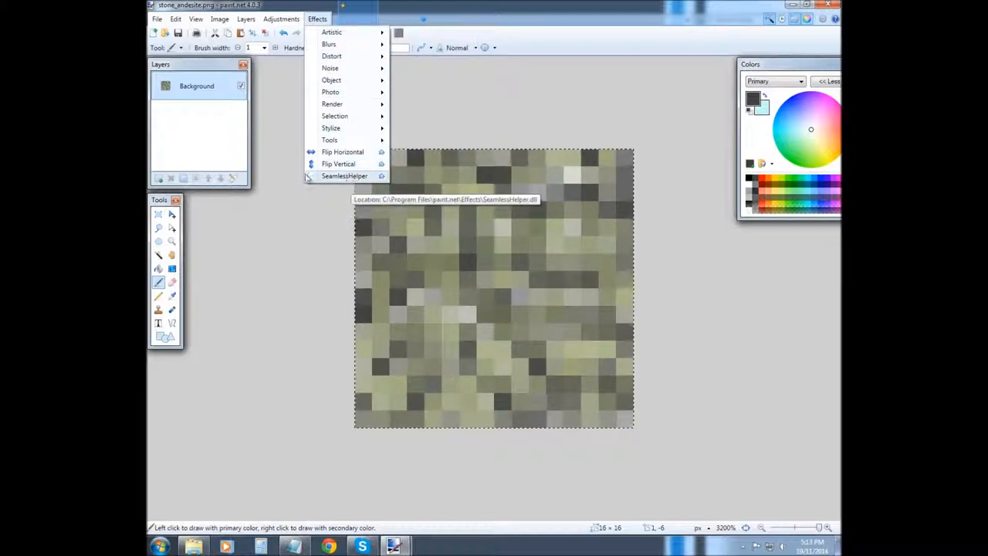
mouse_move(344, 176)
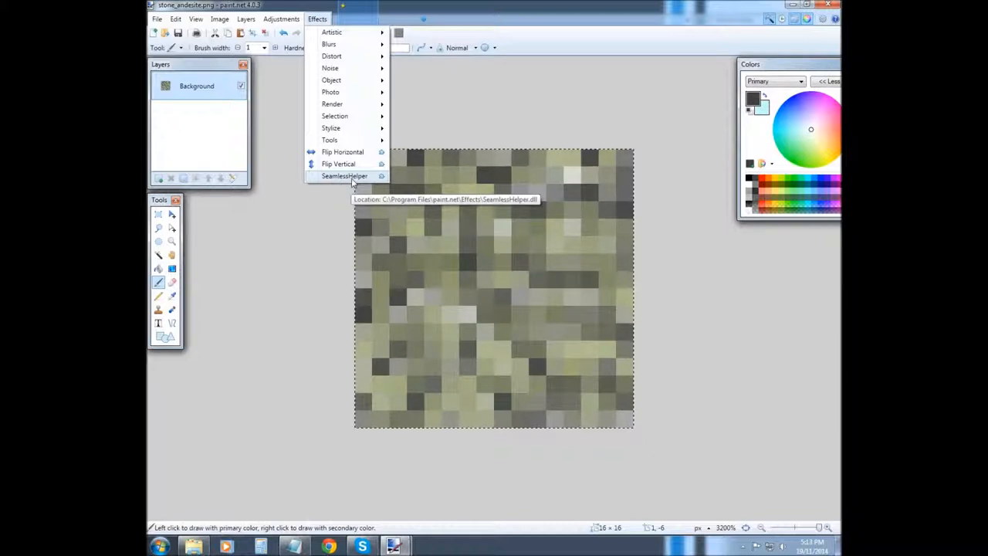
Apply the SeamlessHelper effect to the marble texture for seamless tiling
left_click(344, 176)
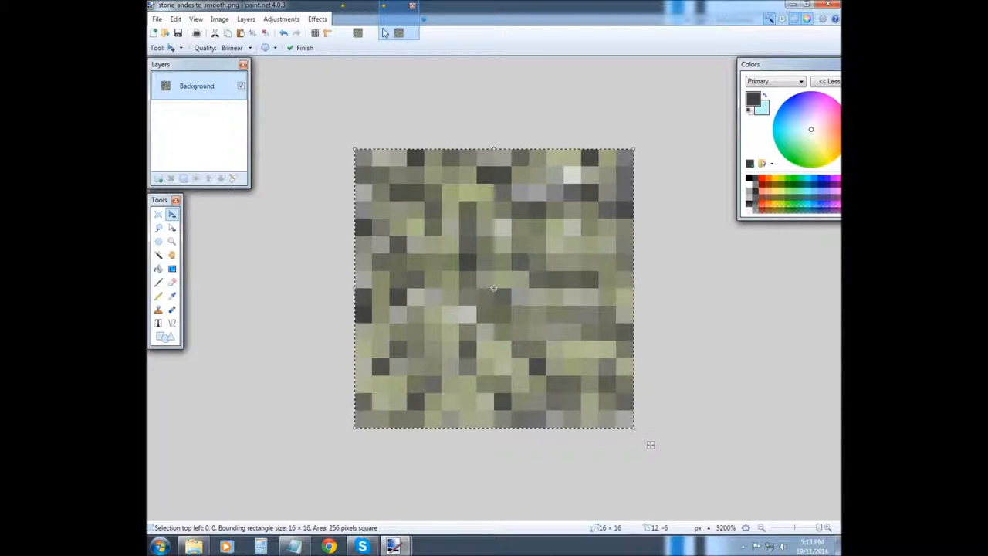
left_click(318, 19)
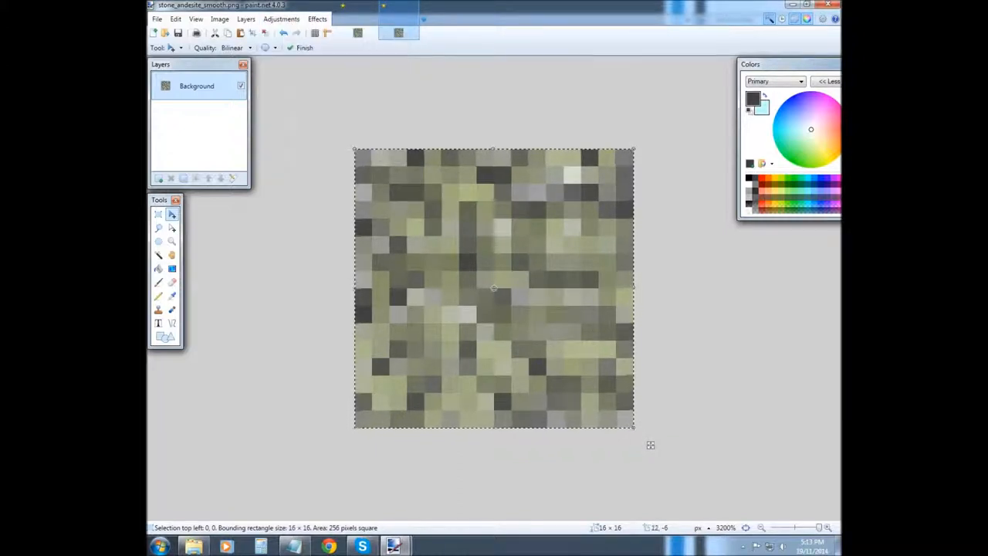
left_click(831, 80)
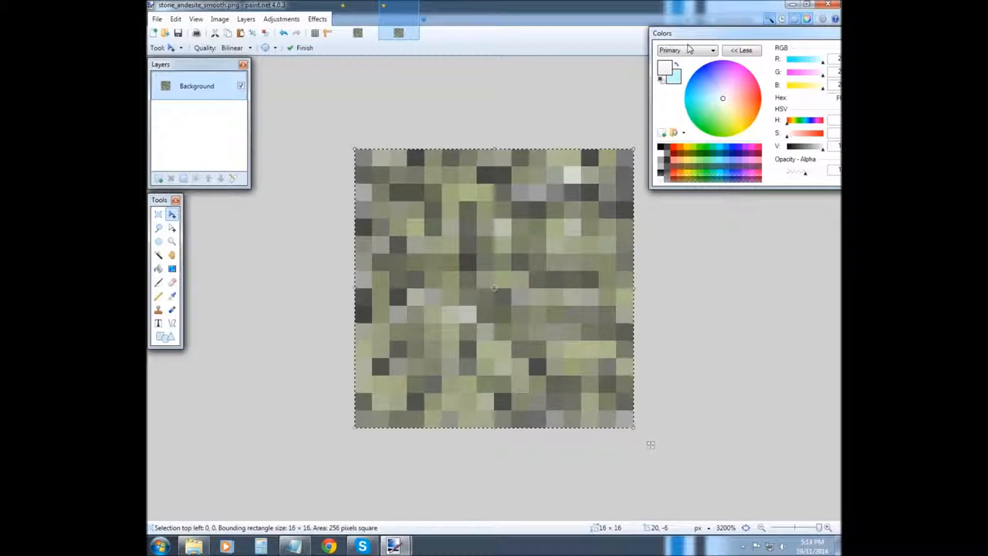
Preview the Artistic > Dream effect, cancel it, and return to the Effects menu
left_click(281, 19)
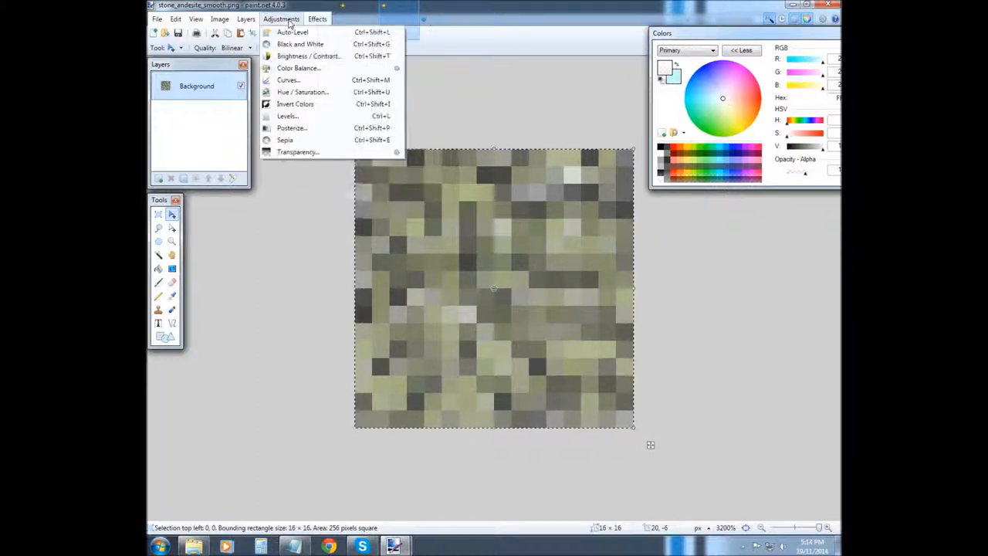
left_click(318, 18)
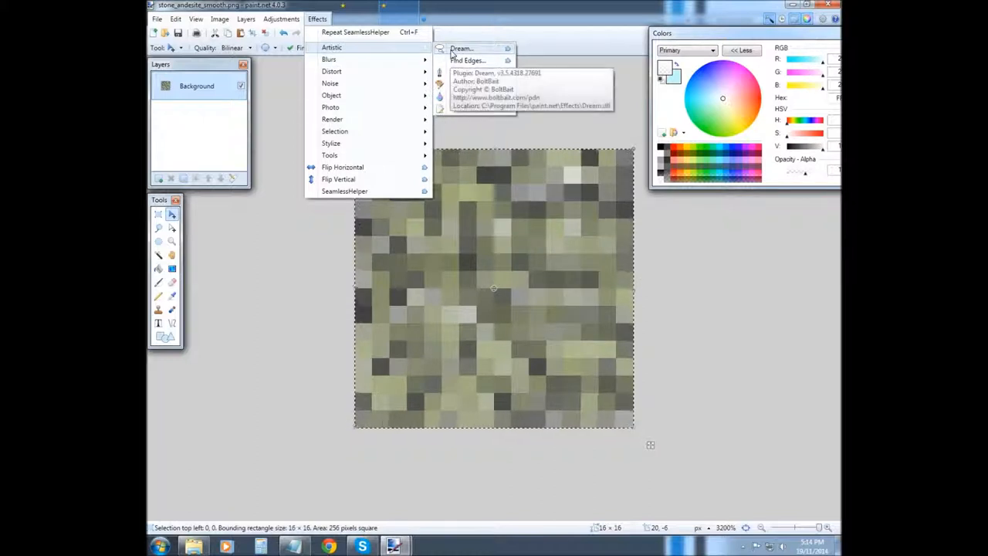
left_click(460, 48)
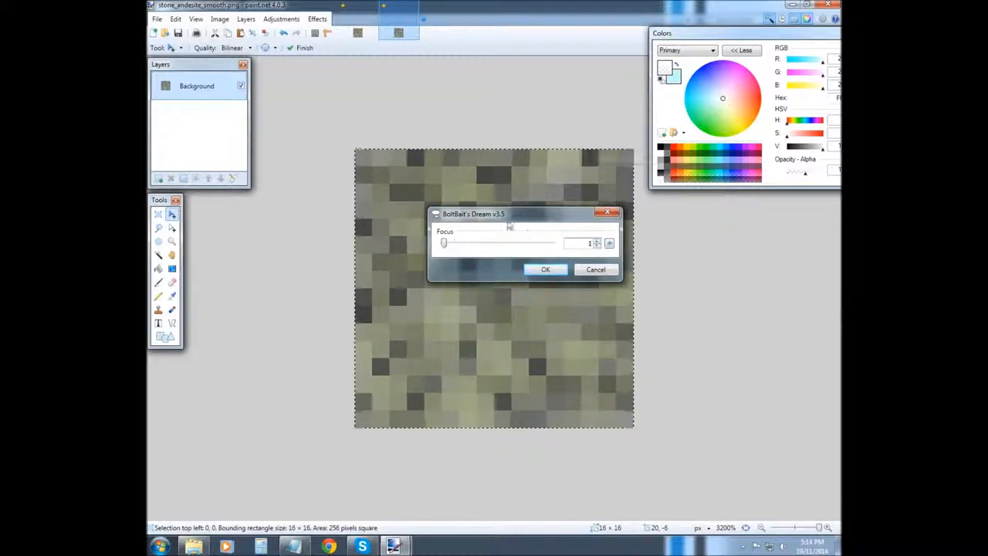
left_click(545, 269)
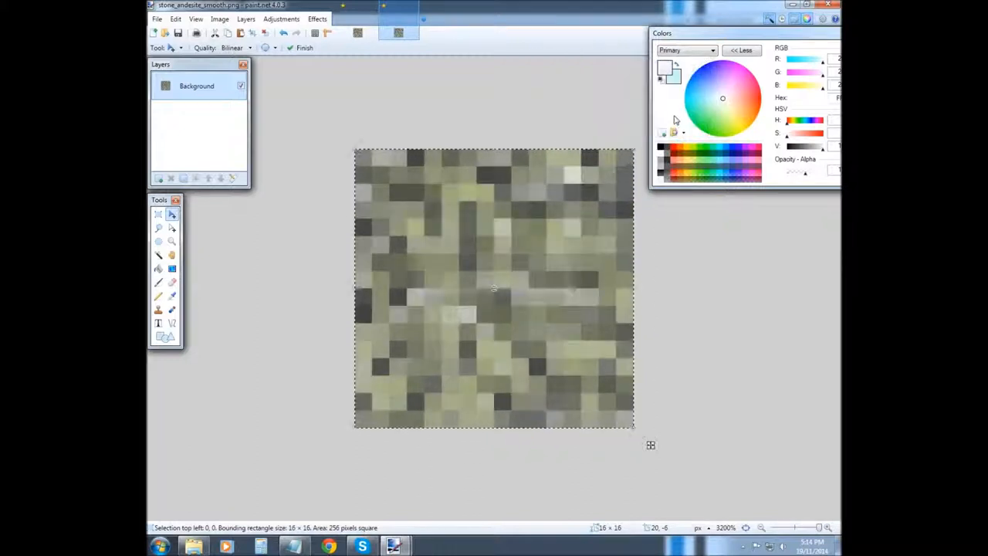
left_click(318, 18)
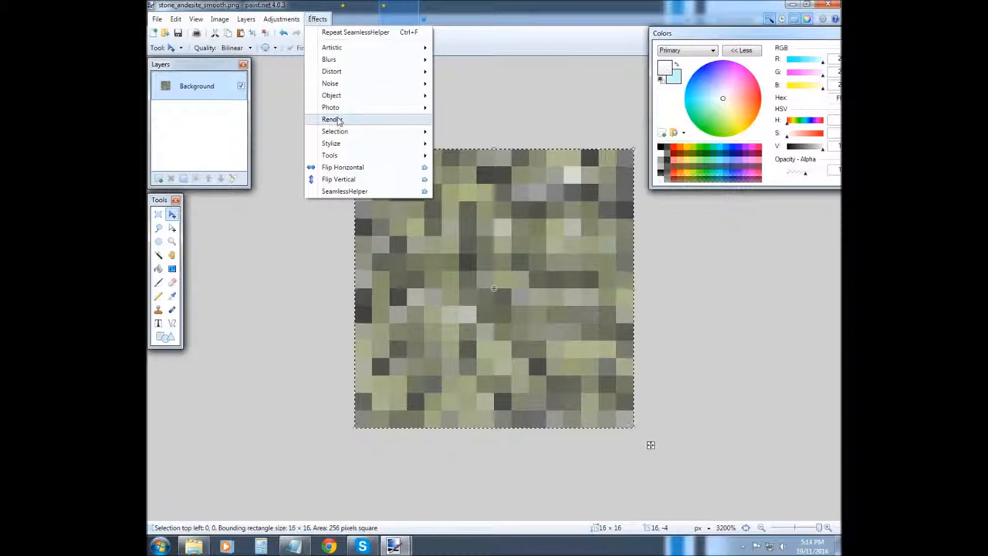
mouse_move(330, 84)
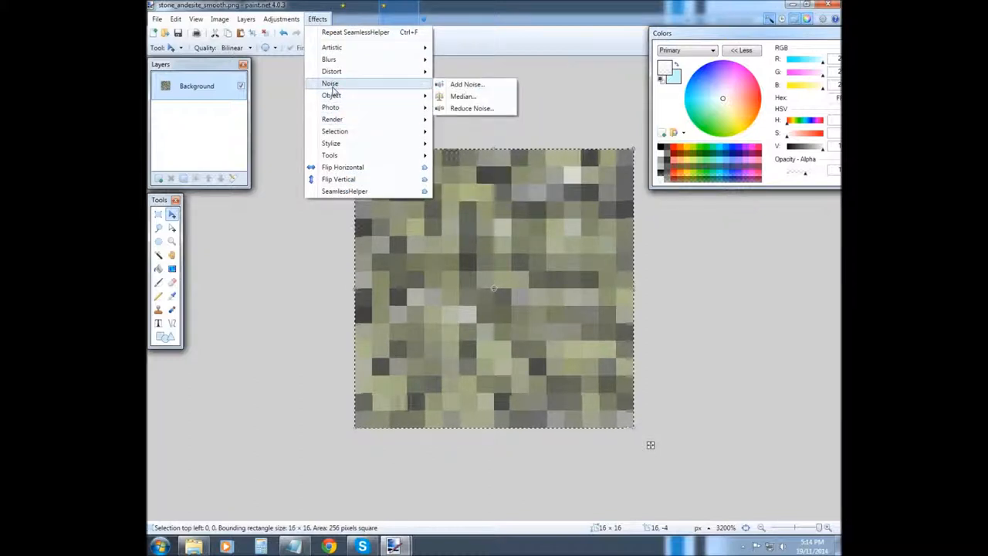
Apply the Noise > Median filter with a fine-tuned Percentile to smooth the texture
left_click(463, 96)
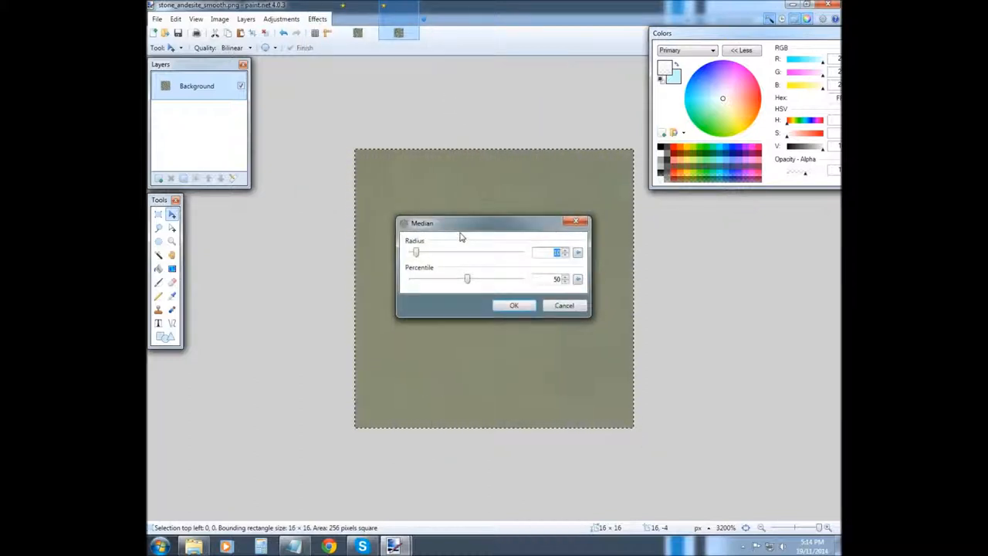
left_click_drag(423, 222, 516, 62)
type("1")
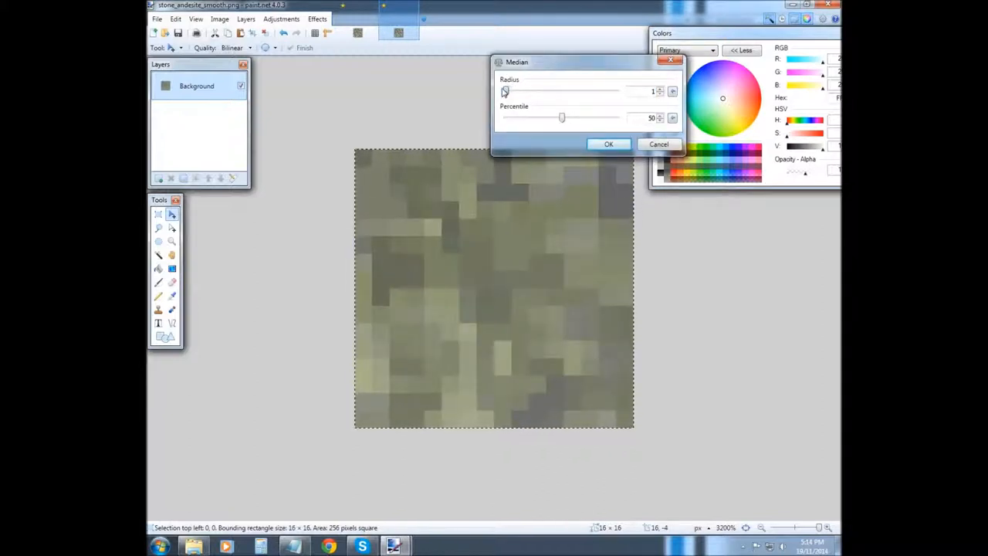
left_click_drag(562, 117, 556, 118)
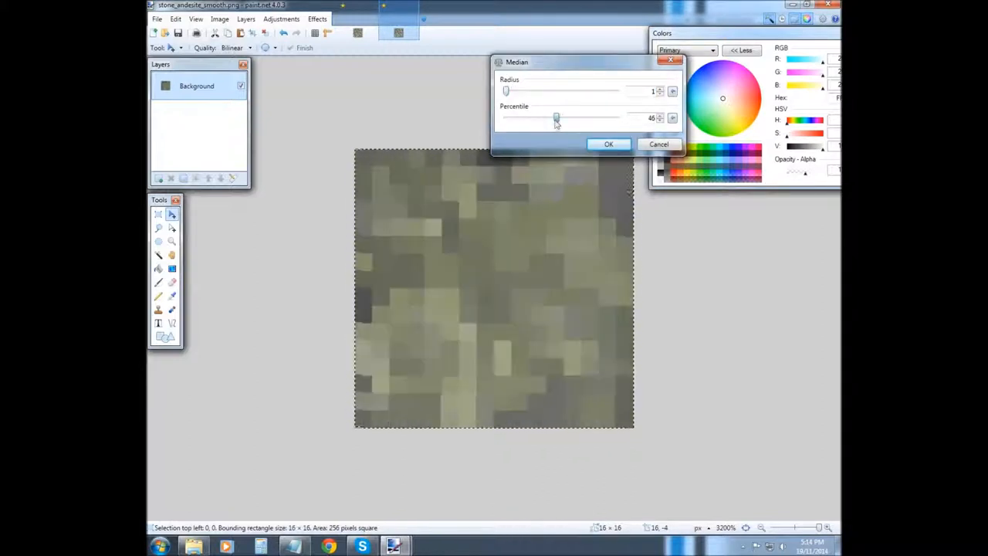
left_click_drag(556, 117, 562, 117)
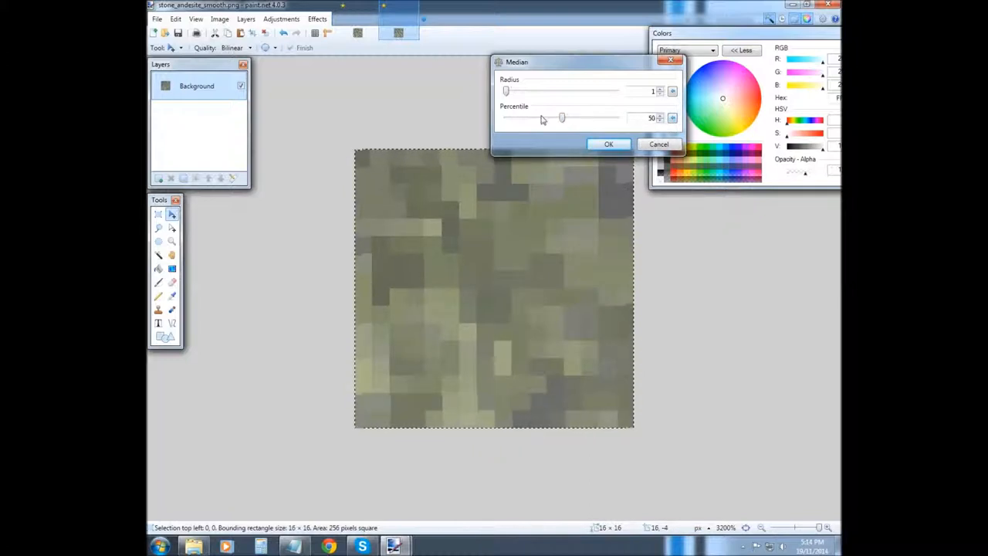
left_click_drag(561, 117, 562, 117)
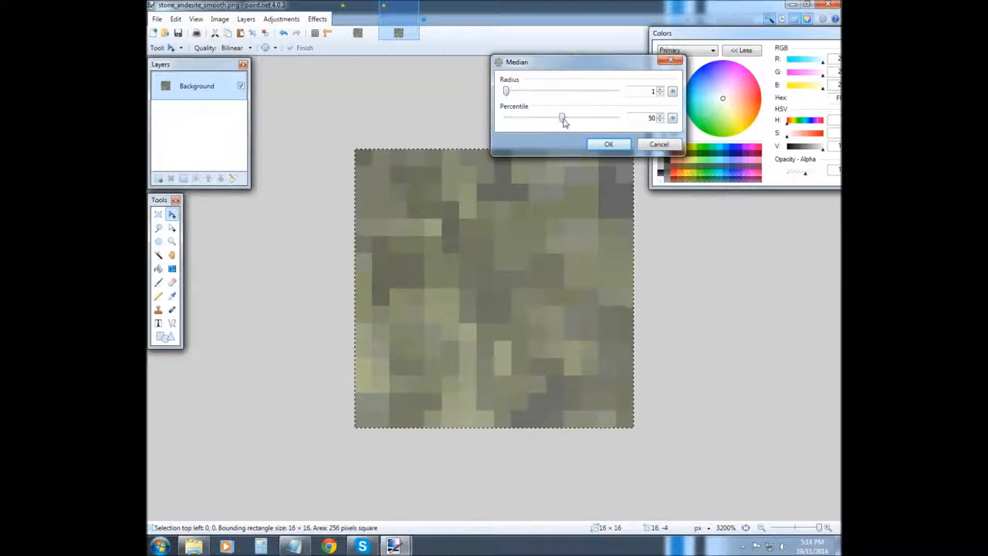
left_click_drag(562, 118, 554, 117)
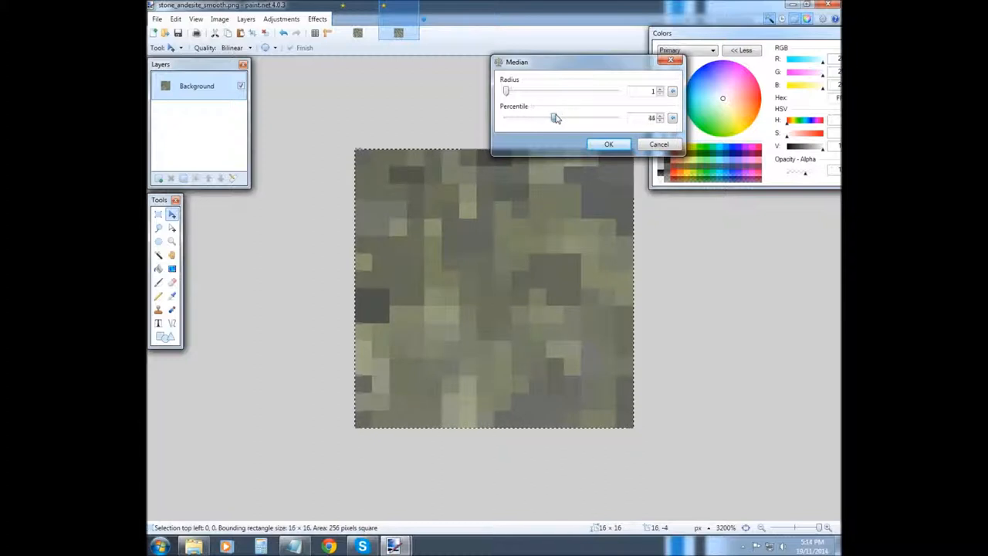
left_click_drag(553, 118, 560, 117)
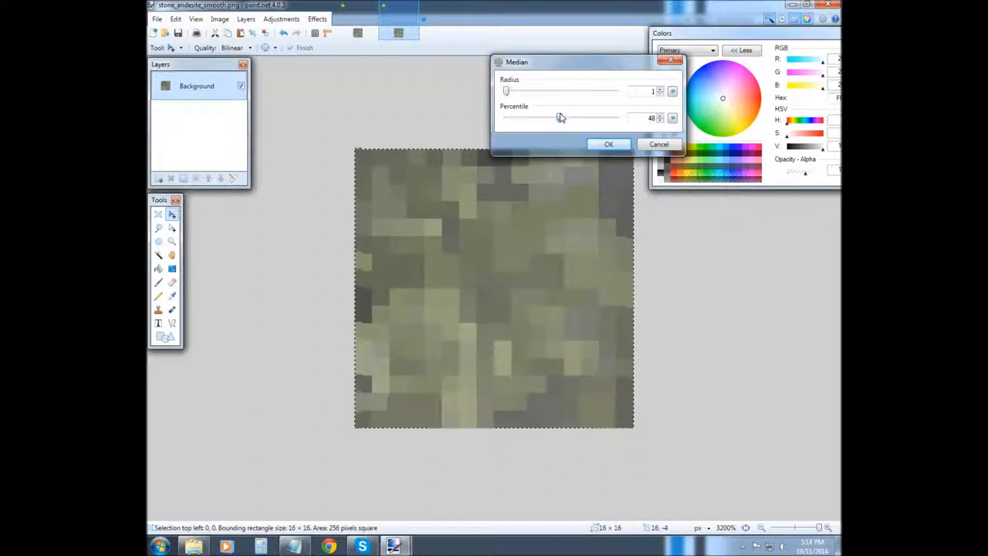
left_click_drag(555, 117, 562, 117)
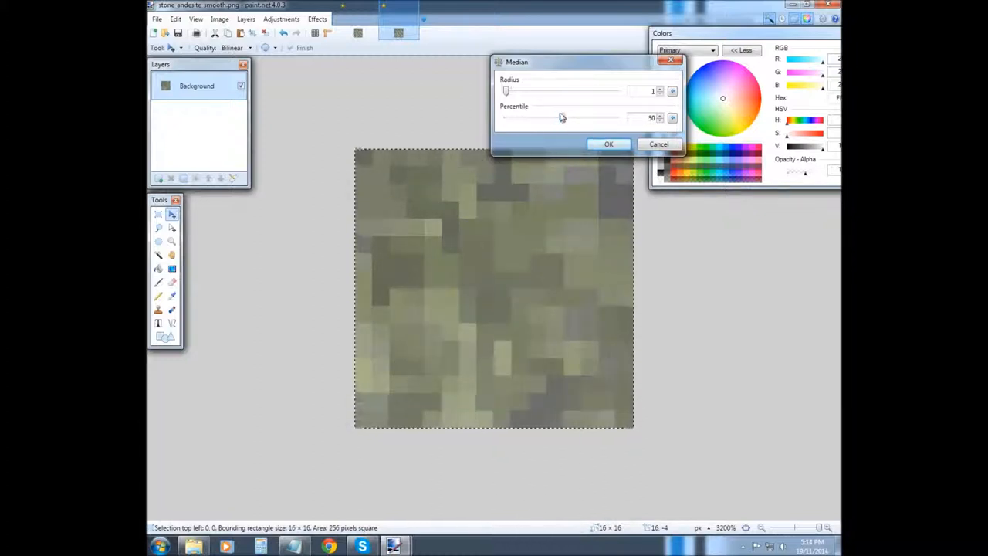
left_click_drag(562, 118, 554, 117)
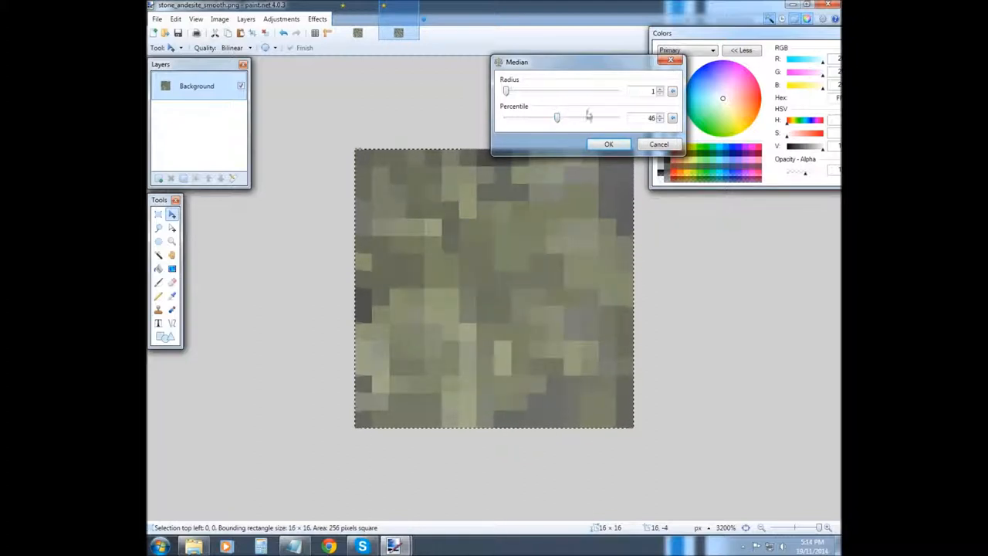
left_click(608, 145)
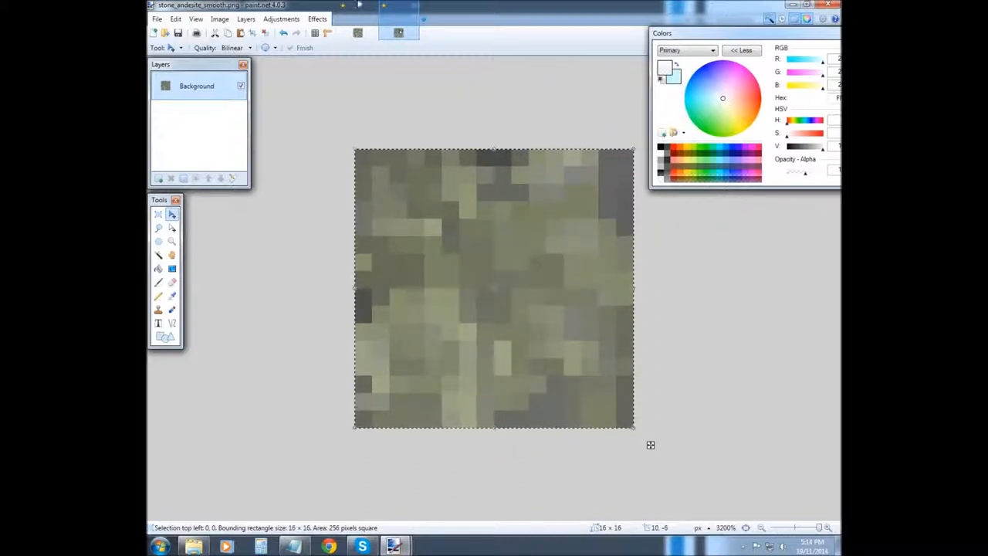
Apply Add Noise with Color Saturation 0 and a low Intensity for subtle grey grain
left_click(318, 19)
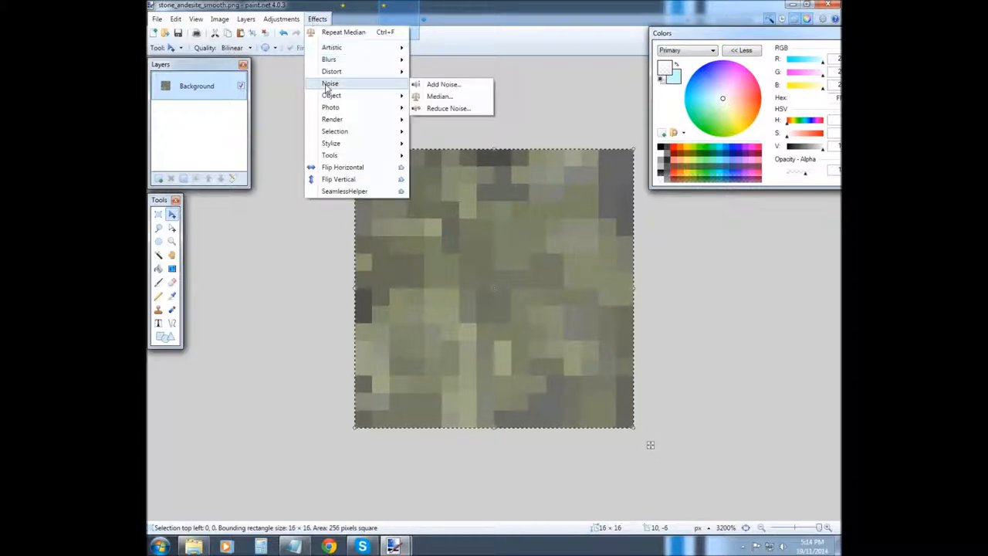
left_click(443, 83)
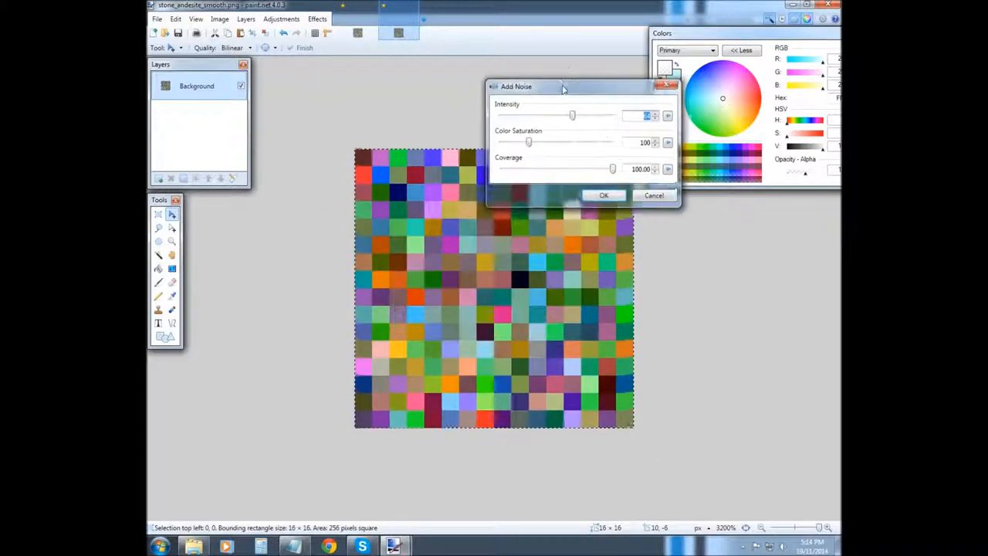
left_click_drag(528, 142, 504, 142)
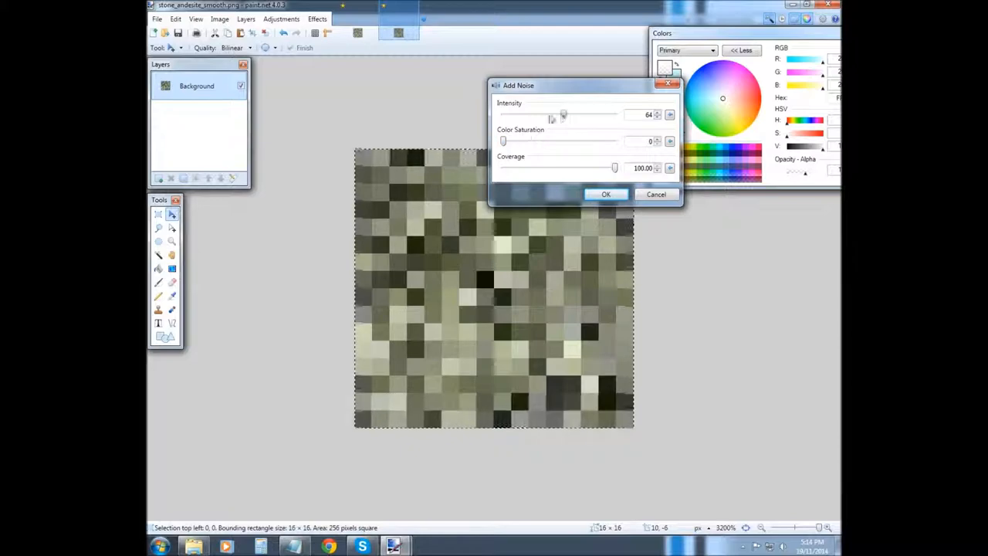
left_click_drag(562, 114, 528, 114)
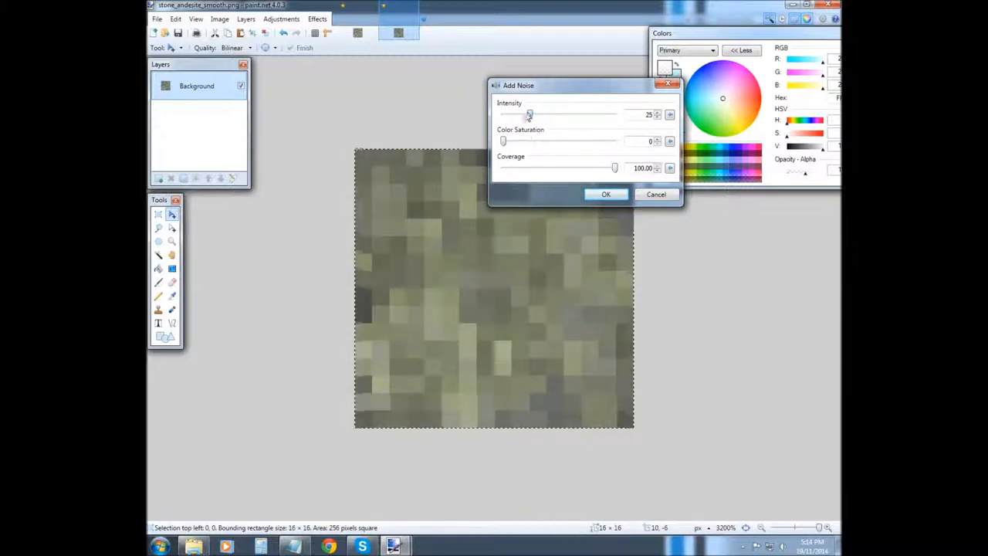
left_click_drag(528, 114, 523, 115)
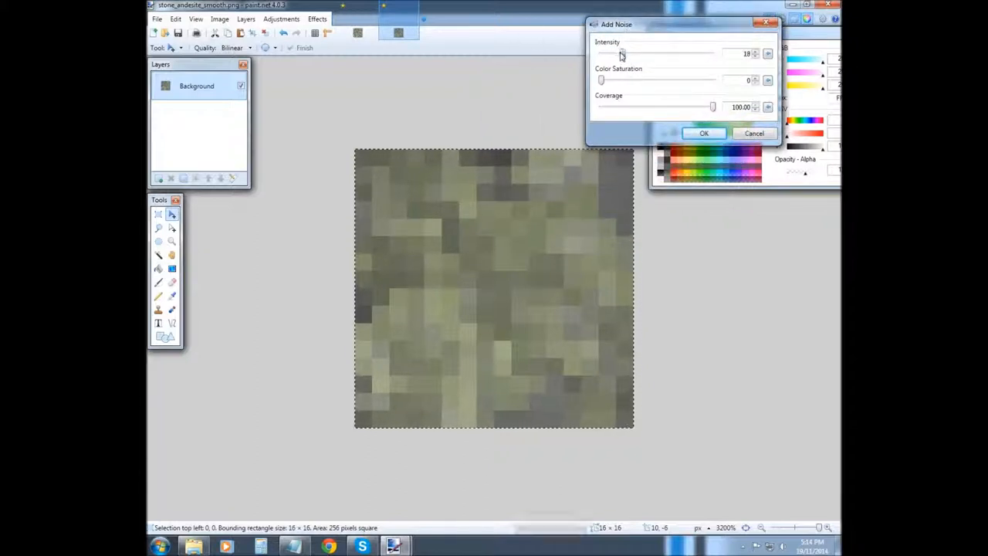
left_click_drag(625, 52, 609, 53)
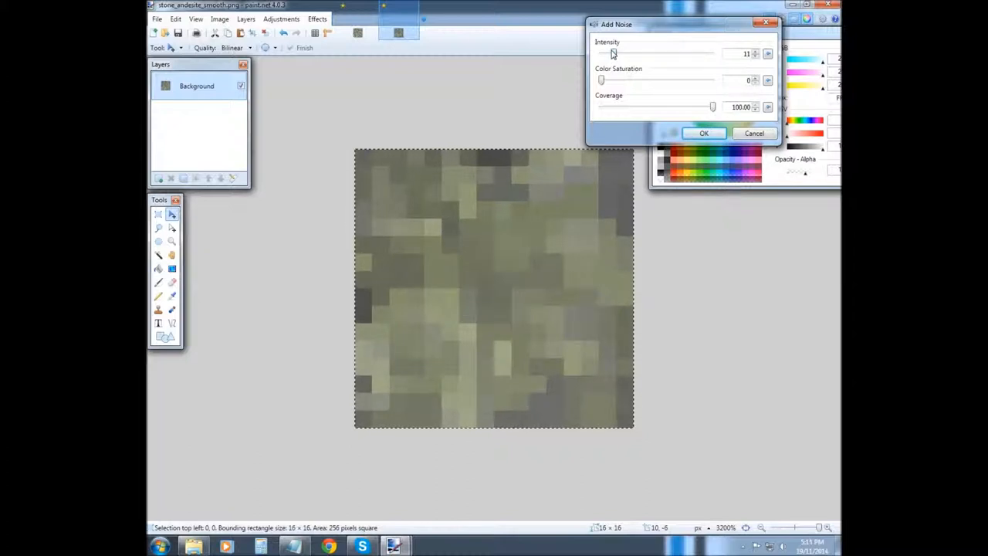
left_click(704, 133)
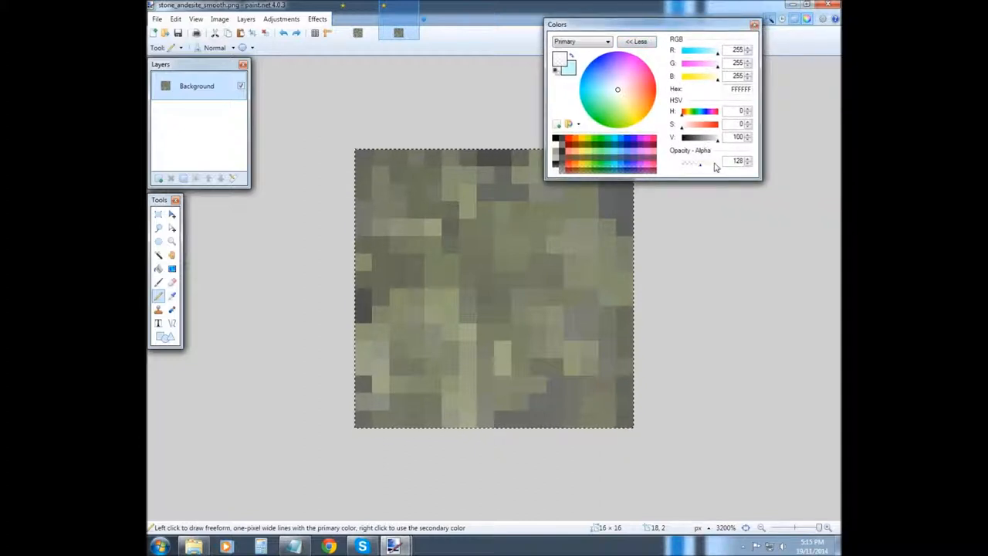
Set the white primary colour's Opacity - Alpha to 50 in the Colors window
left_click_drag(699, 162, 676, 162)
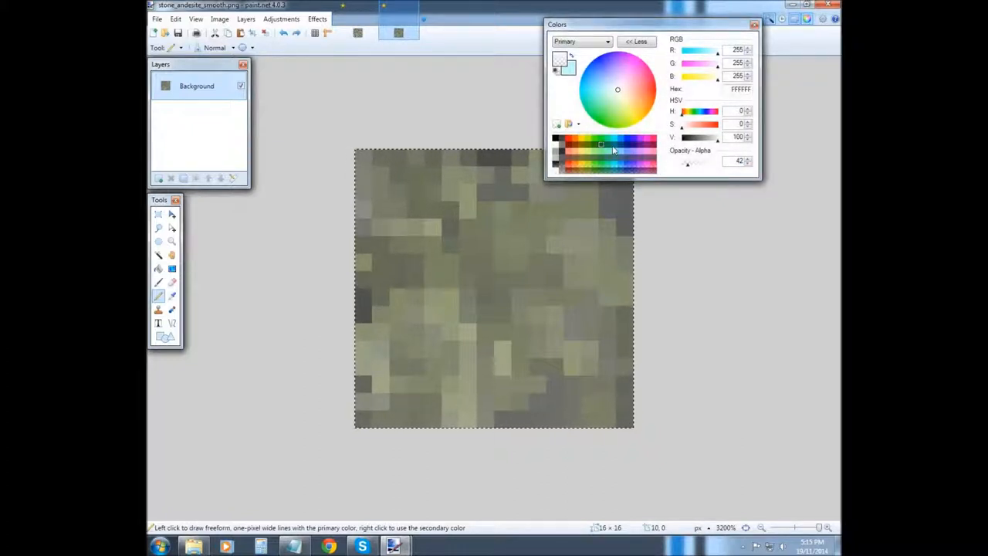
left_click(747, 157)
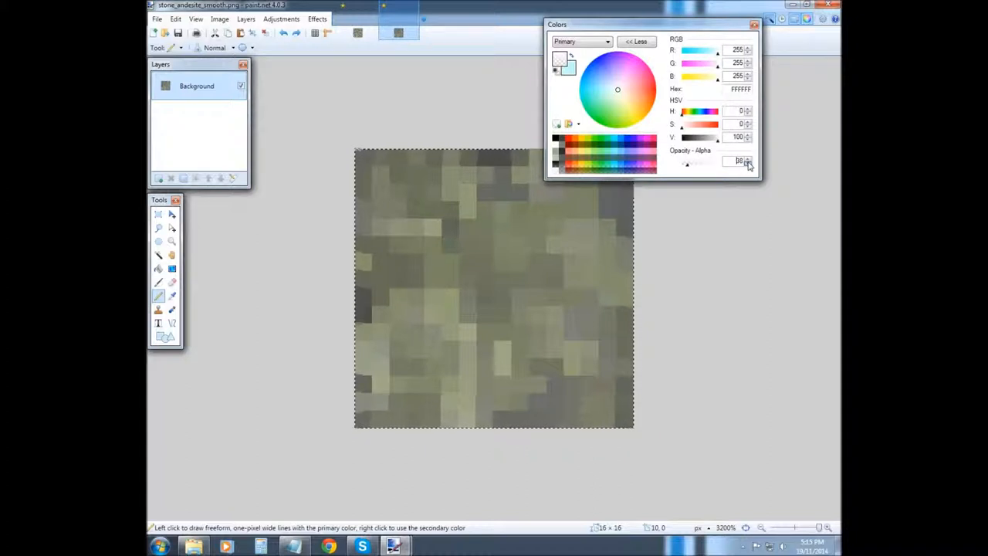
left_click(747, 157)
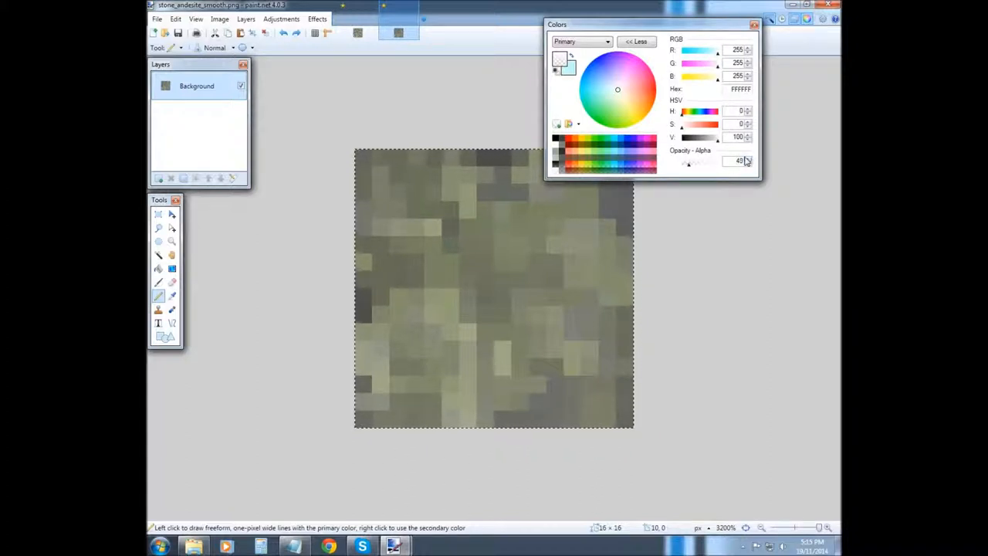
left_click(747, 157)
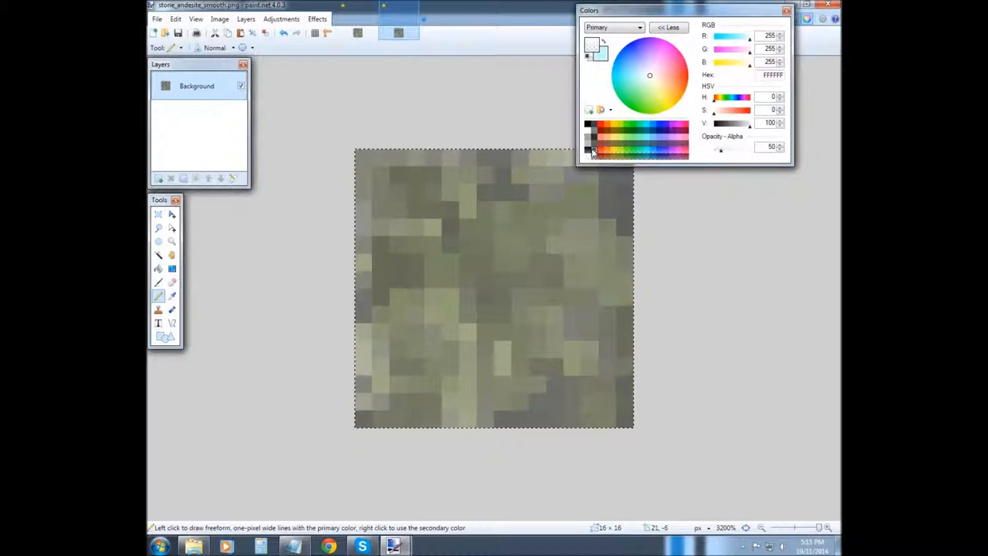
left_click(588, 151)
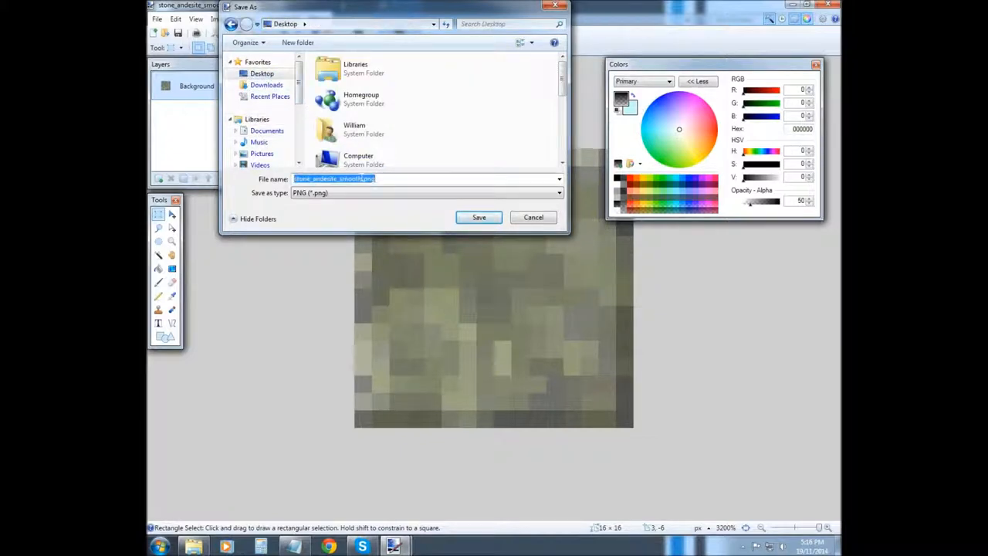
Save the smoothed marble texture to the desktop as stone_smooth.png in PNG format
left_click(336, 179)
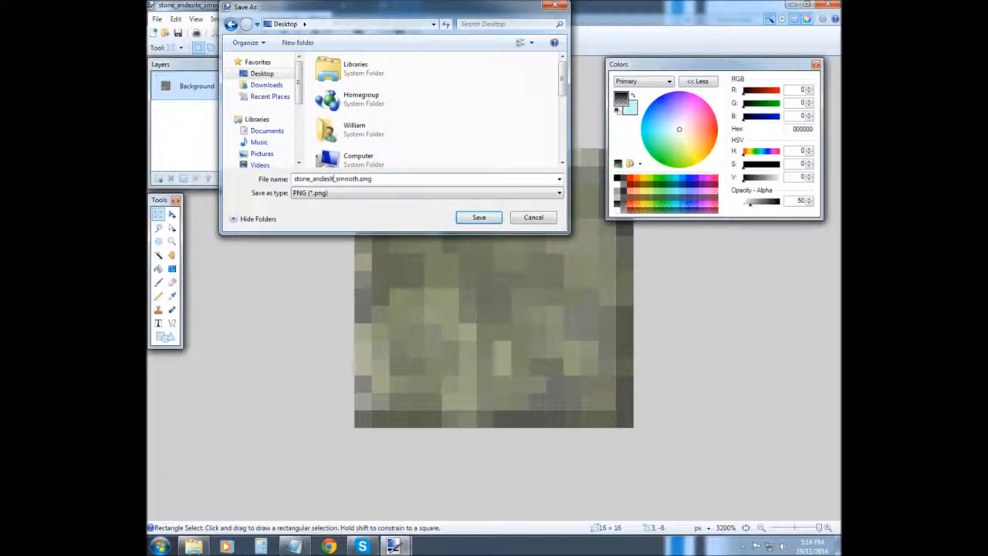
type("stone_smooth.png")
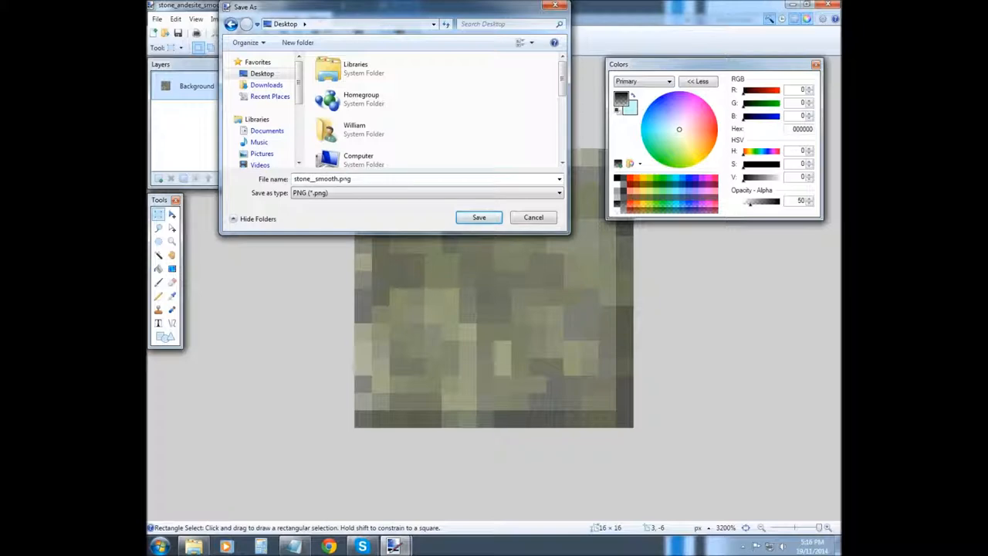
key("BackSpace")
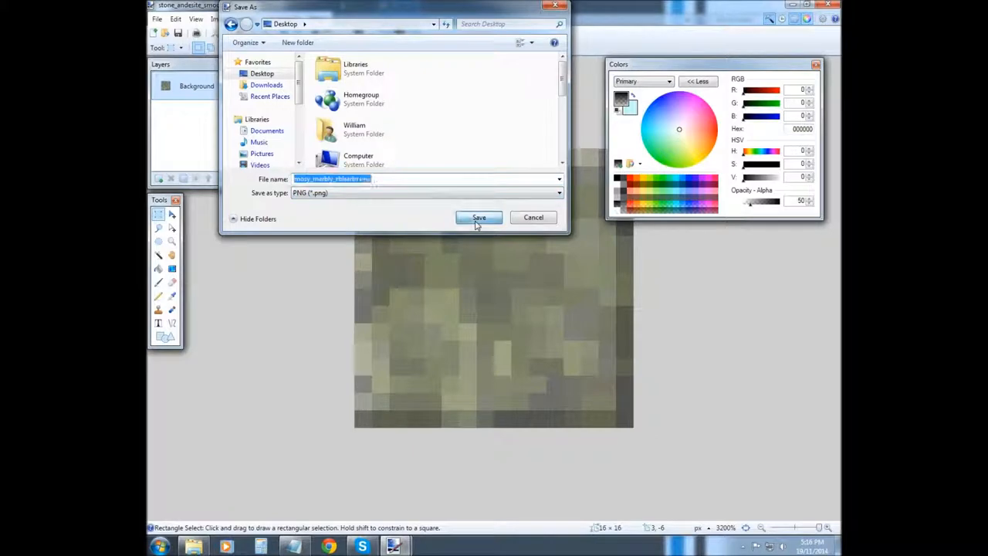
left_click(479, 216)
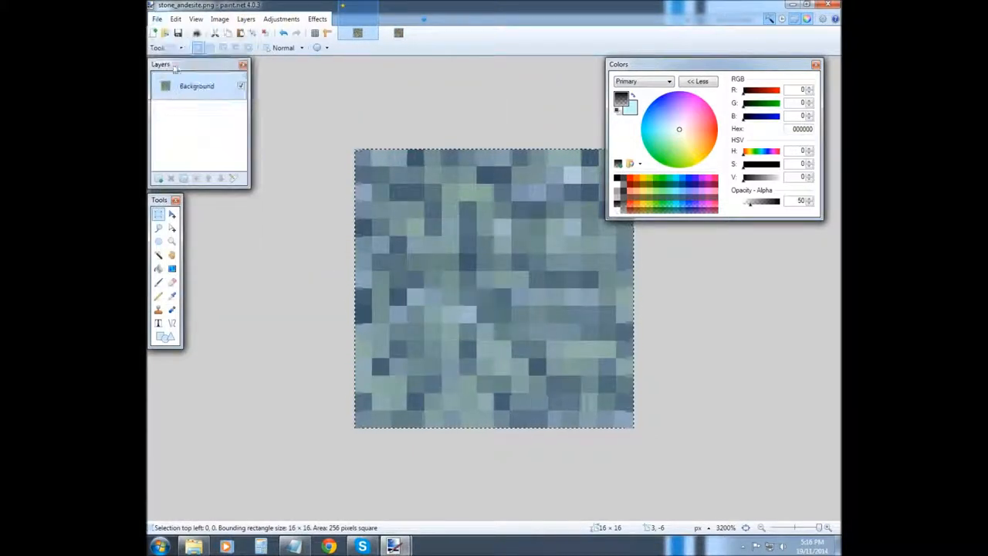
Save the mossy variant as mossy_marble.png in textures\blocks, accepting the PNG save configuration
left_click(157, 18)
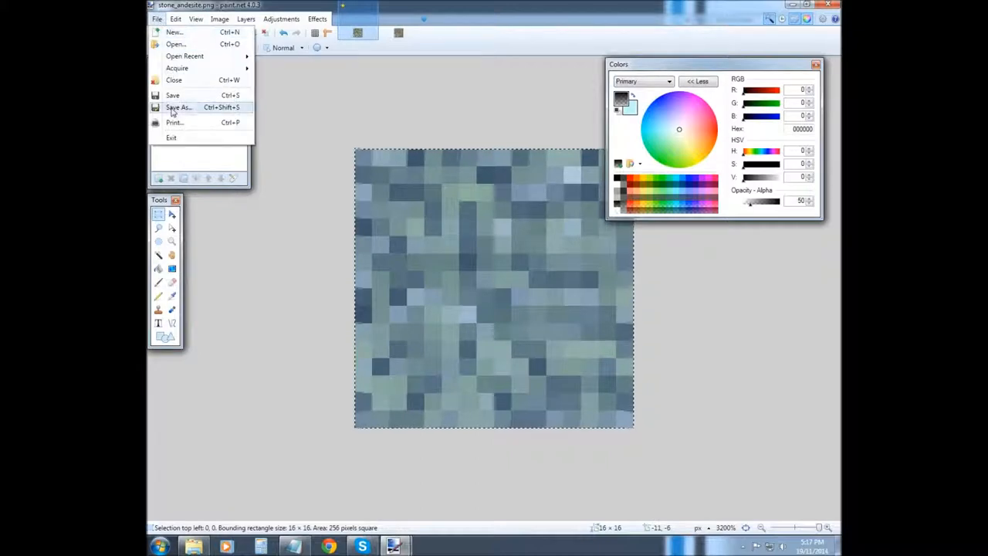
left_click(179, 108)
type("mosy_marble.png")
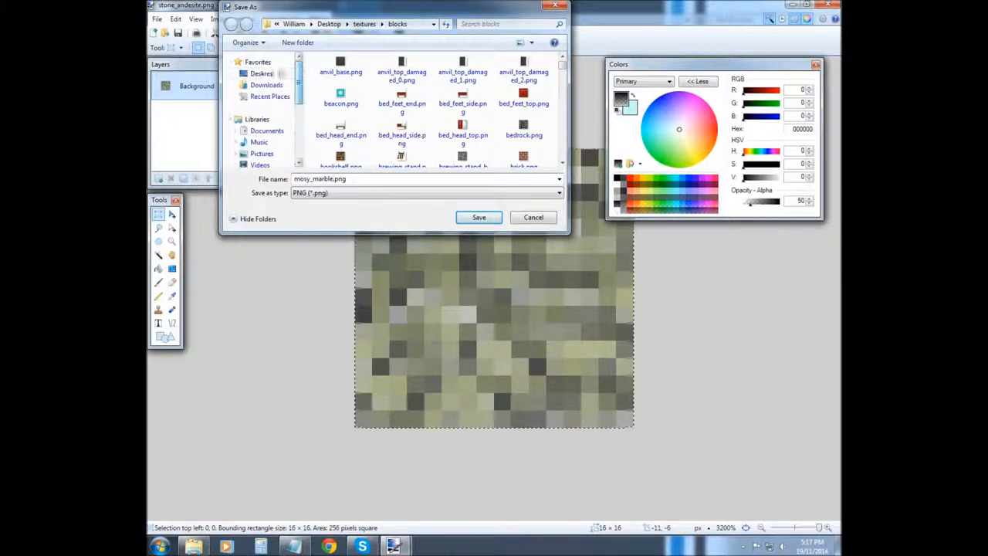
left_click(478, 216)
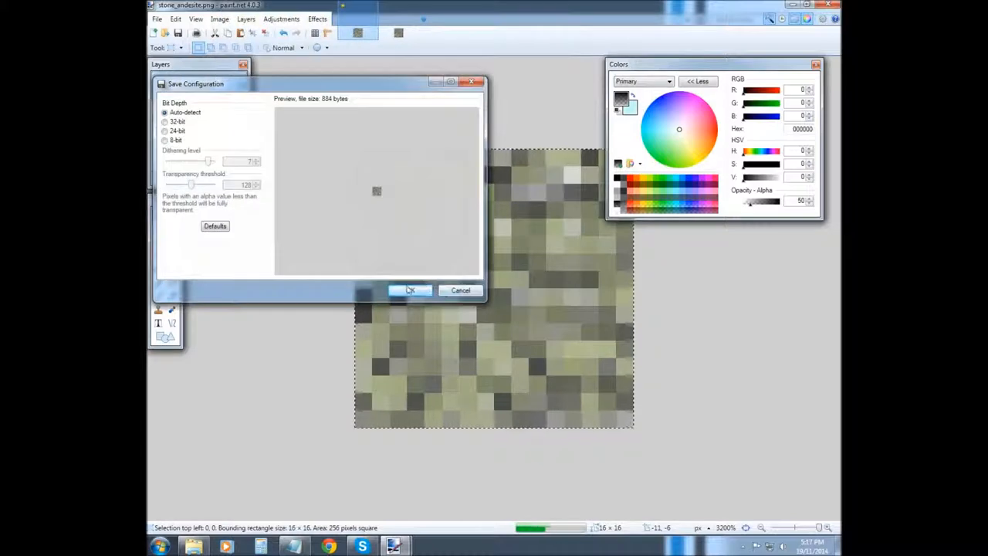
left_click(410, 290)
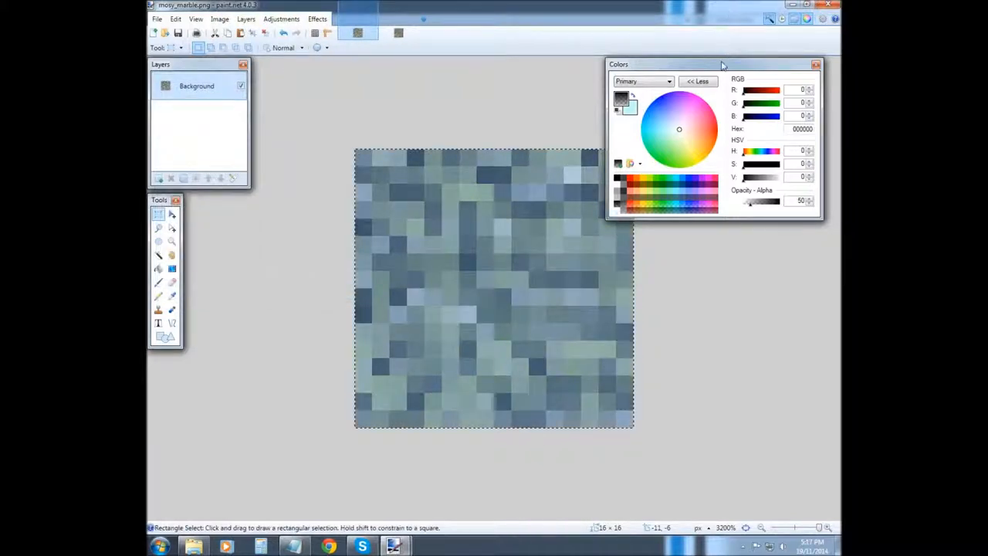
Compact the Colors window via 'Less' and dock the Colors and Layers windows at the right edge
left_click_drag(722, 64, 297, 197)
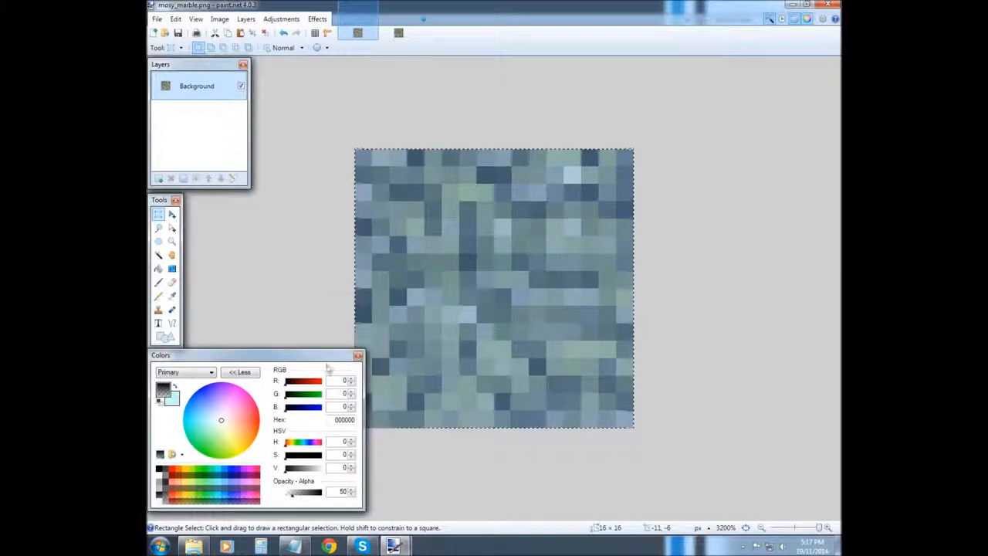
left_click(241, 370)
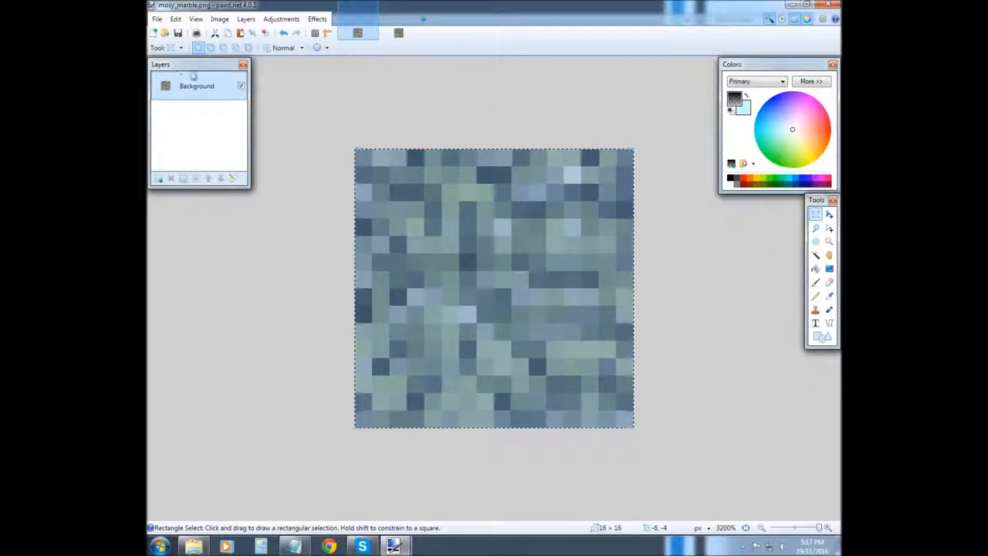
left_click_drag(161, 64, 713, 201)
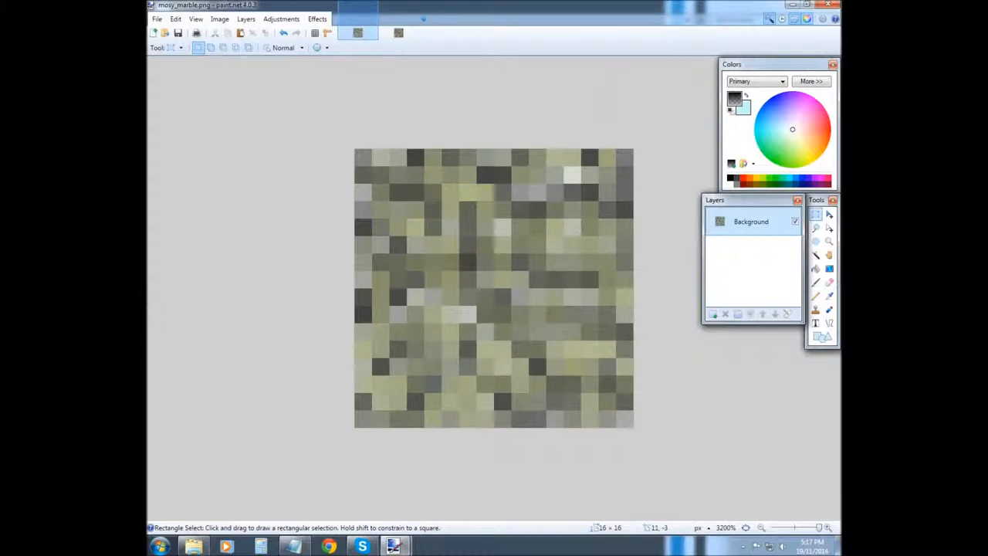
mouse_move(540, 117)
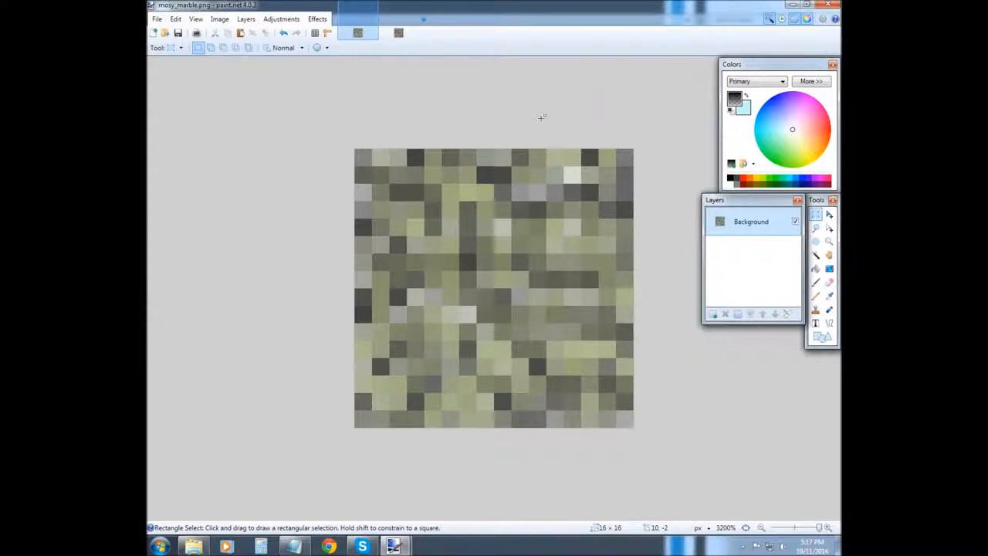